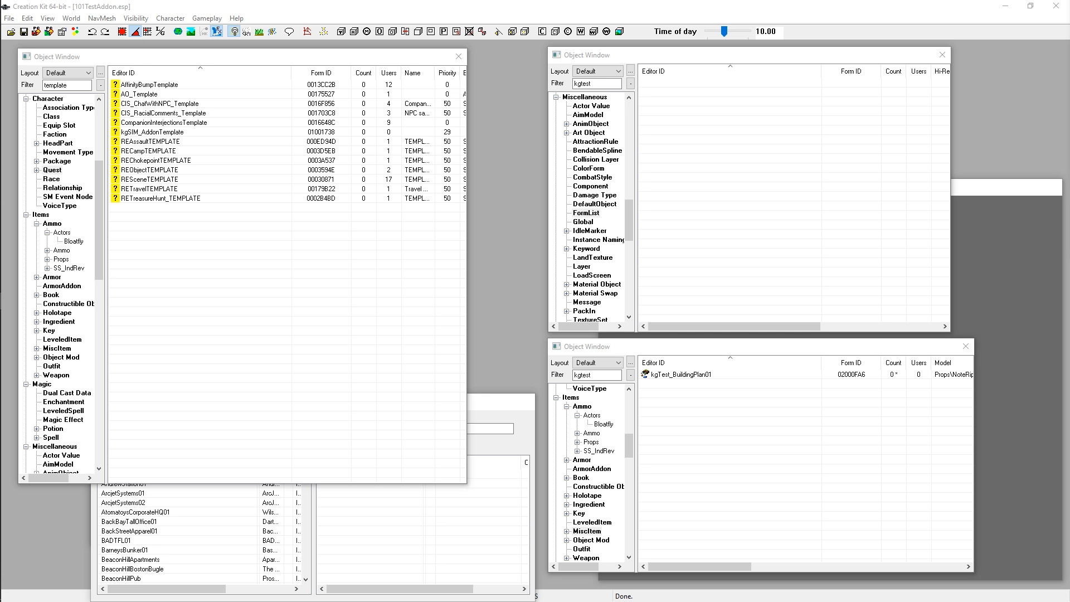
{"action": "mouse_move", "coordinate": [739, 421]}
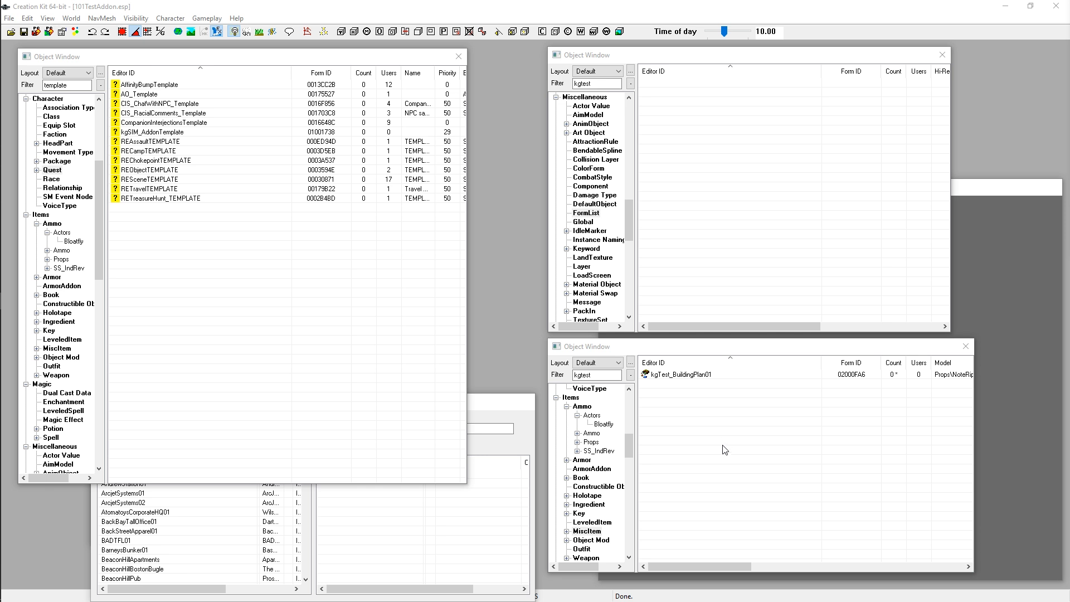
{"action": "mouse_move", "coordinate": [235, 315]}
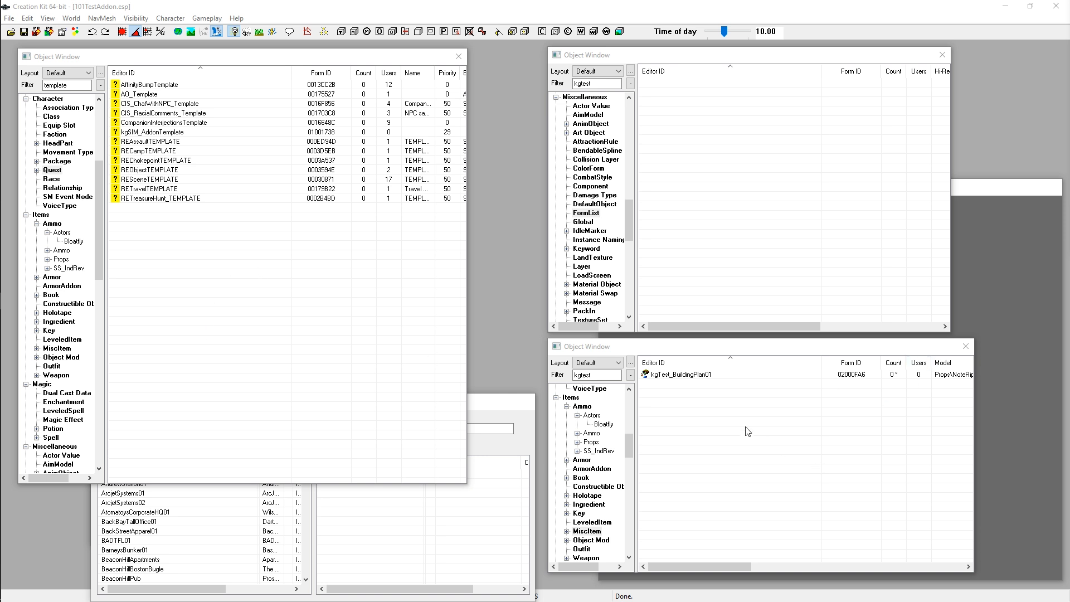
{"action": "mouse_move", "coordinate": [741, 485]}
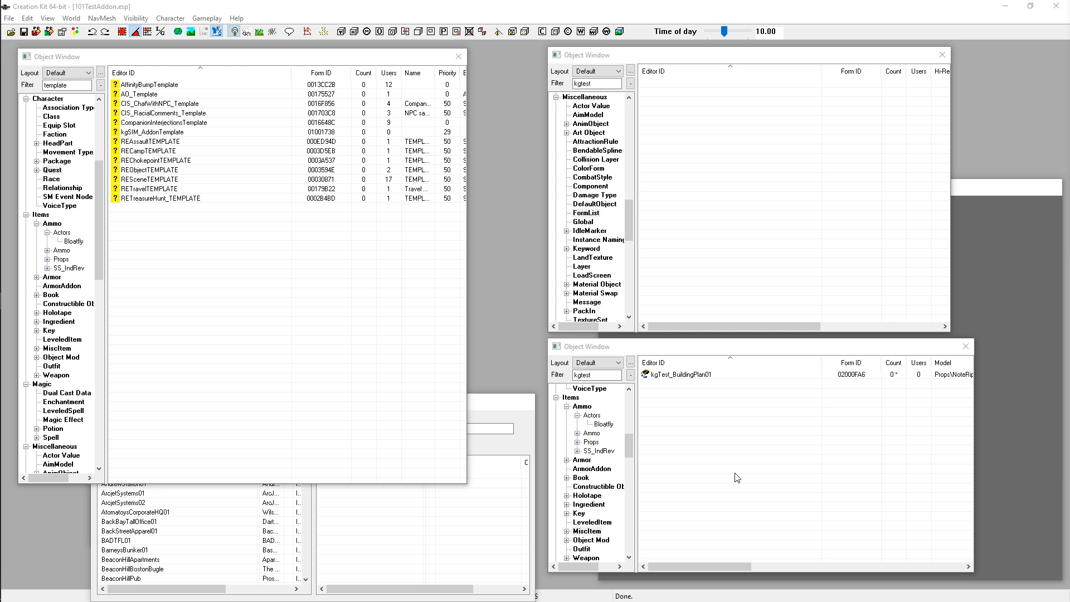
{"action": "mouse_move", "coordinate": [776, 483]}
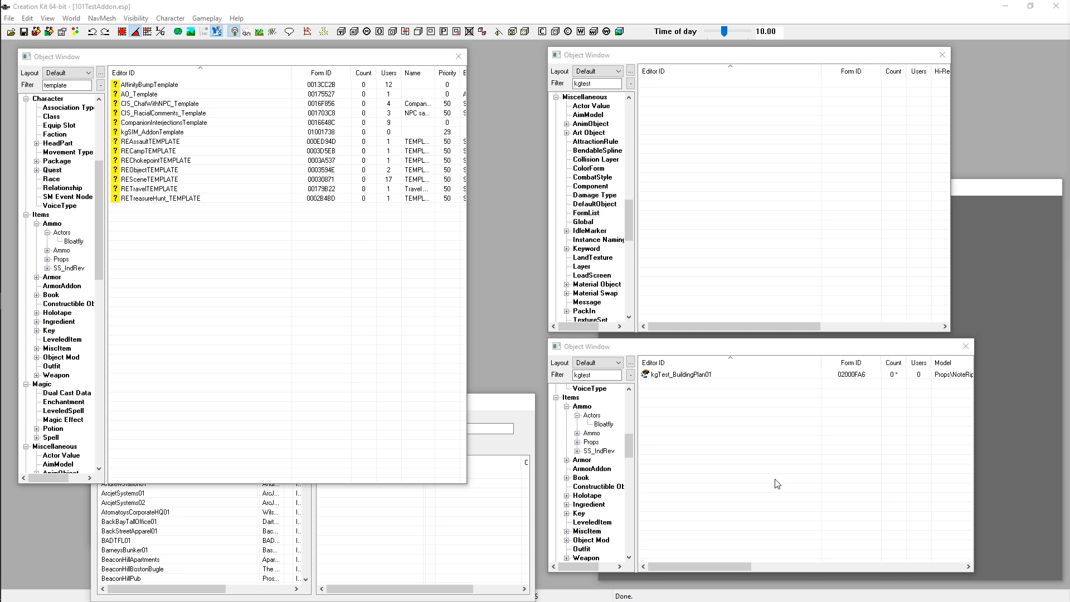
{"action": "mouse_move", "coordinate": [234, 349]}
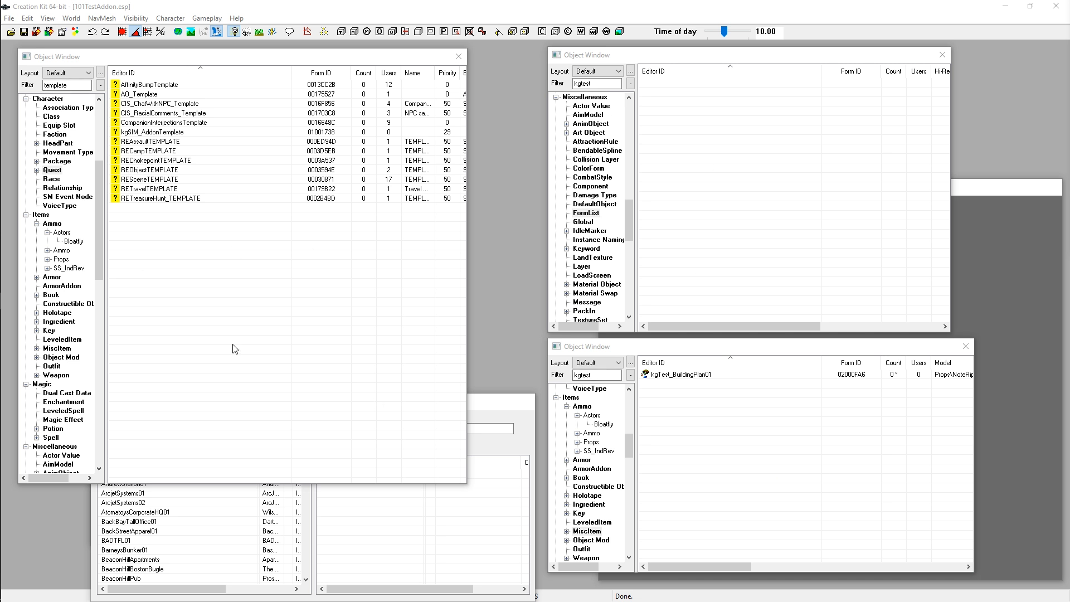
{"action": "mouse_move", "coordinate": [703, 475]}
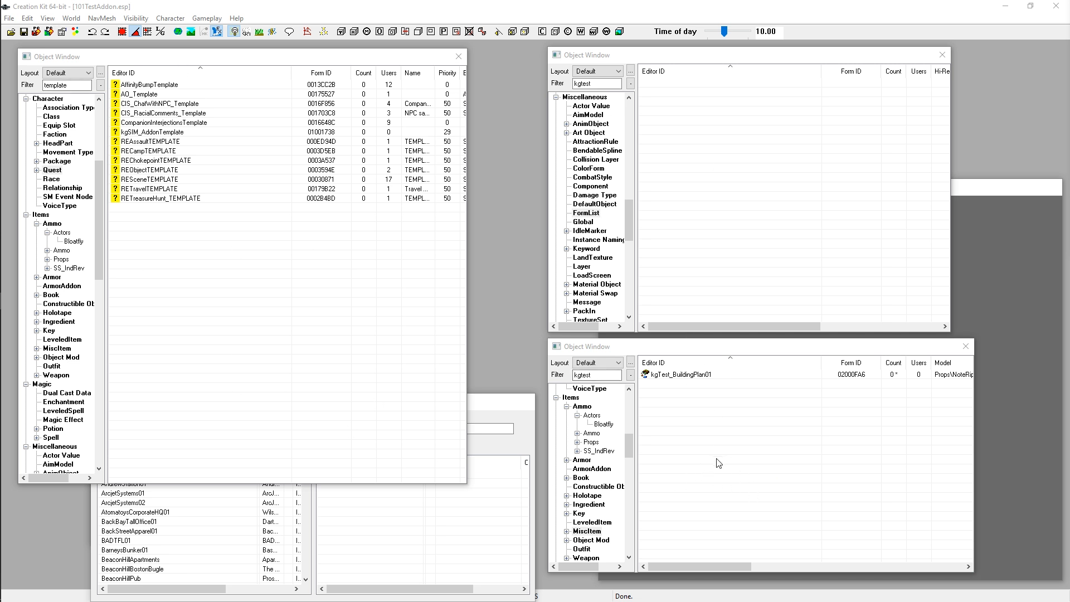
{"action": "mouse_move", "coordinate": [658, 389]}
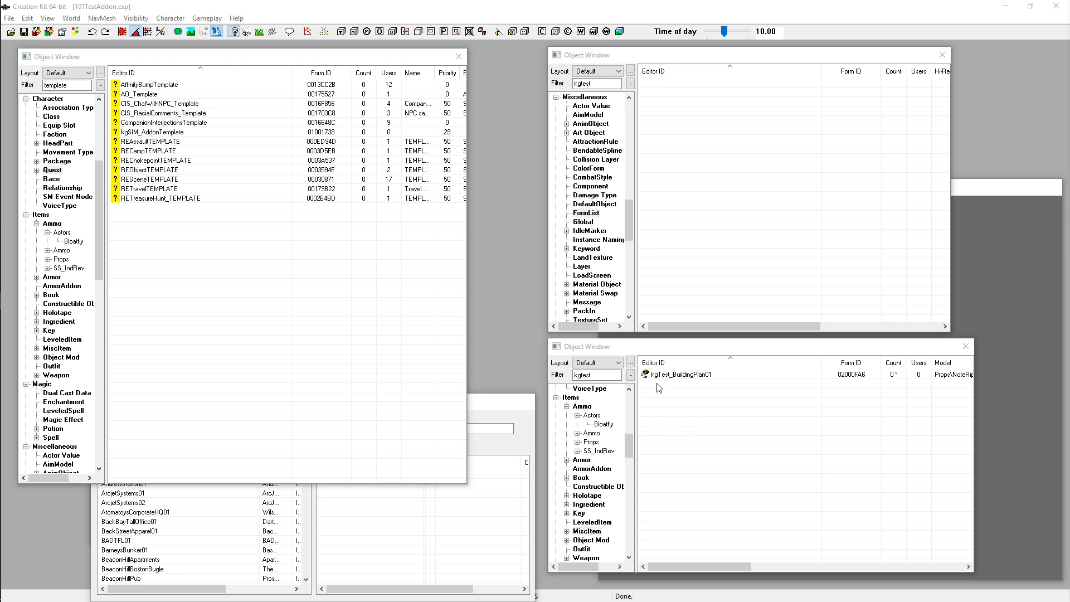
Select kgTest_BuildingPlan01 to bring up the kgTest-filtered Miscellaneous records
{"action": "left_click", "coordinate": [682, 374]}
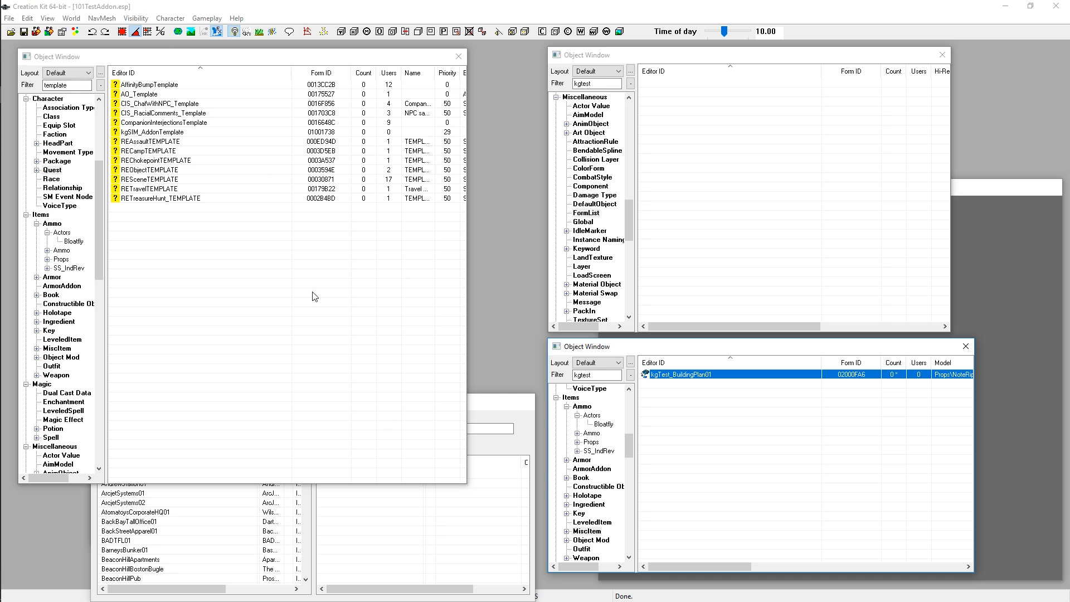
{"action": "mouse_move", "coordinate": [659, 386]}
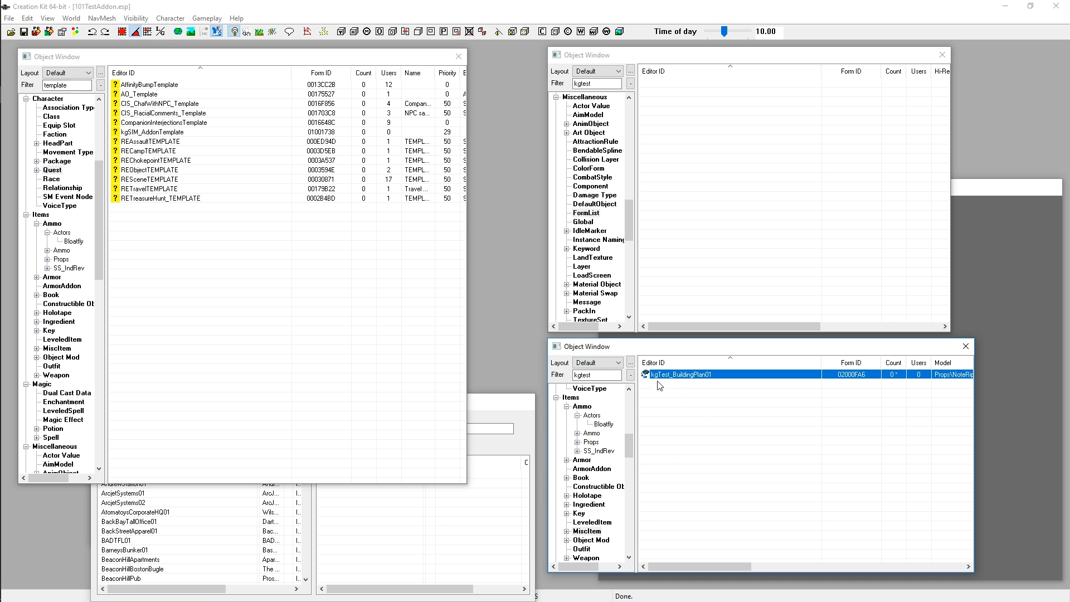
{"action": "mouse_move", "coordinate": [732, 380]}
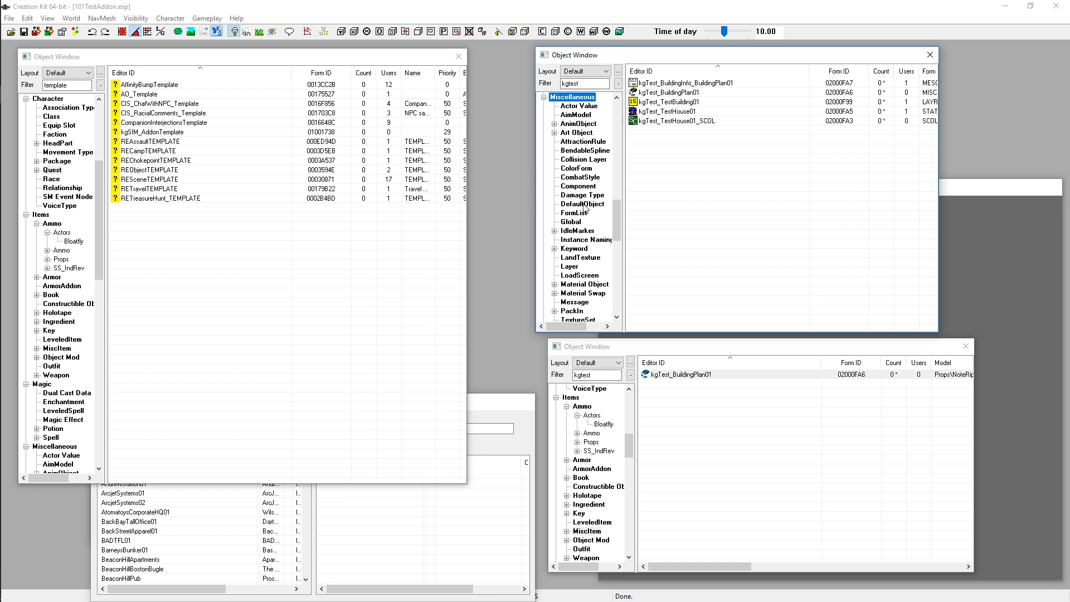
Create a new FormList record and give it the ID kgTest_BPList_Residential2x2
{"action": "left_click", "coordinate": [574, 212]}
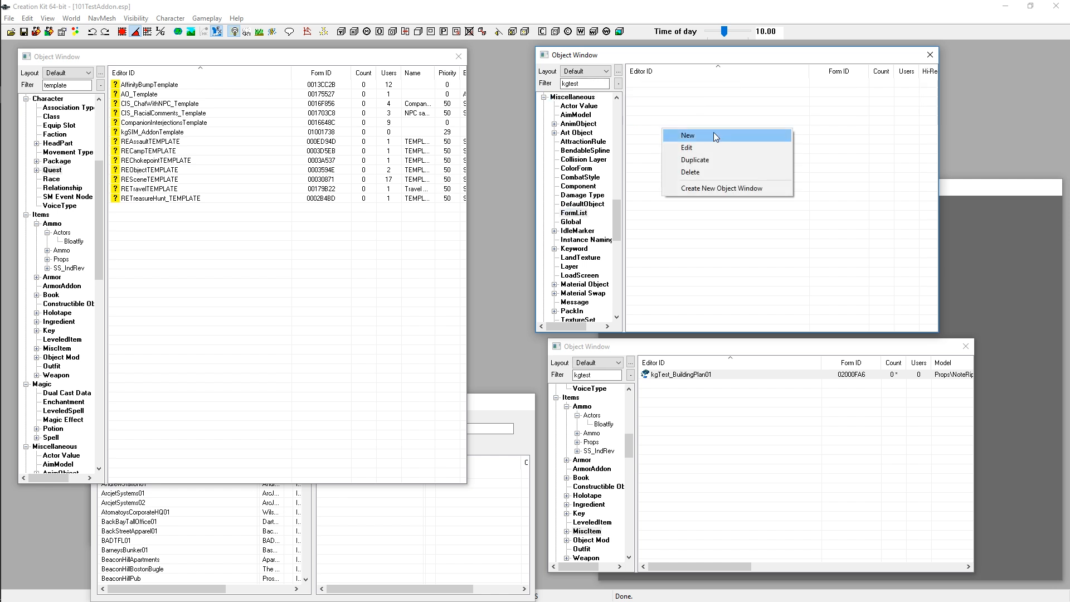
{"action": "left_click", "coordinate": [687, 135]}
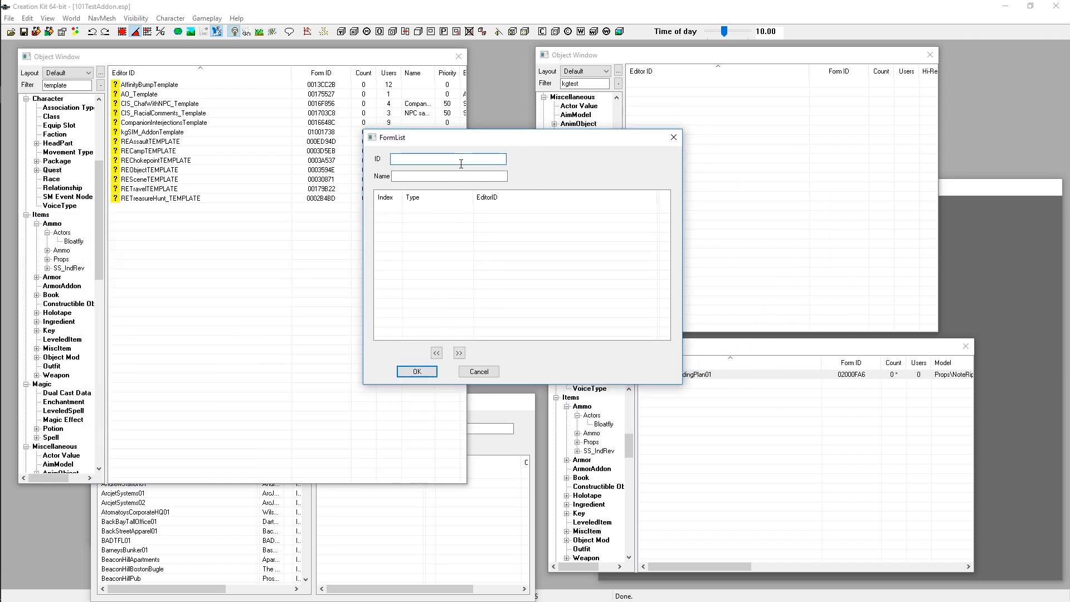
{"action": "type", "text": "k"}
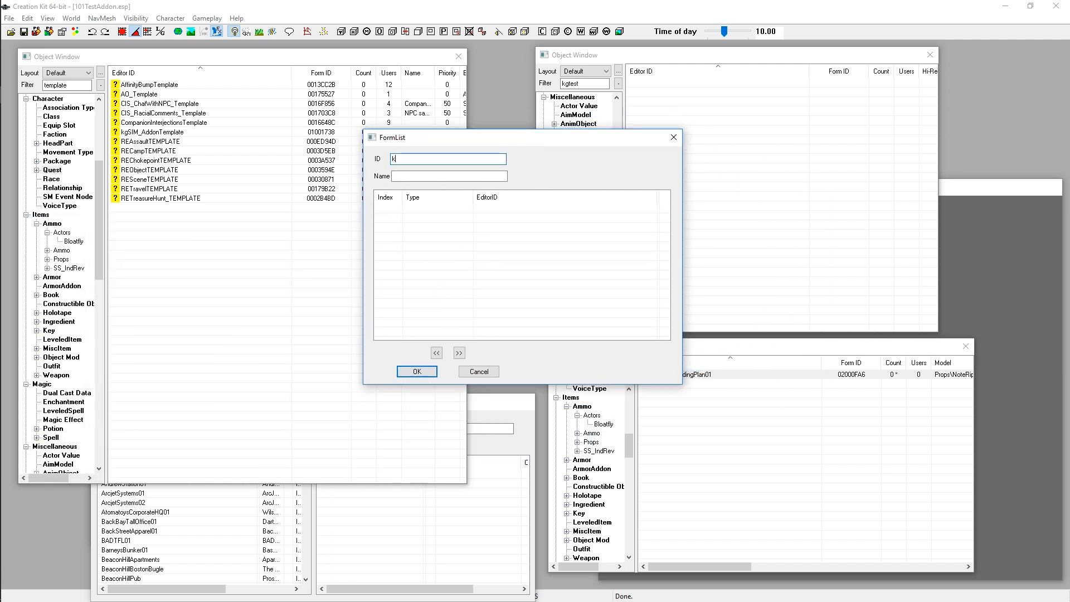
{"action": "type", "text": "gTest"}
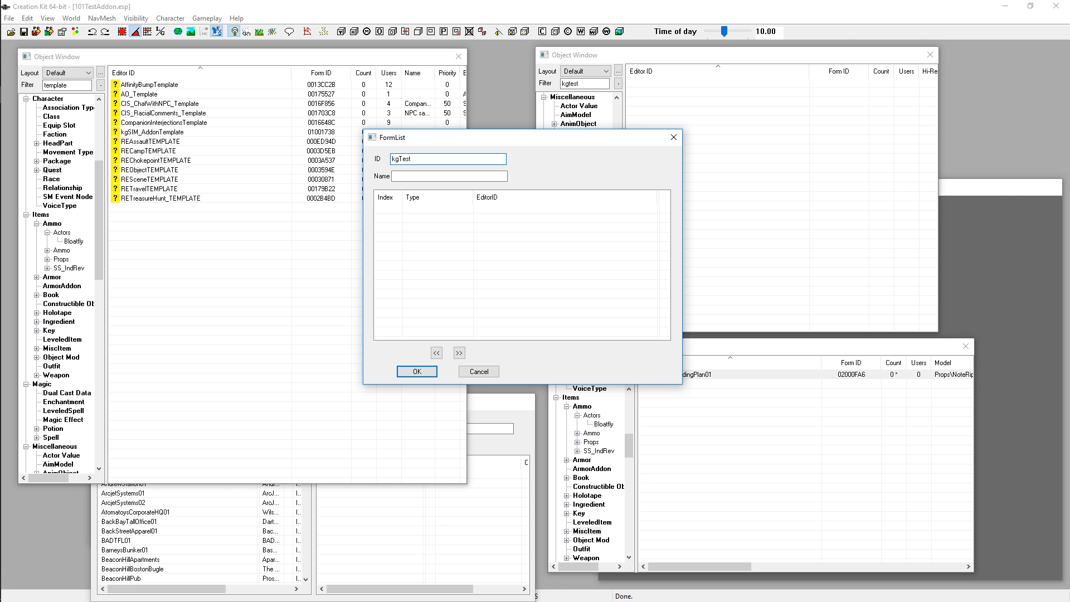
{"action": "type", "text": "_BPList_"}
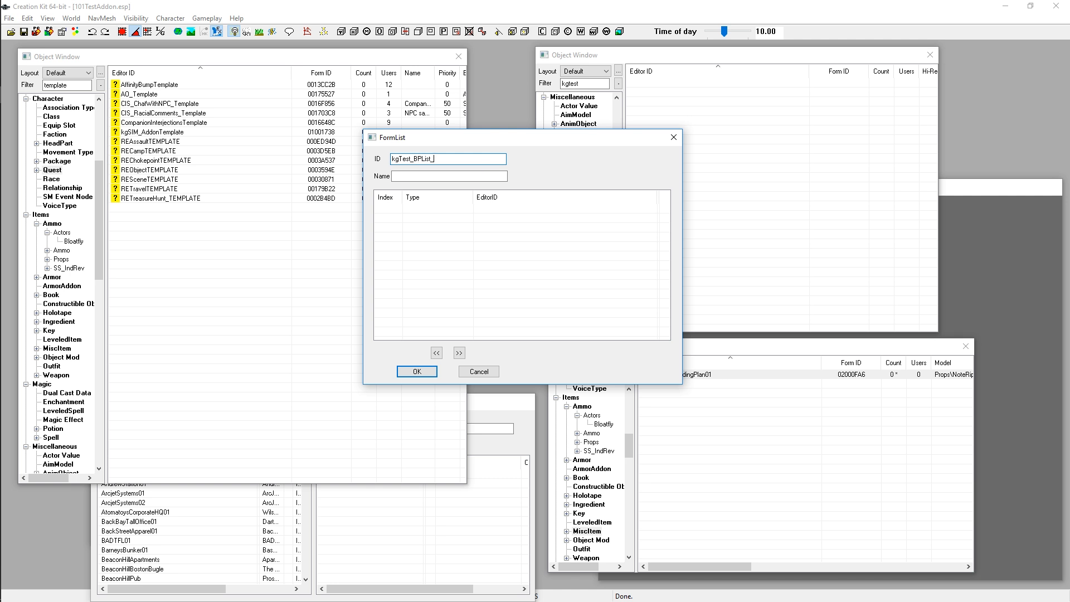
{"action": "type", "text": "Residentia"}
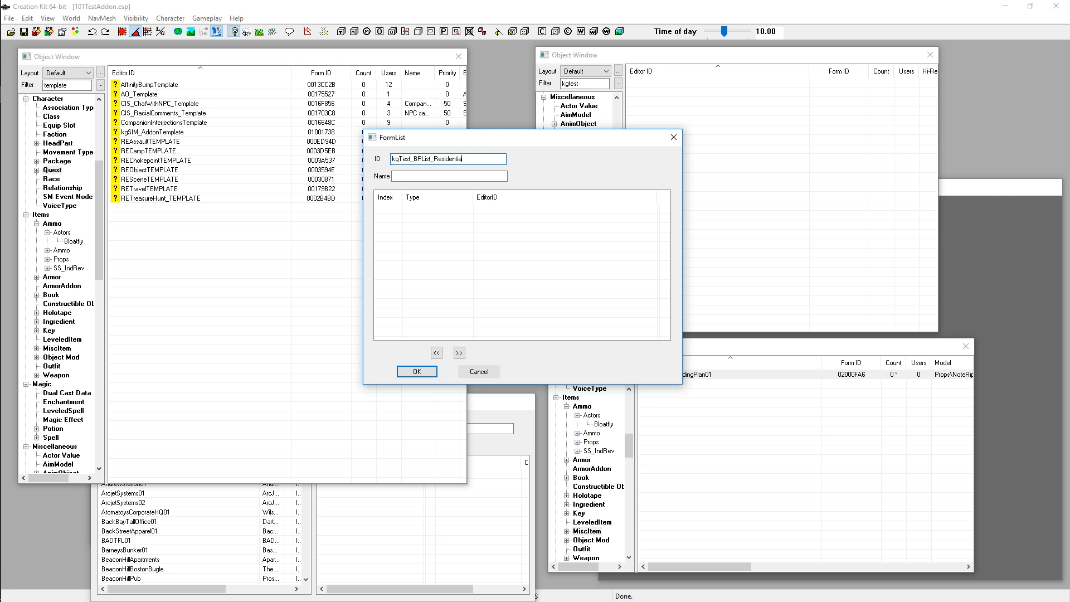
{"action": "type", "text": "2x2"}
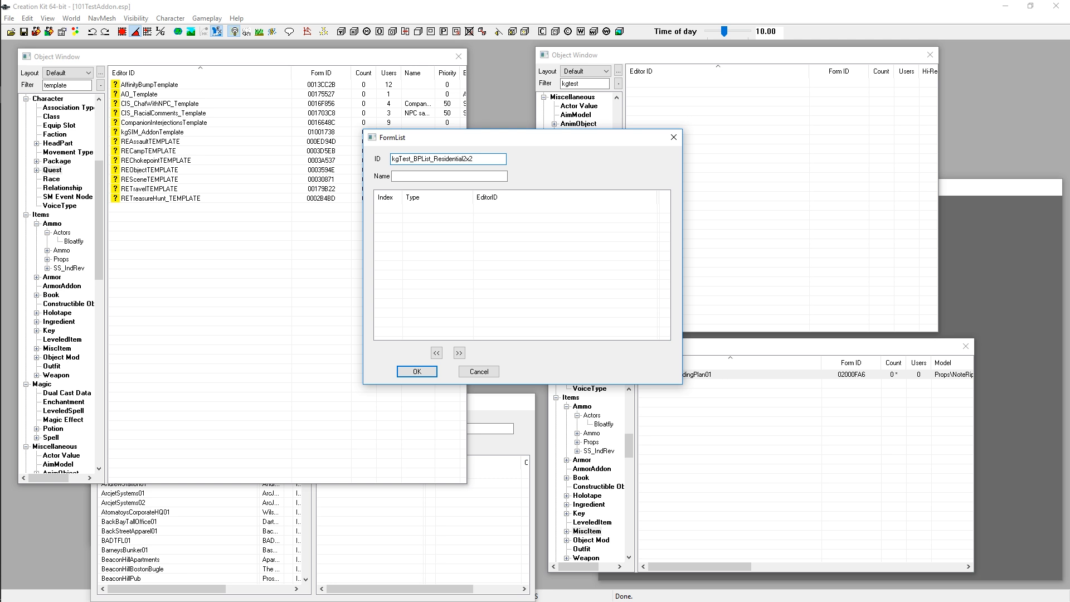
{"action": "left_click", "coordinate": [442, 159]}
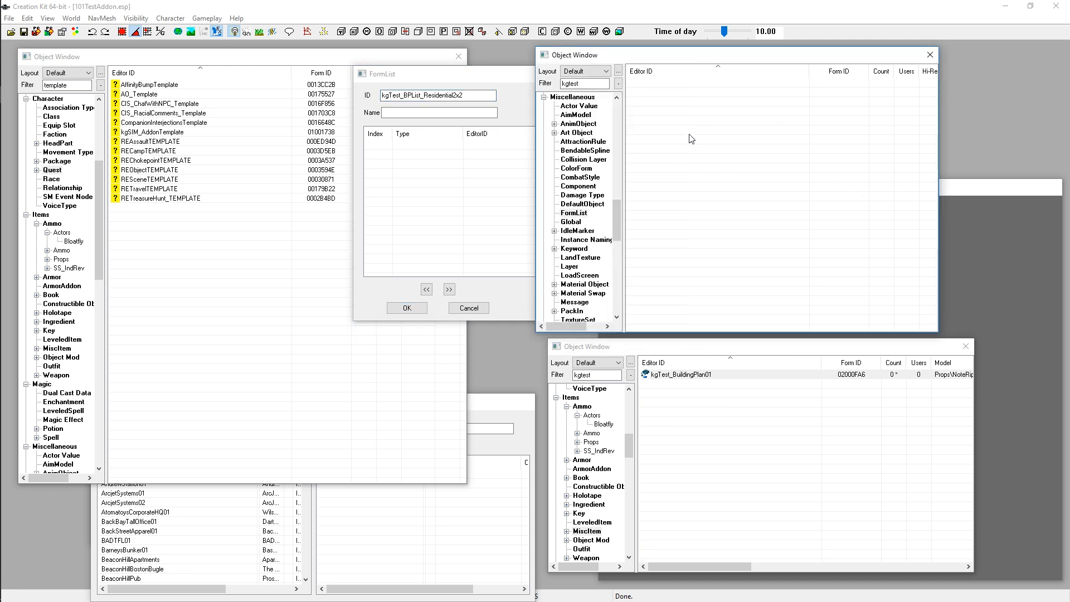
Add kgTest_BuildingPlan01 to the kgTest_BPList_Residential2x2 form list and save it with OK
{"action": "right_click", "coordinate": [689, 137]}
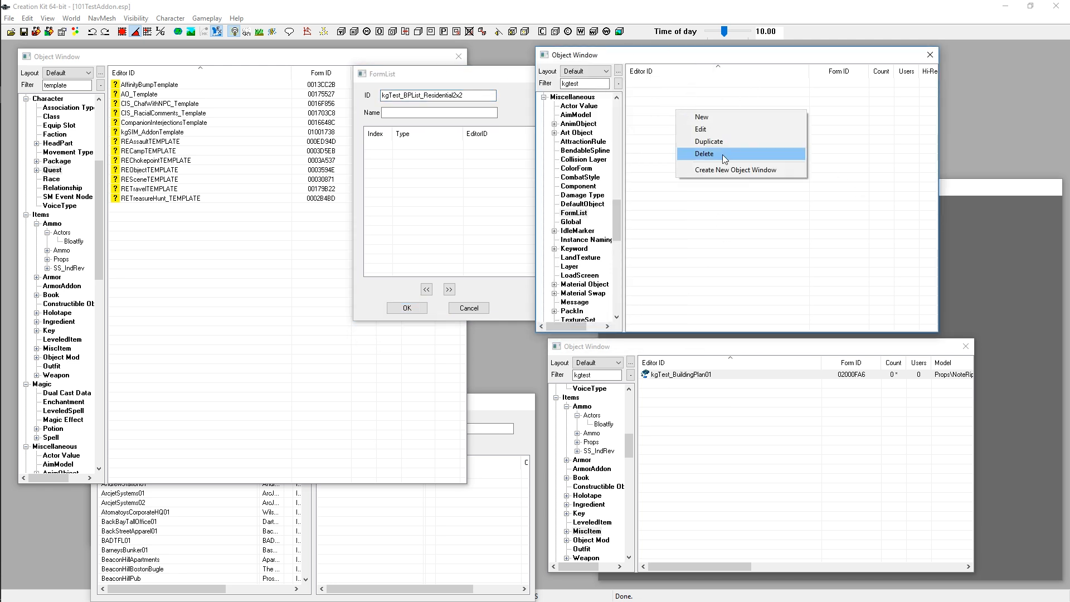
{"action": "left_click", "coordinate": [638, 355]}
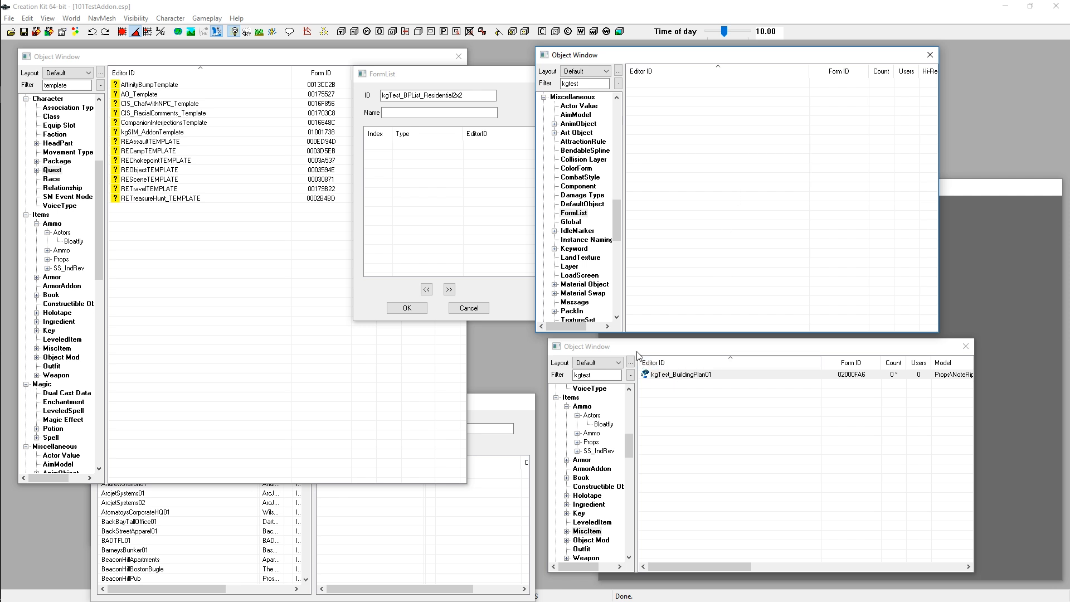
{"action": "left_click", "coordinate": [678, 374]}
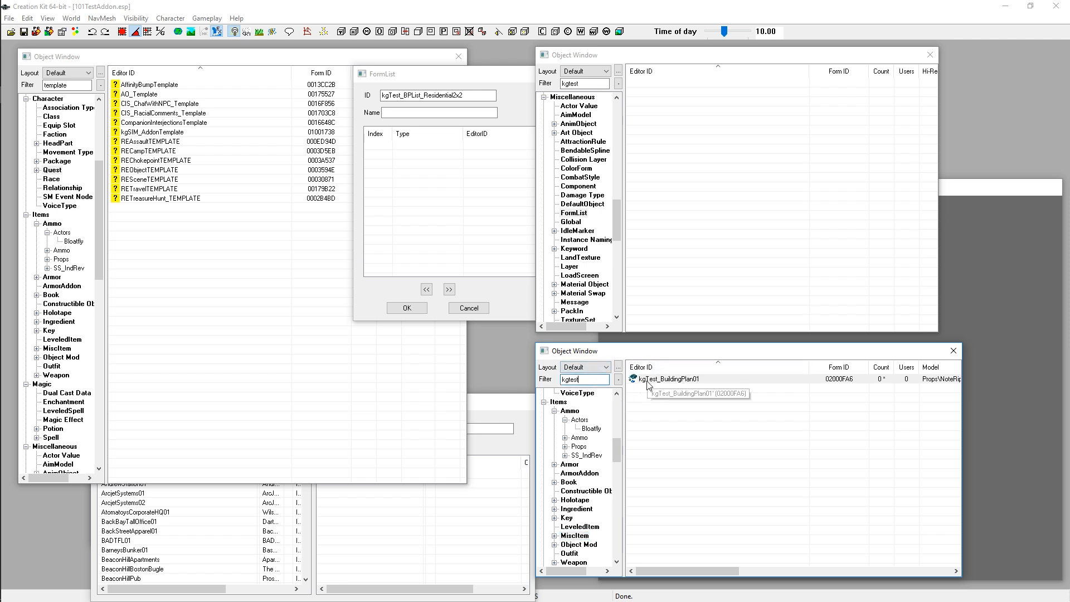
{"action": "mouse_move", "coordinate": [654, 382]}
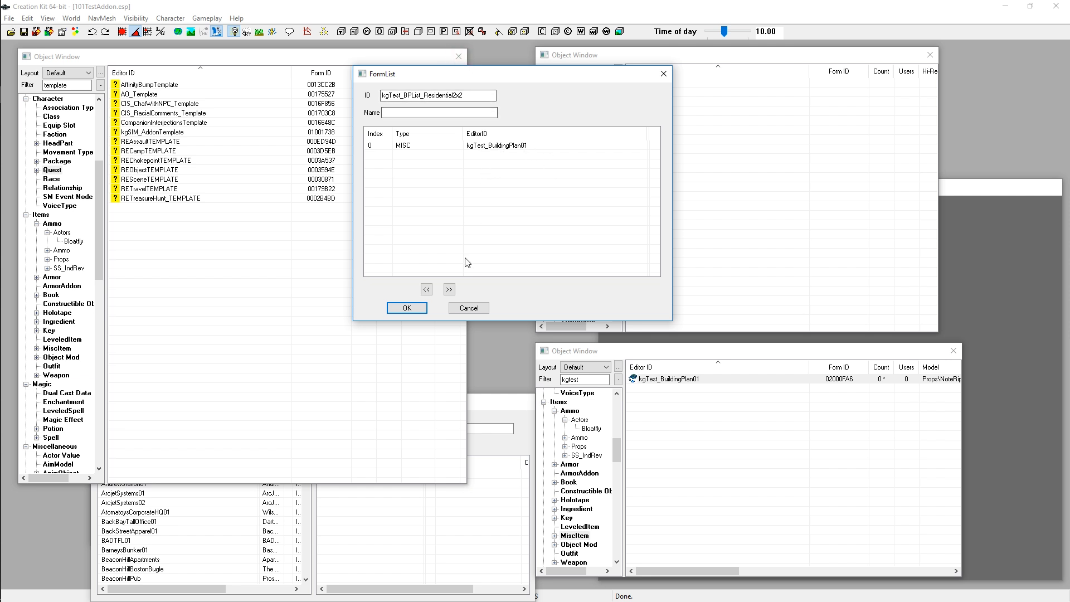
{"action": "left_click", "coordinate": [406, 308]}
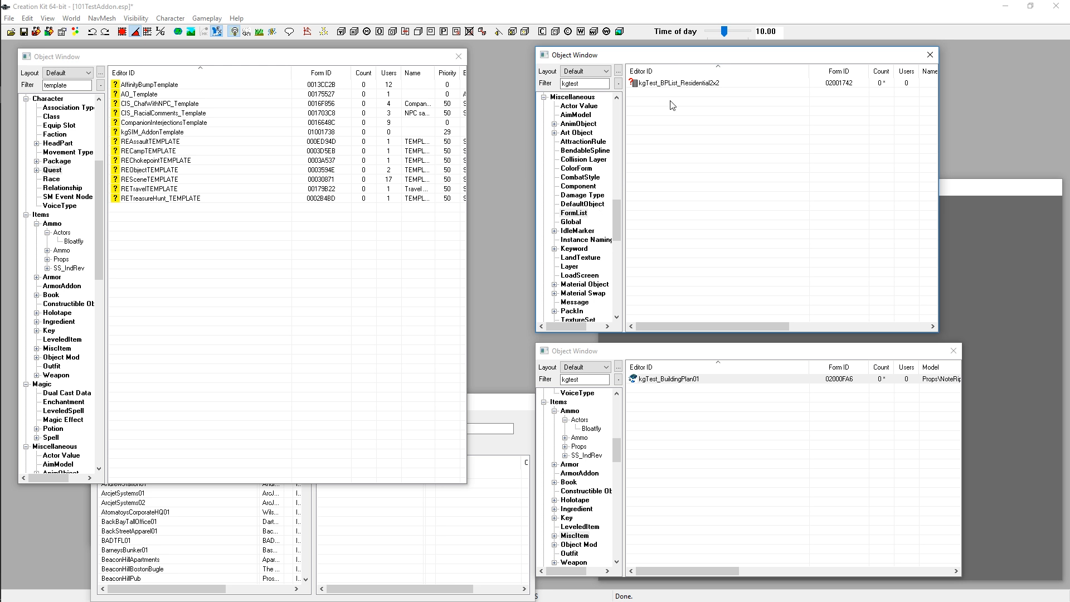
{"action": "mouse_move", "coordinate": [702, 92]}
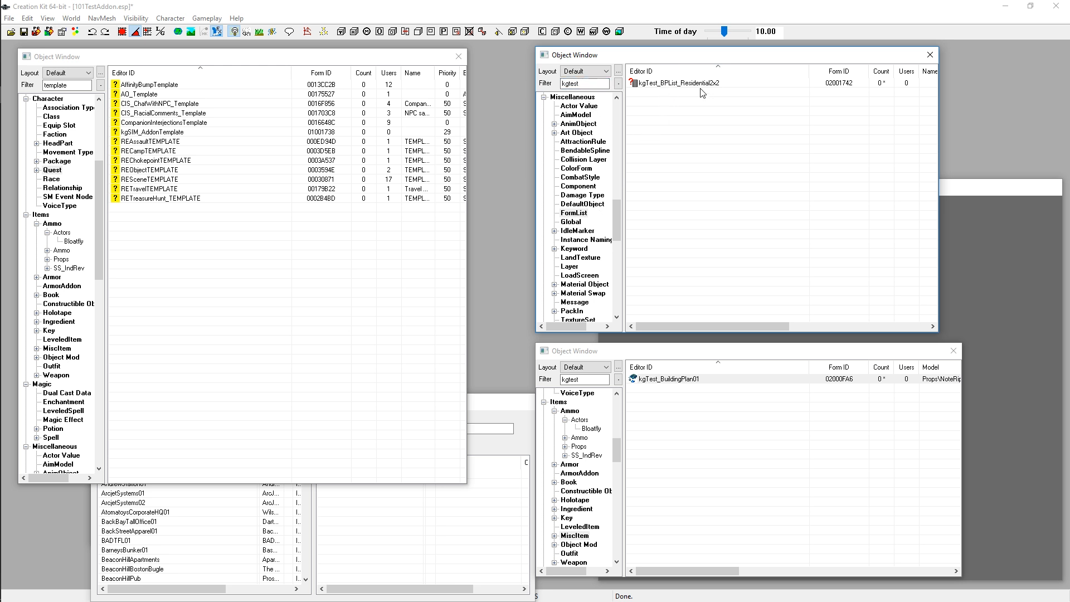
{"action": "mouse_move", "coordinate": [672, 250]}
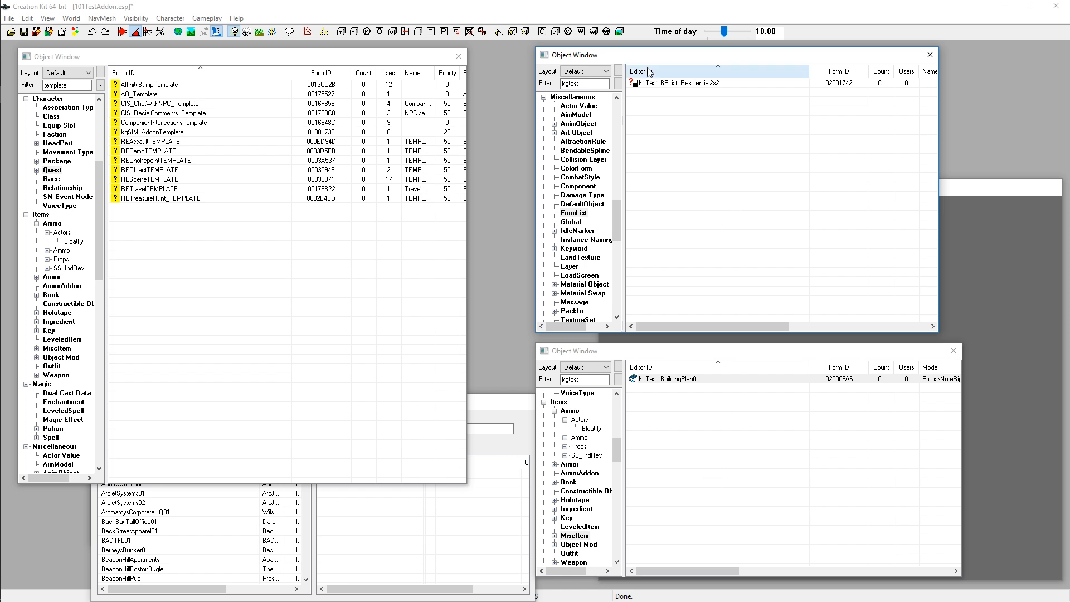
From the building plan record's context menu, select the kgTest_BPList_Residential2x2 form list
{"action": "right_click", "coordinate": [675, 378]}
{"action": "type", "text": "2"}
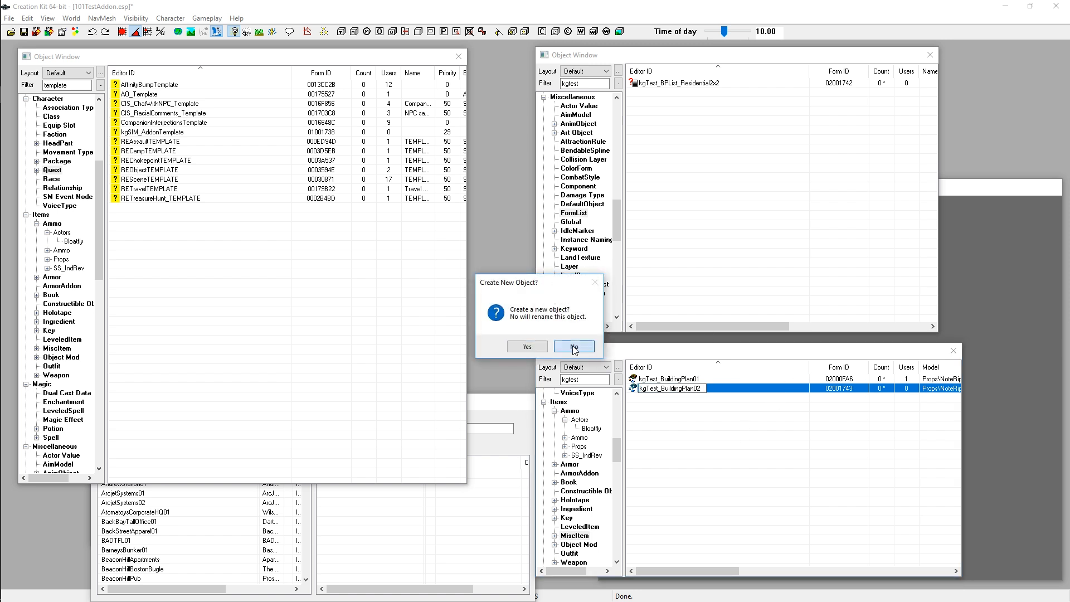
{"action": "left_click", "coordinate": [573, 346]}
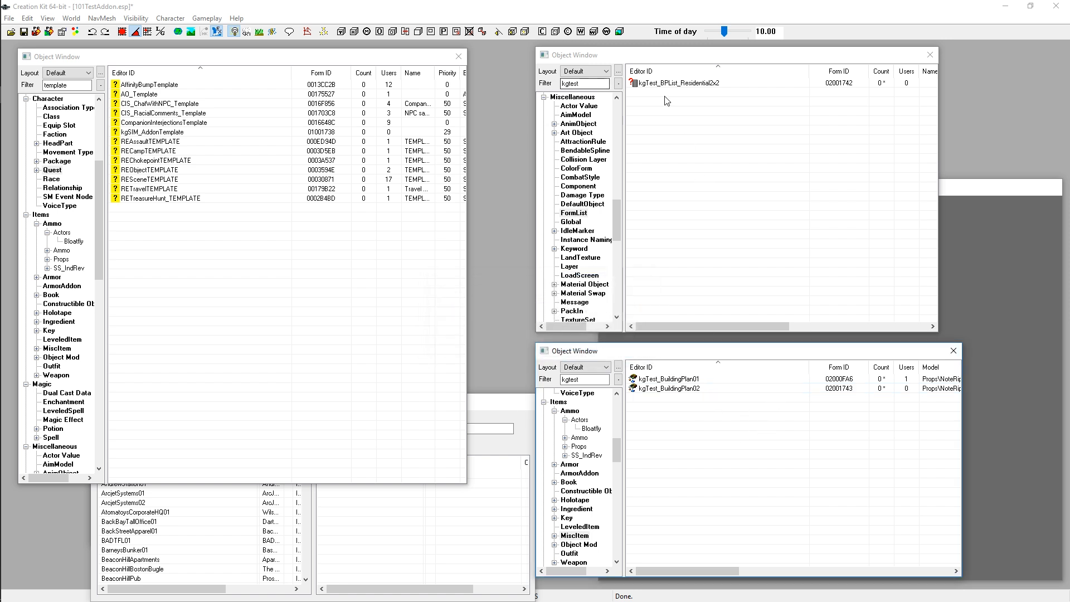
Open kgTest_BPList_Residential2x2, verify it holds kgTest_BuildingPlan01 and 02, and confirm
{"action": "double_click", "coordinate": [676, 83]}
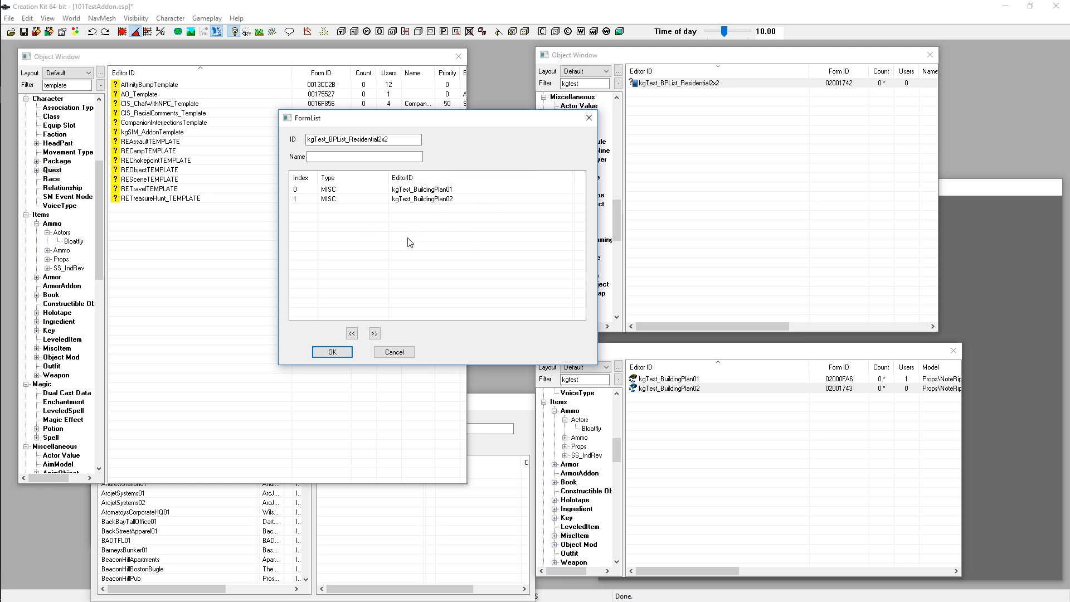
{"action": "mouse_move", "coordinate": [409, 247]}
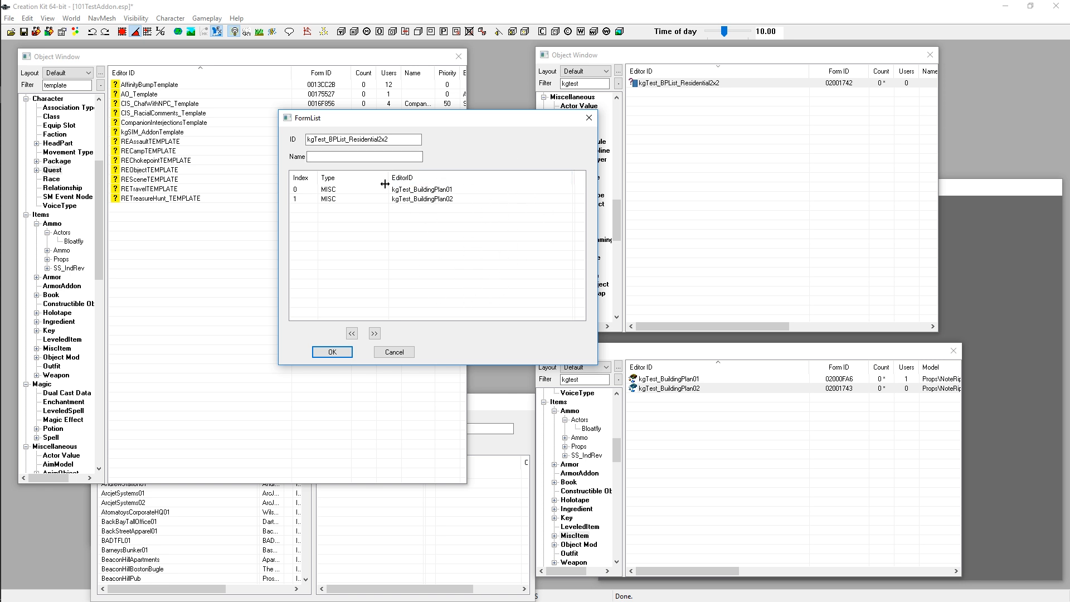
{"action": "mouse_move", "coordinate": [419, 279]}
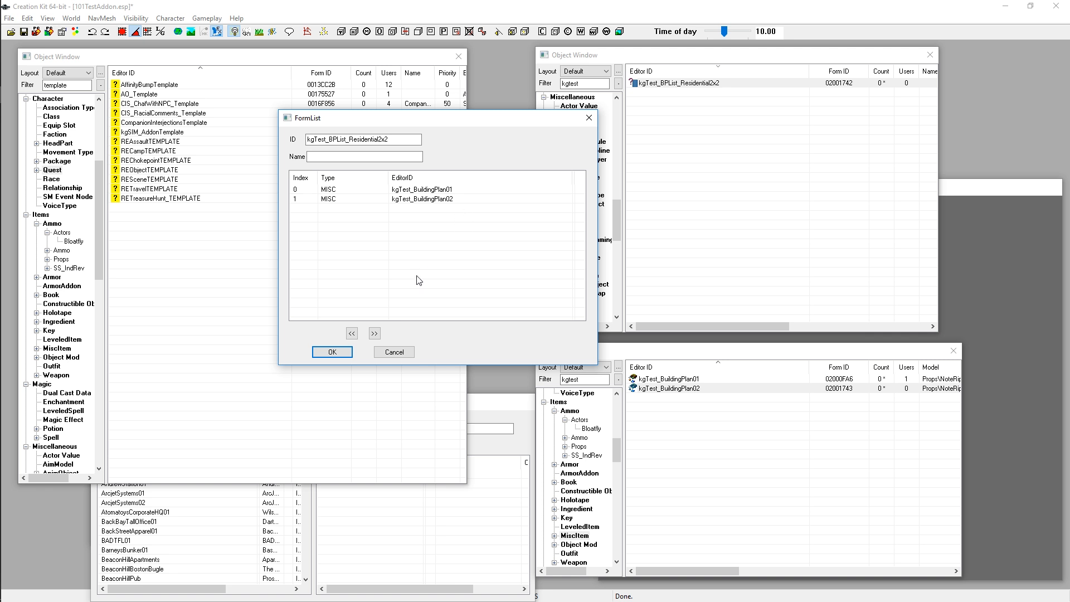
{"action": "mouse_move", "coordinate": [638, 114]}
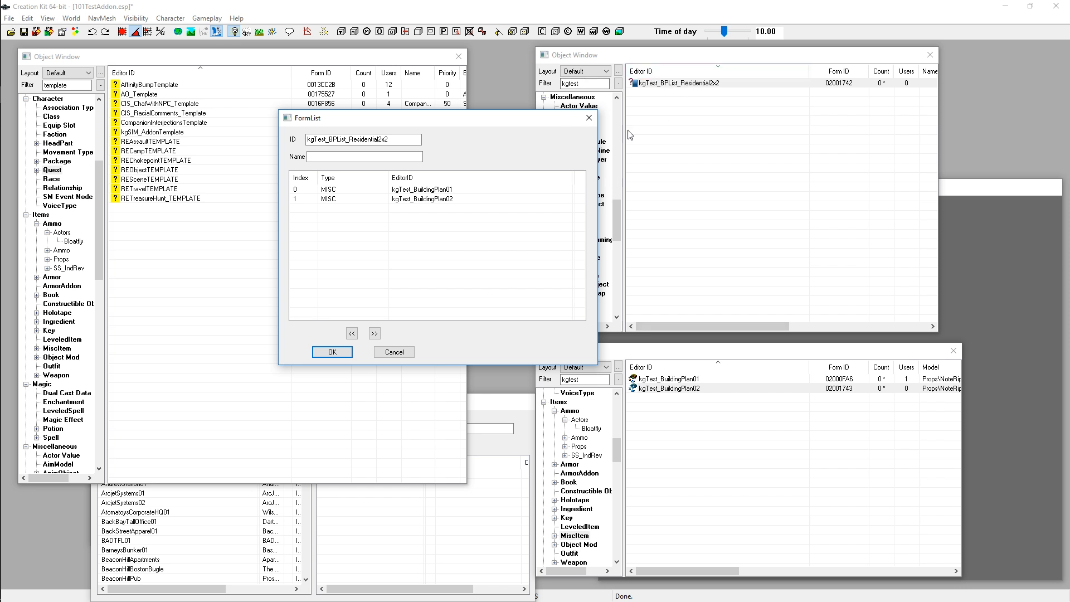
{"action": "mouse_move", "coordinate": [447, 249]}
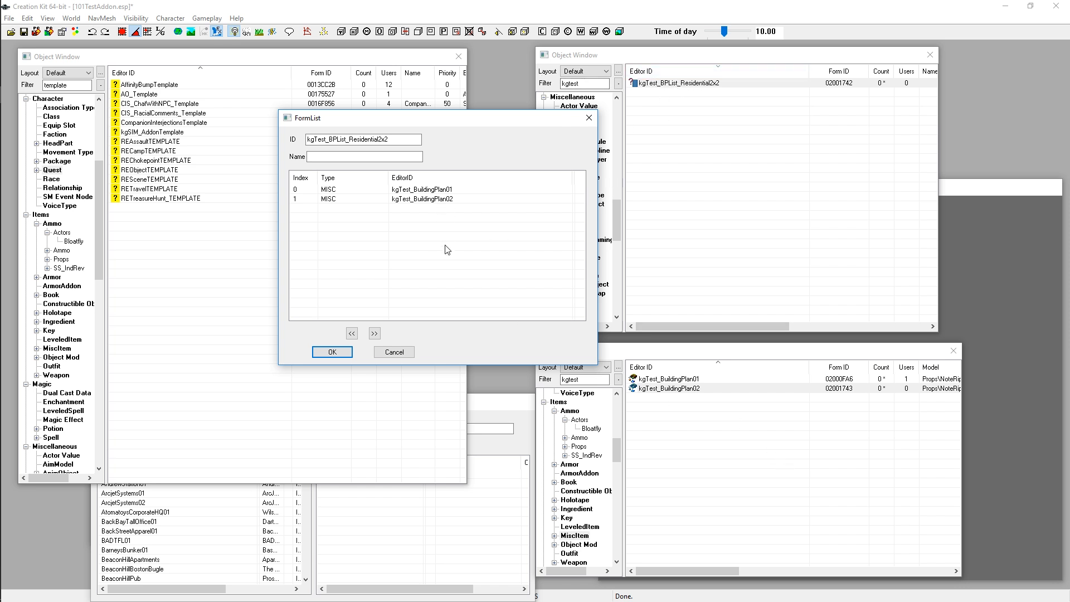
{"action": "left_click", "coordinate": [331, 352]}
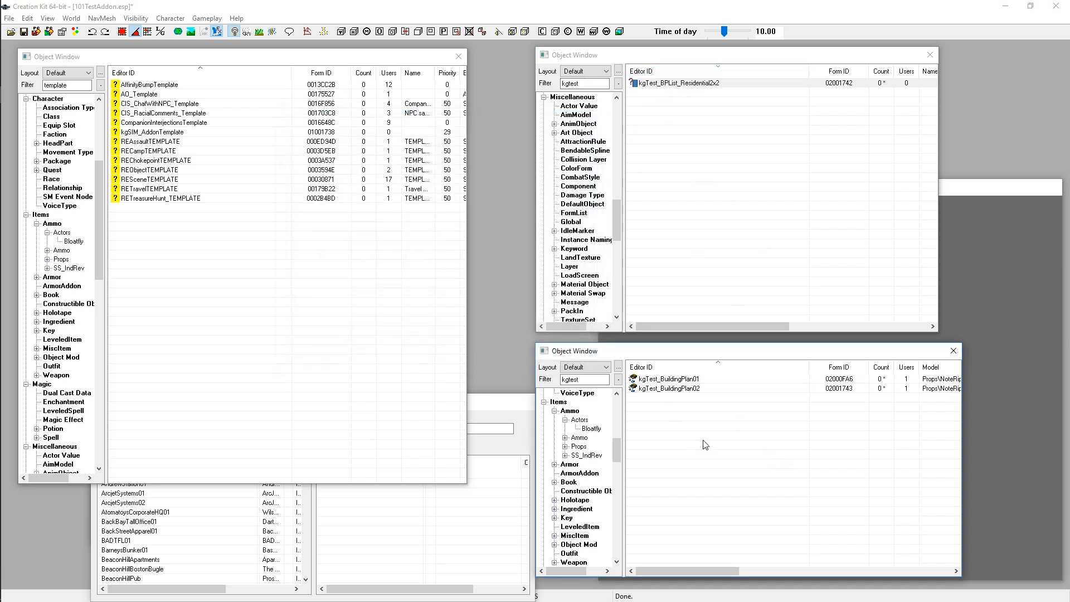
Reopen kgTest_BPList_Residential2x2 and remove the kgTest_BuildingPlan02 entry through the right-click menu
{"action": "double_click", "coordinate": [680, 83]}
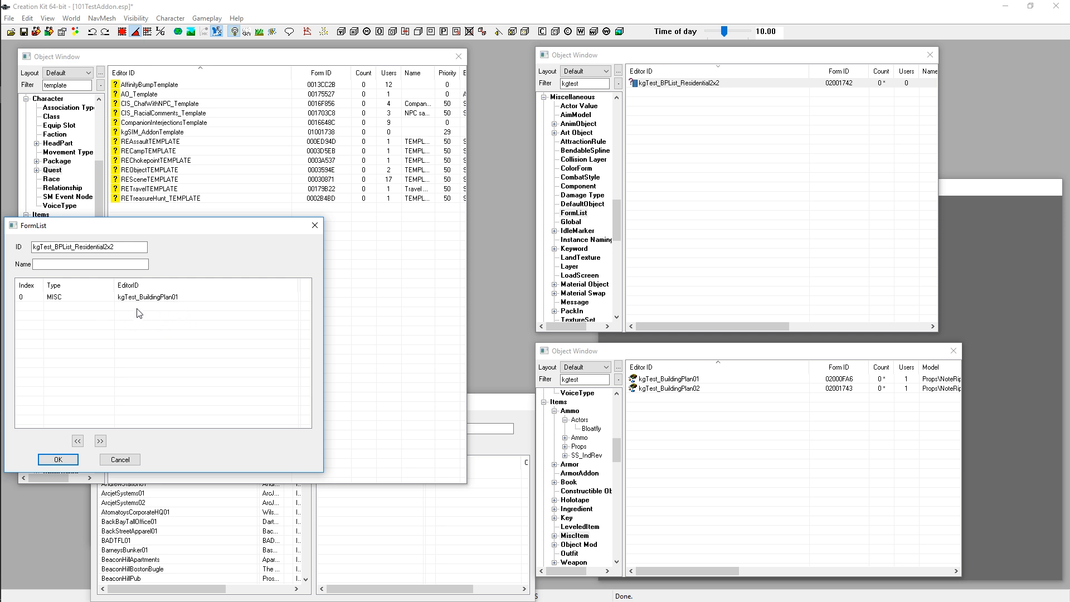
{"action": "left_click", "coordinate": [171, 296]}
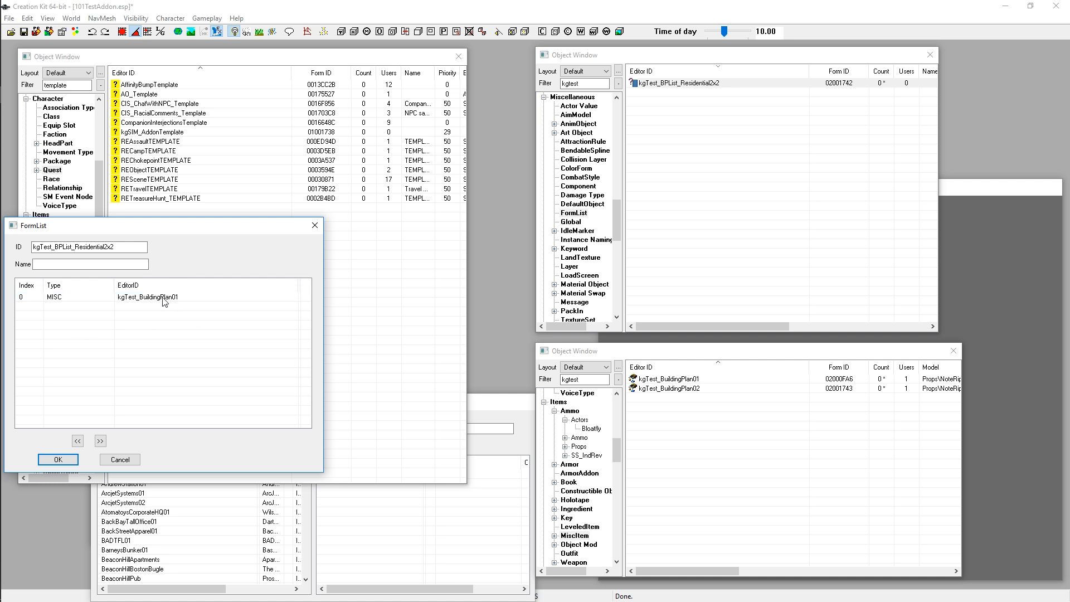
{"action": "right_click", "coordinate": [148, 296]}
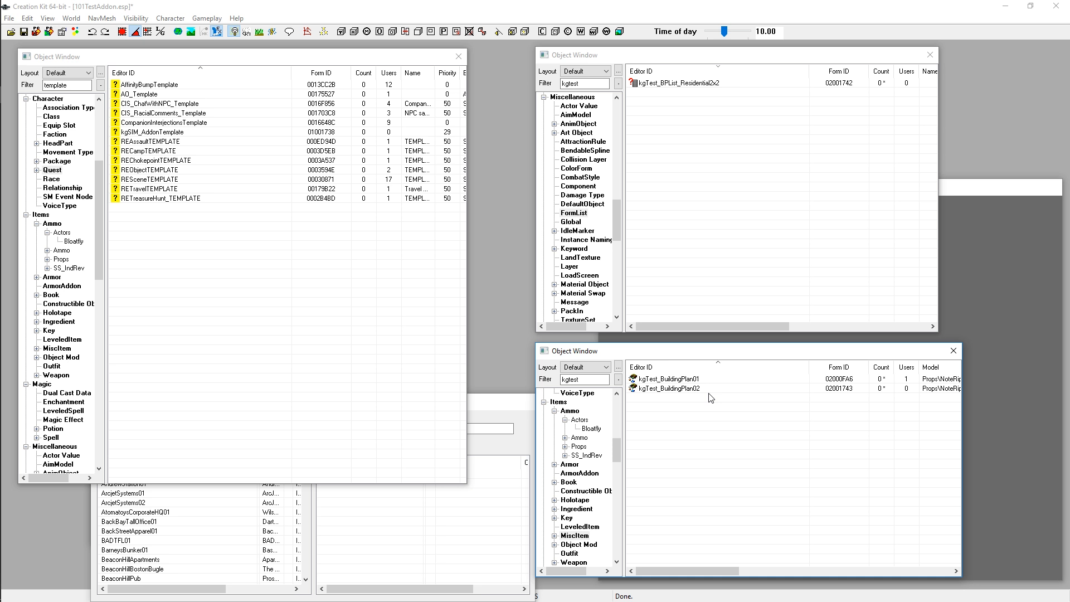
{"action": "mouse_move", "coordinate": [665, 389]}
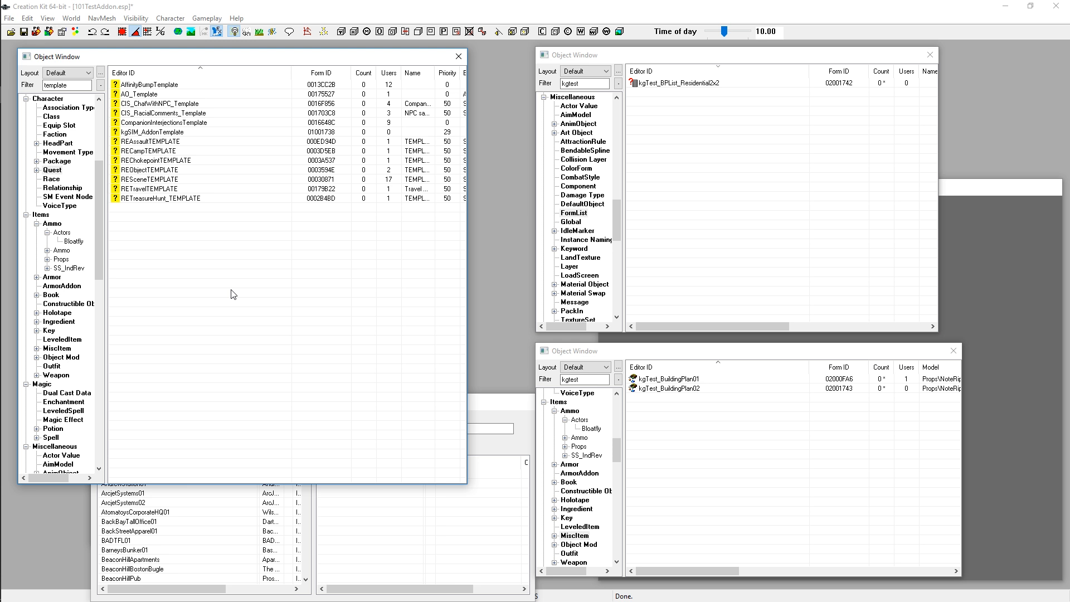
{"action": "mouse_move", "coordinate": [190, 285]}
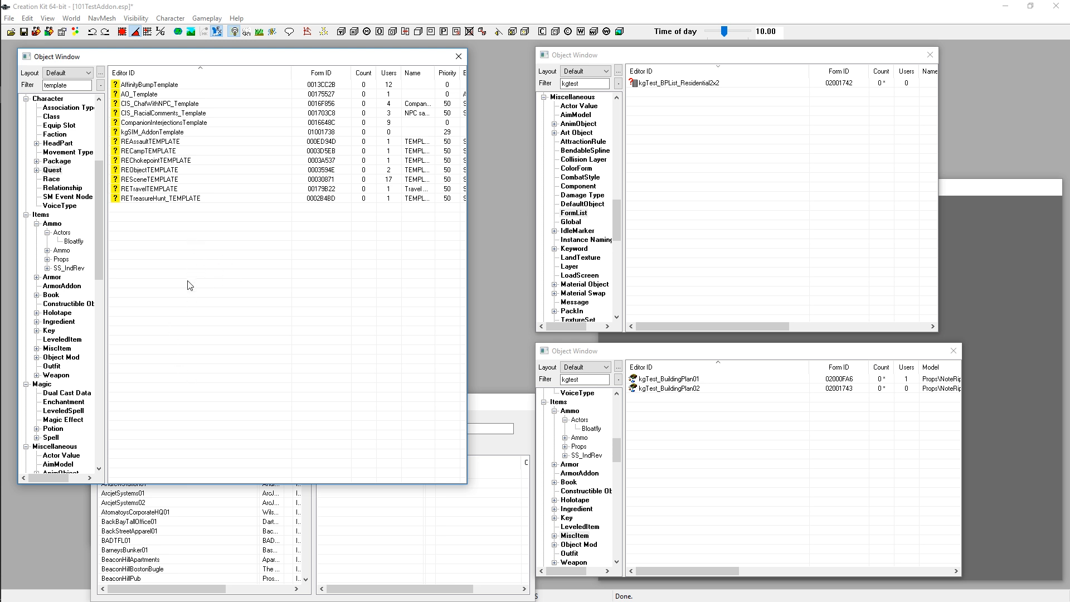
{"action": "mouse_move", "coordinate": [179, 151]}
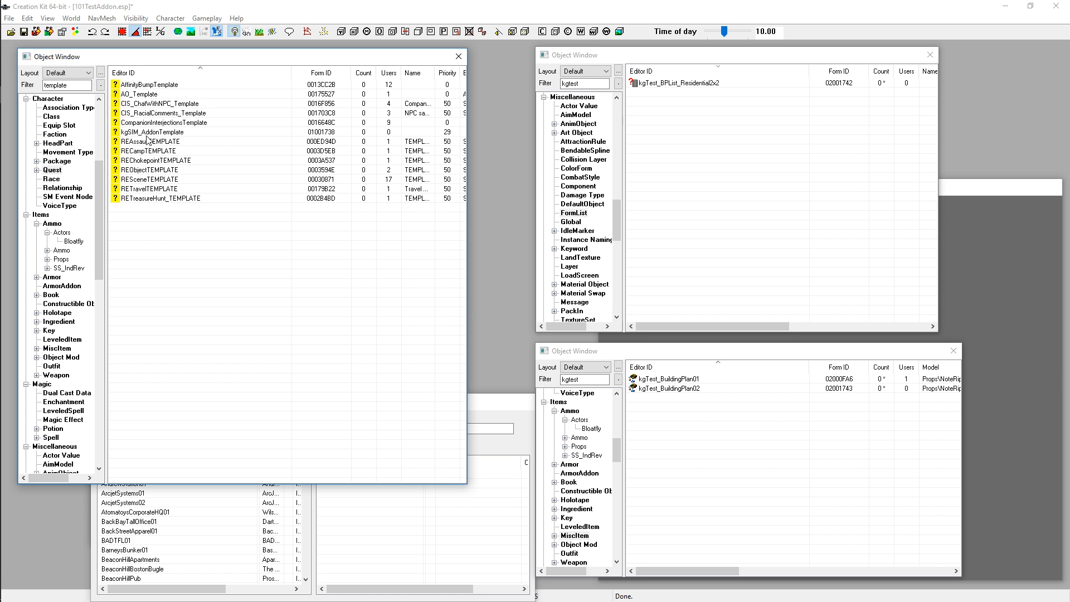
{"action": "left_click", "coordinate": [152, 132]}
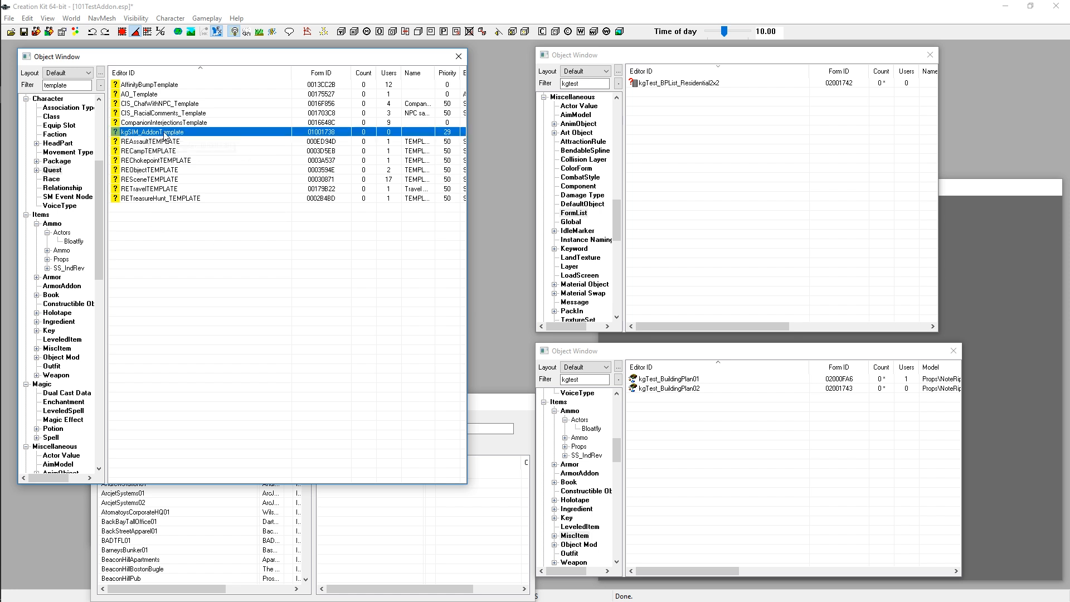
{"action": "mouse_move", "coordinate": [152, 137]}
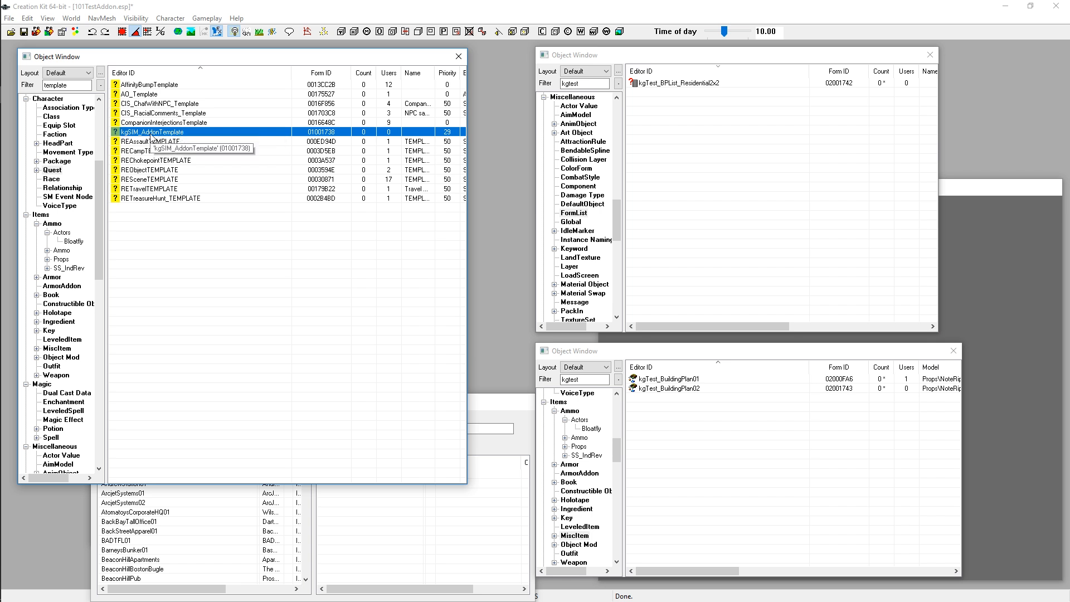
{"action": "mouse_move", "coordinate": [233, 165]}
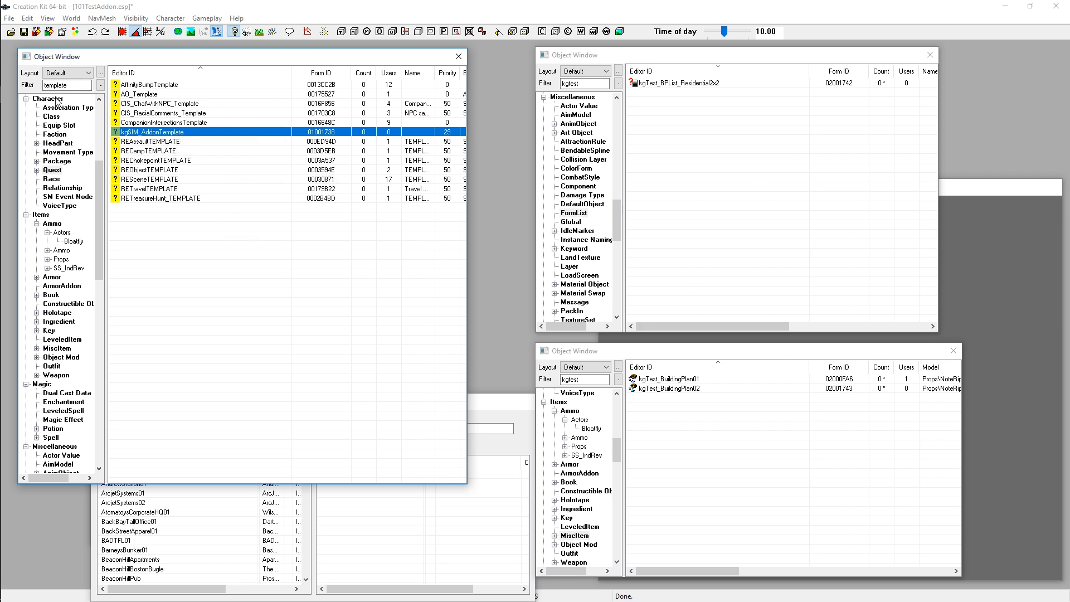
{"action": "left_click", "coordinate": [67, 84]}
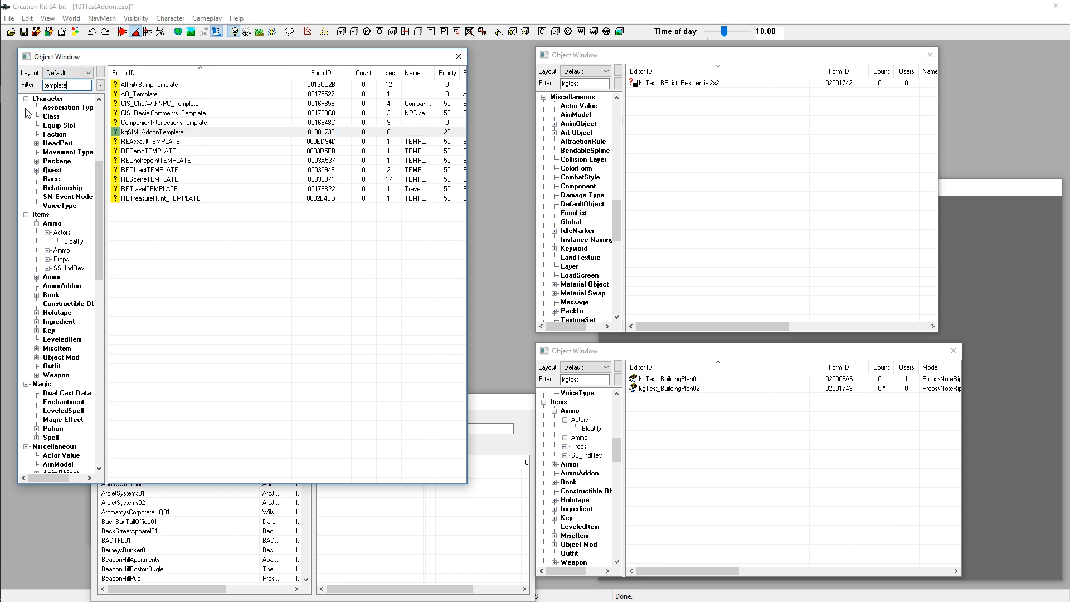
{"action": "mouse_move", "coordinate": [39, 102]}
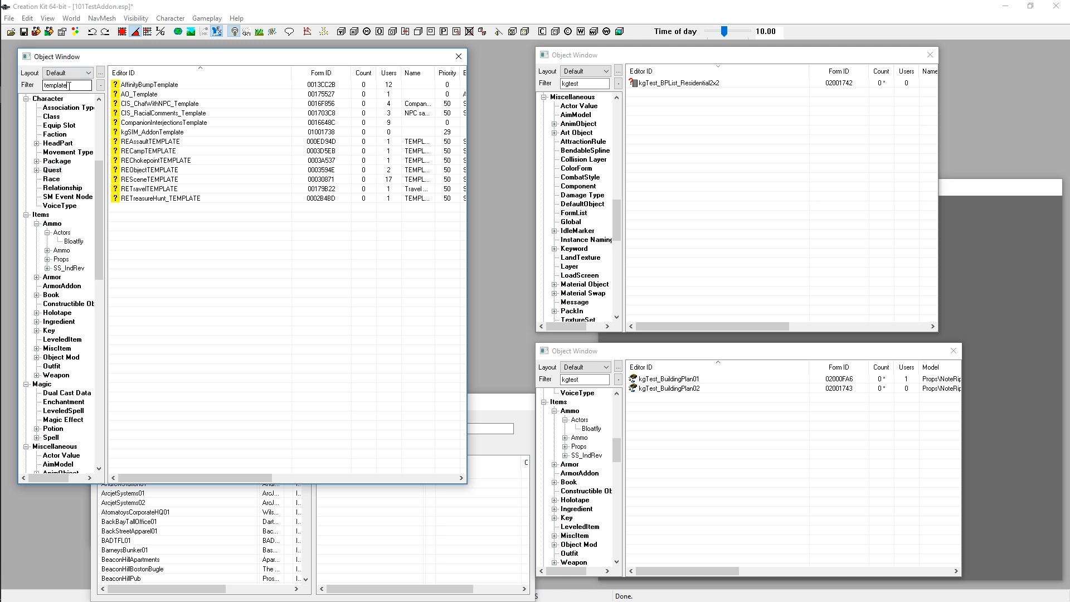
{"action": "left_click", "coordinate": [164, 132]}
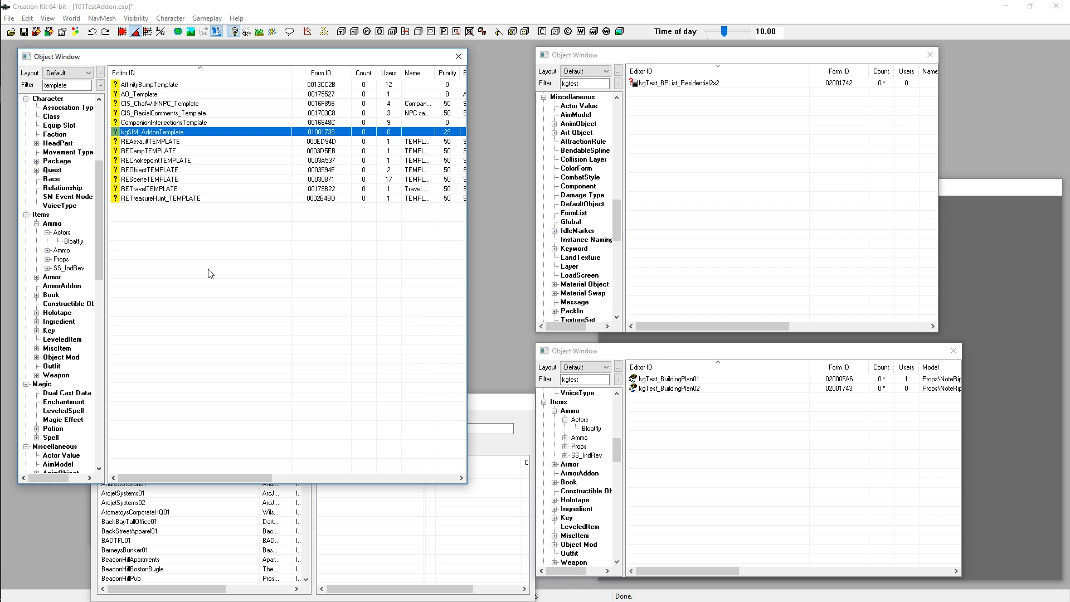
{"action": "mouse_move", "coordinate": [157, 132]}
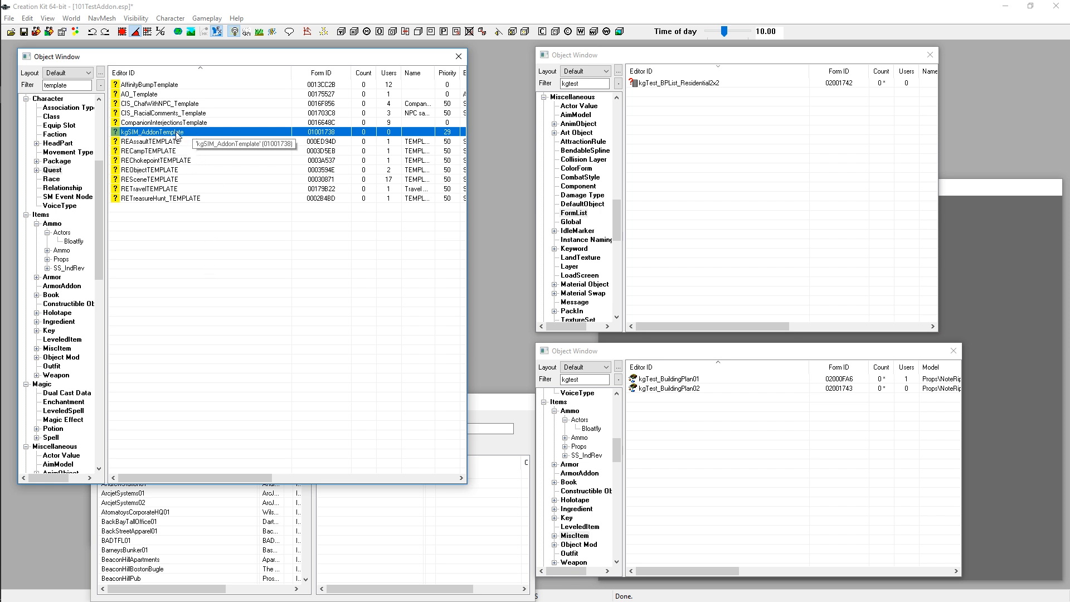
{"action": "mouse_move", "coordinate": [490, 302]}
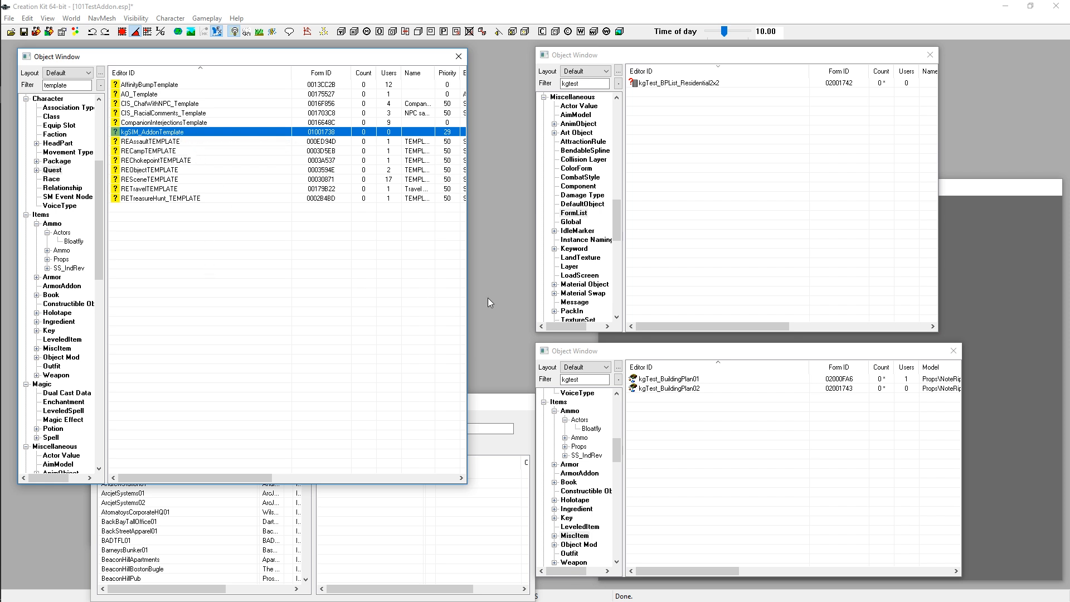
{"action": "mouse_move", "coordinate": [240, 262]}
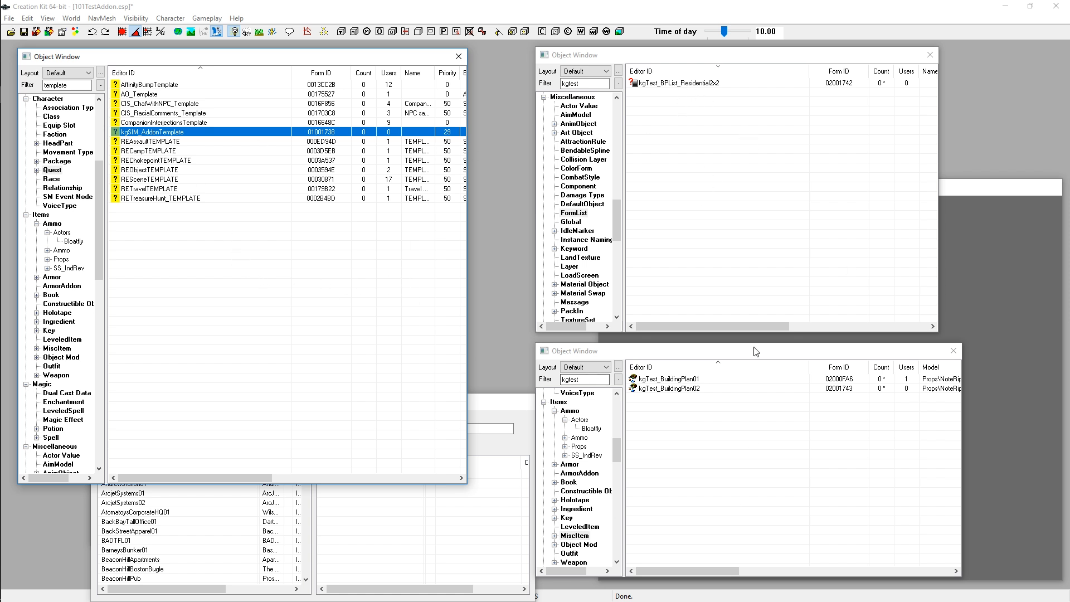
{"action": "mouse_move", "coordinate": [218, 241]}
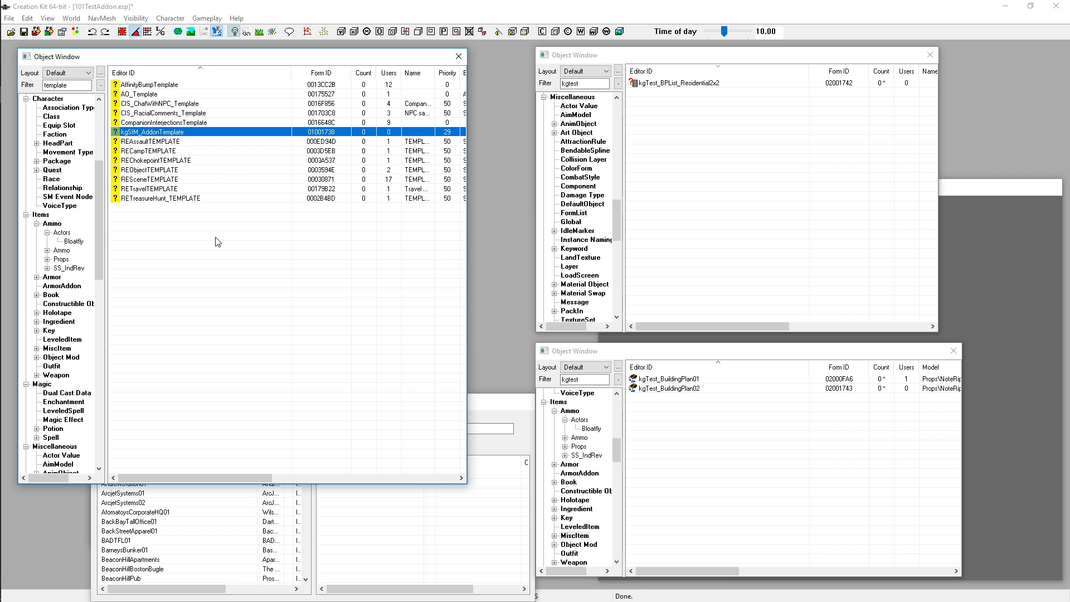
{"action": "mouse_move", "coordinate": [152, 134]}
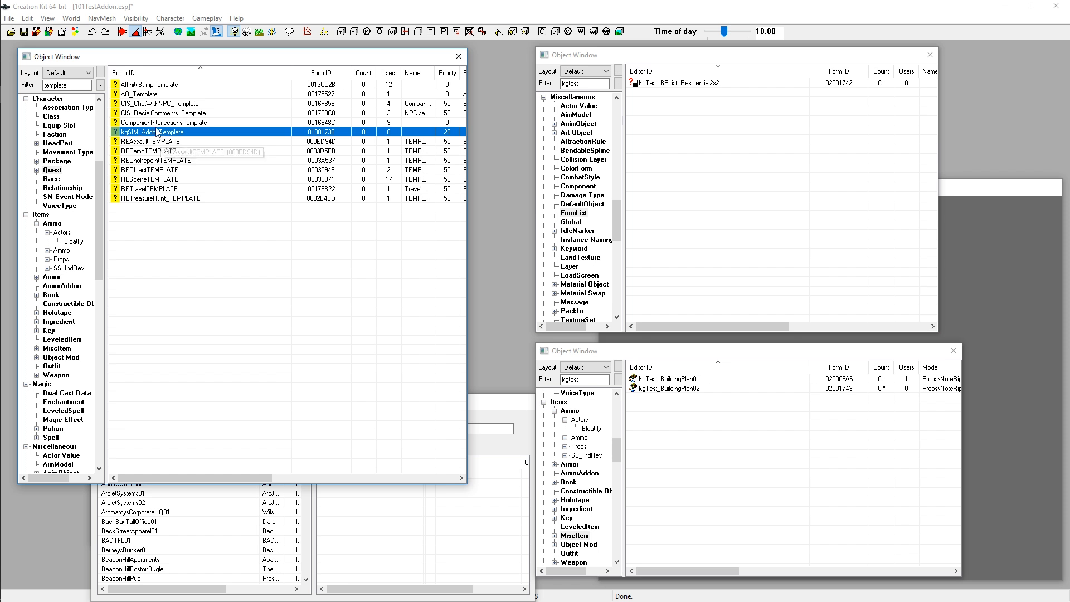
{"action": "mouse_move", "coordinate": [153, 134]}
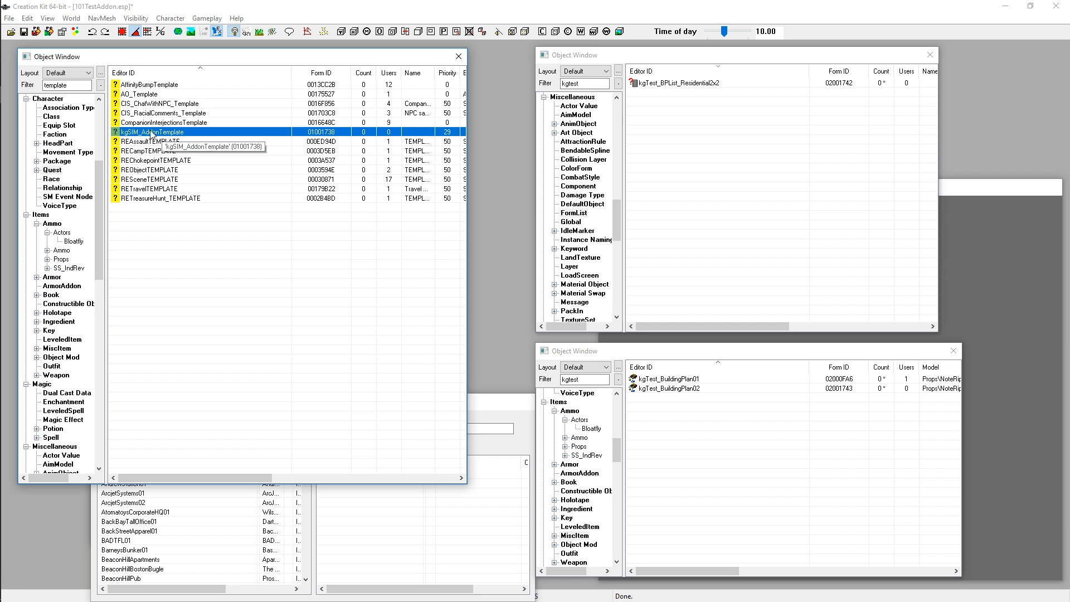
Duplicate the kgSIM_AddonTemplate quest and select the copy, kgTest_Addon (02001744)
{"action": "right_click", "coordinate": [157, 131]}
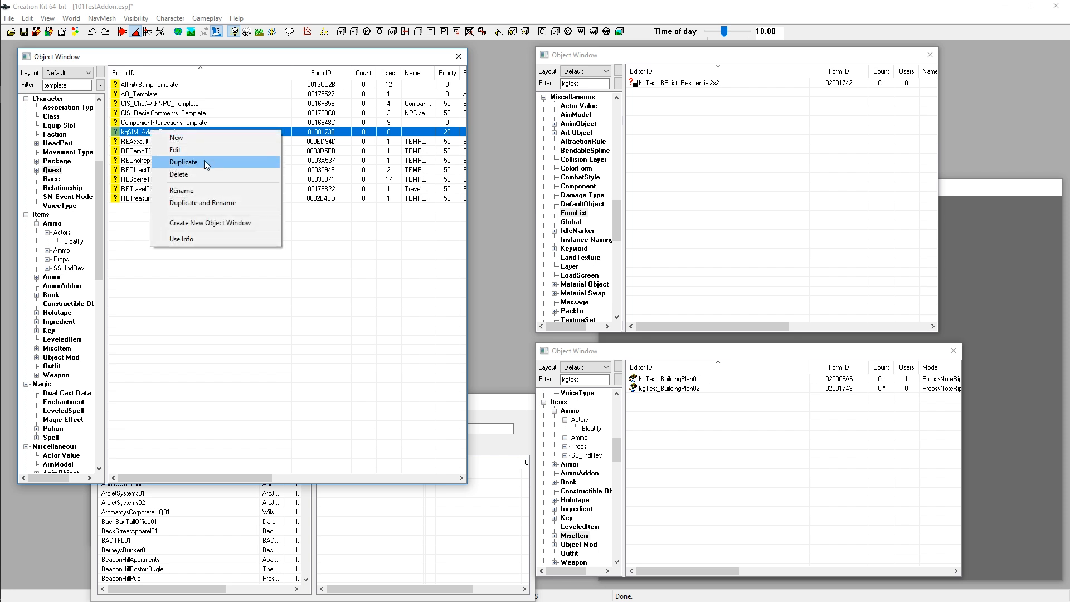
{"action": "left_click", "coordinate": [183, 162]}
{"action": "type", "text": "kgTest_Addon"}
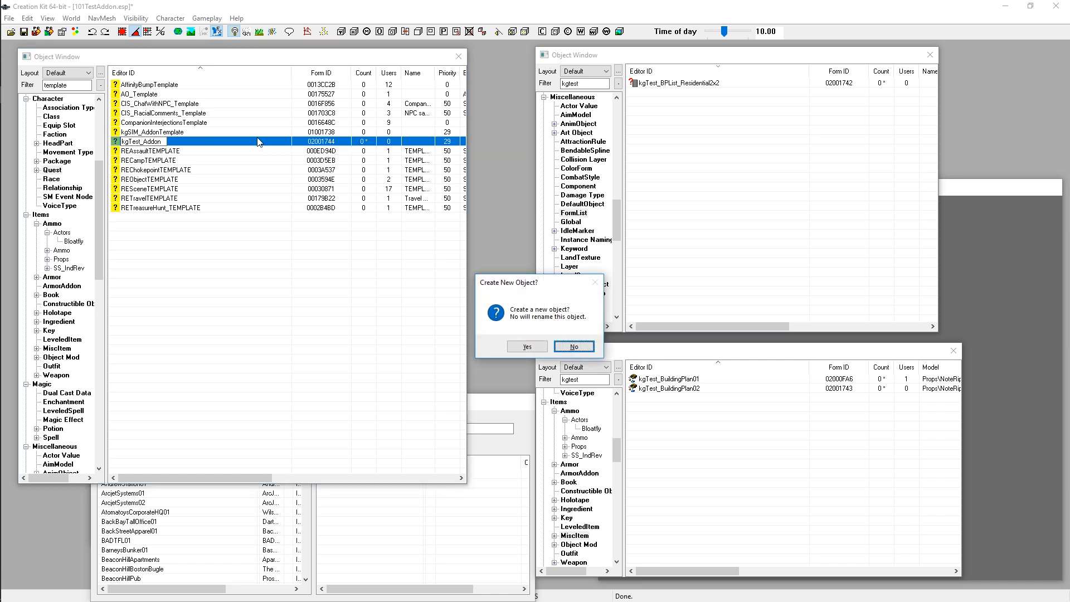
{"action": "left_click", "coordinate": [573, 346]}
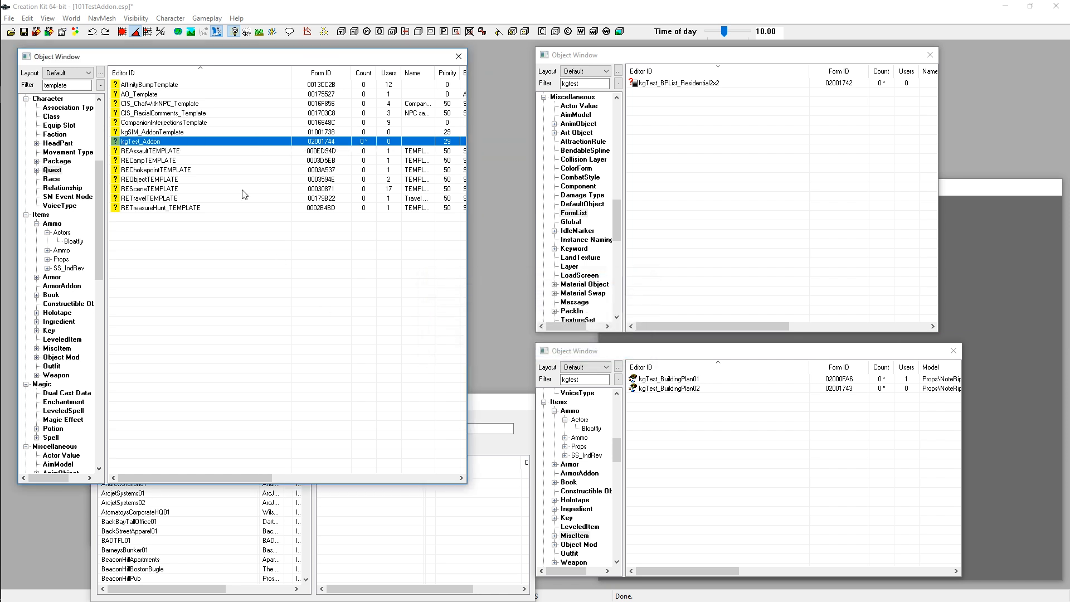
{"action": "mouse_move", "coordinate": [140, 141]}
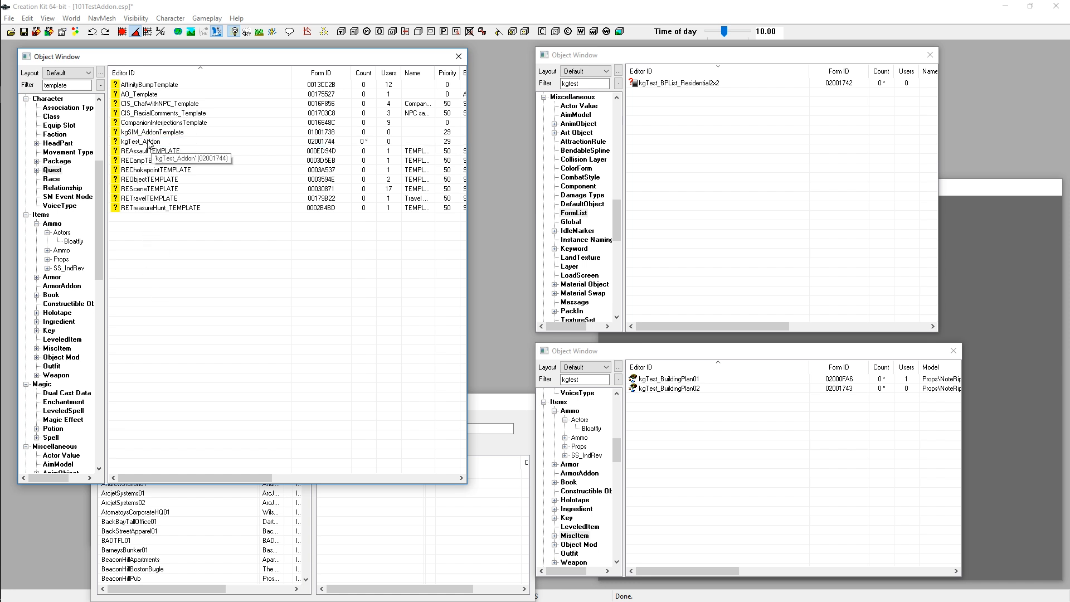
Open the kgTest_Addon quest editor, review its Quest Data, and view the empty Quest Stages
{"action": "double_click", "coordinate": [139, 141]}
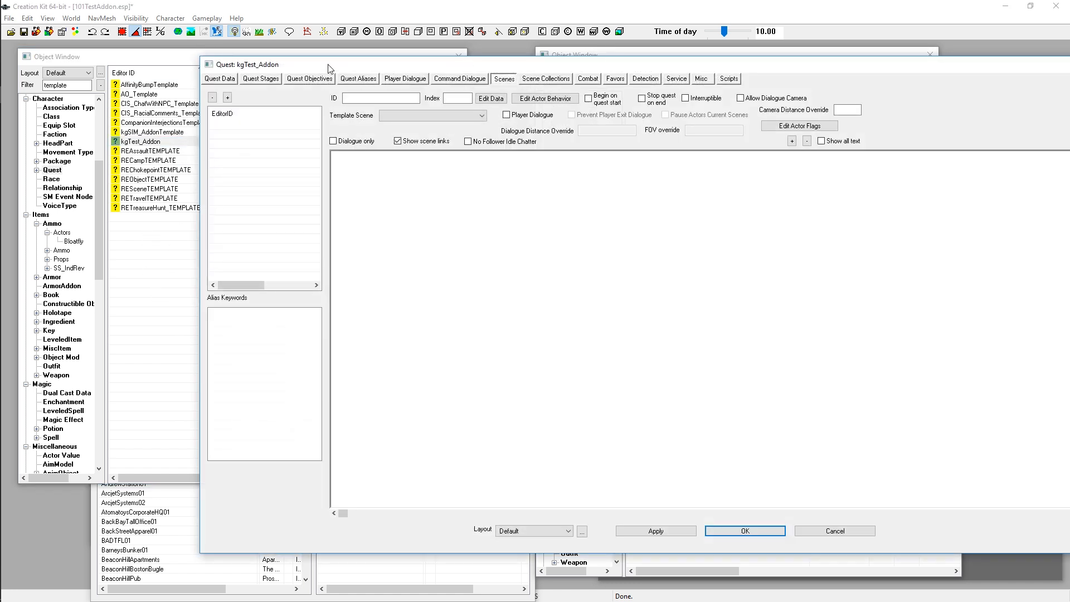
{"action": "left_click_drag", "start_coordinate": [331, 64], "coordinate": [154, 64]}
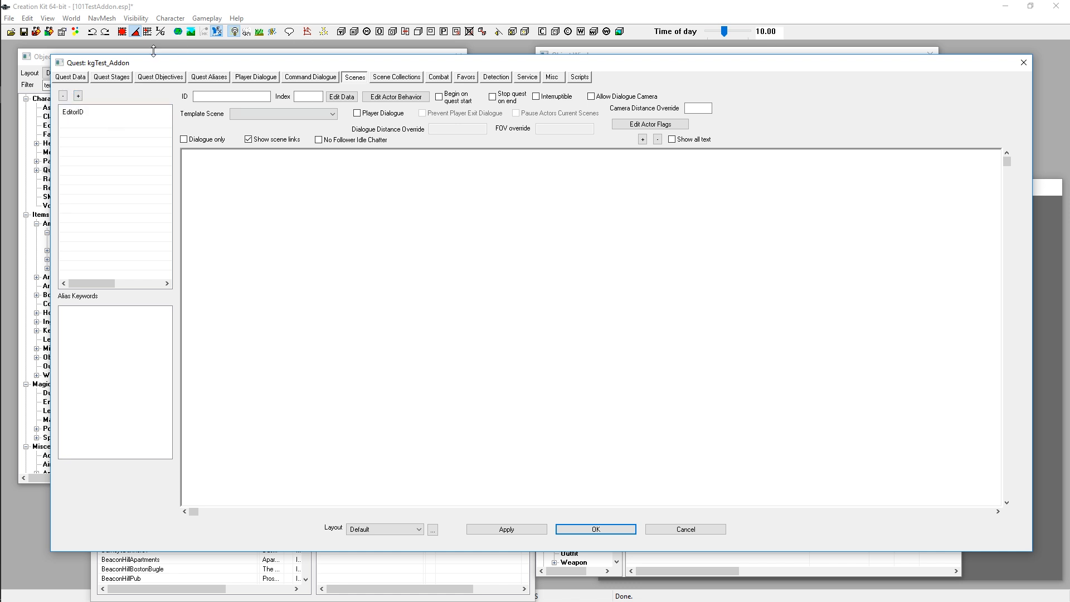
{"action": "mouse_move", "coordinate": [539, 84]}
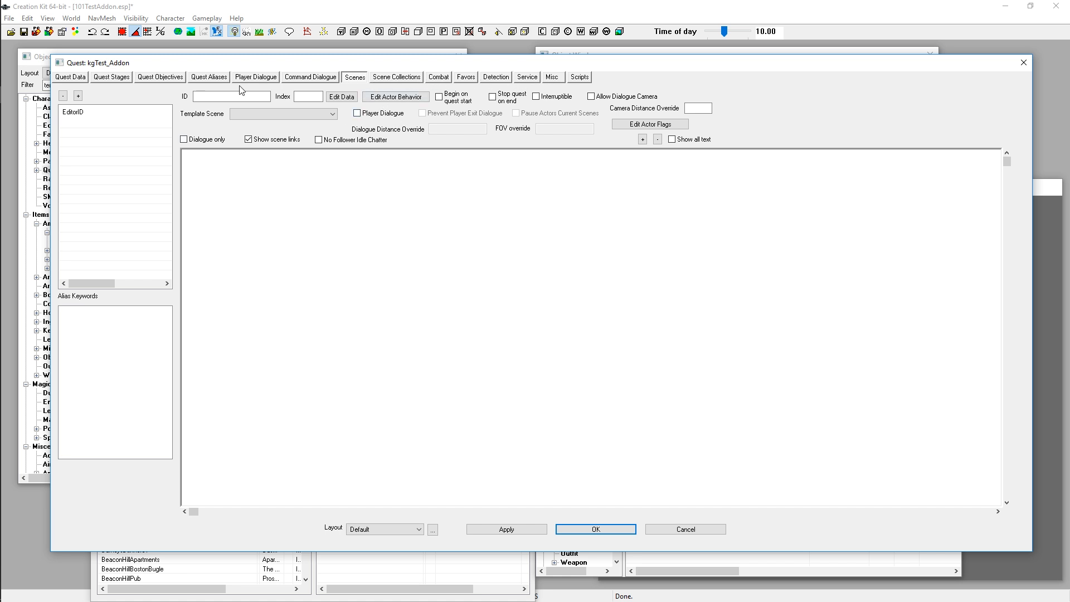
{"action": "left_click", "coordinate": [70, 77]}
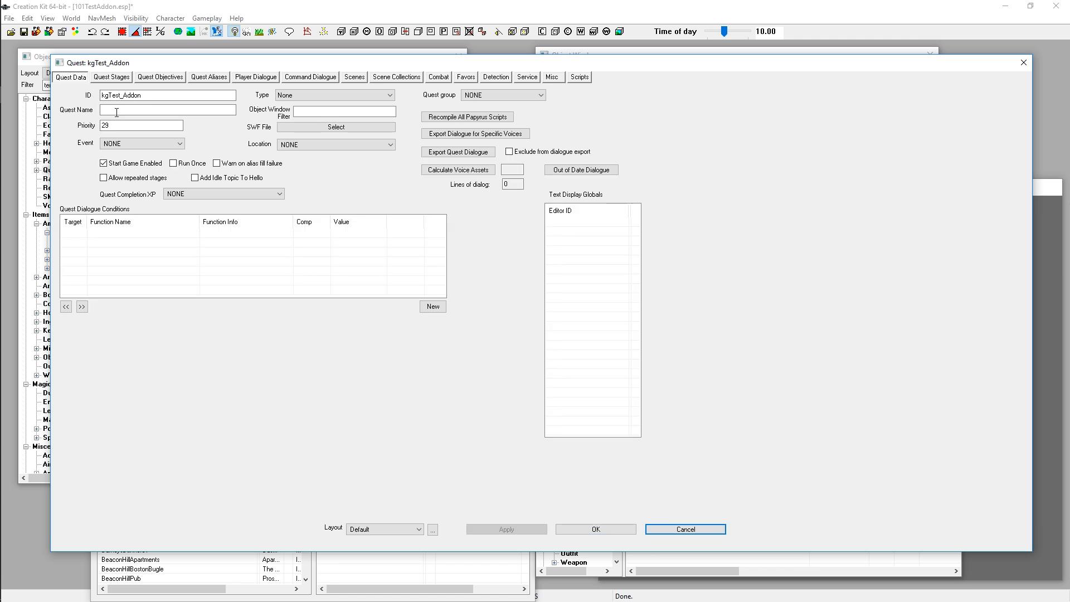
{"action": "left_click", "coordinate": [111, 76]}
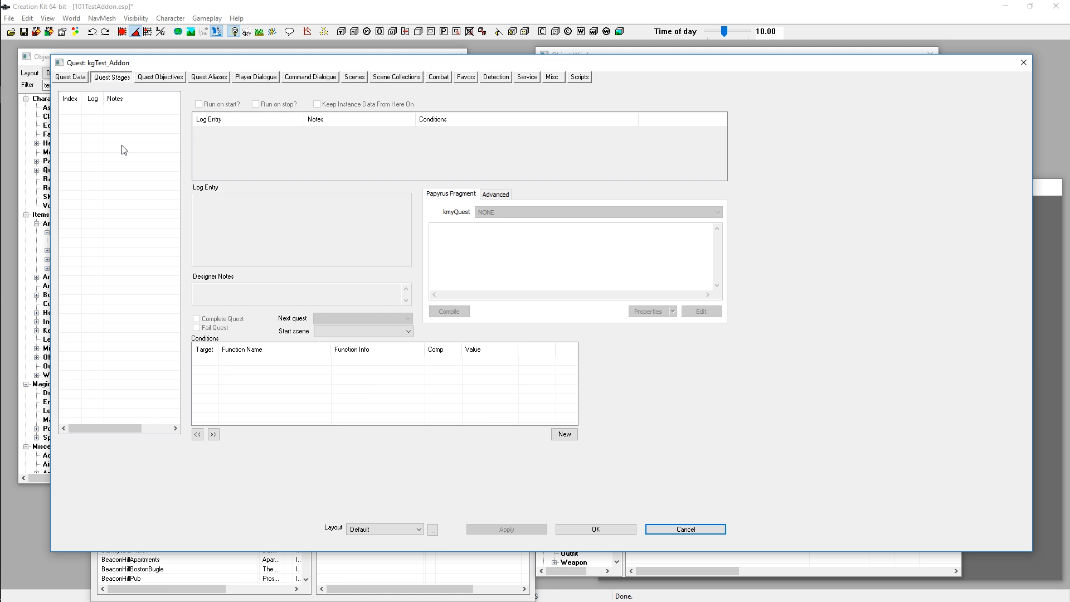
{"action": "mouse_move", "coordinate": [127, 135]}
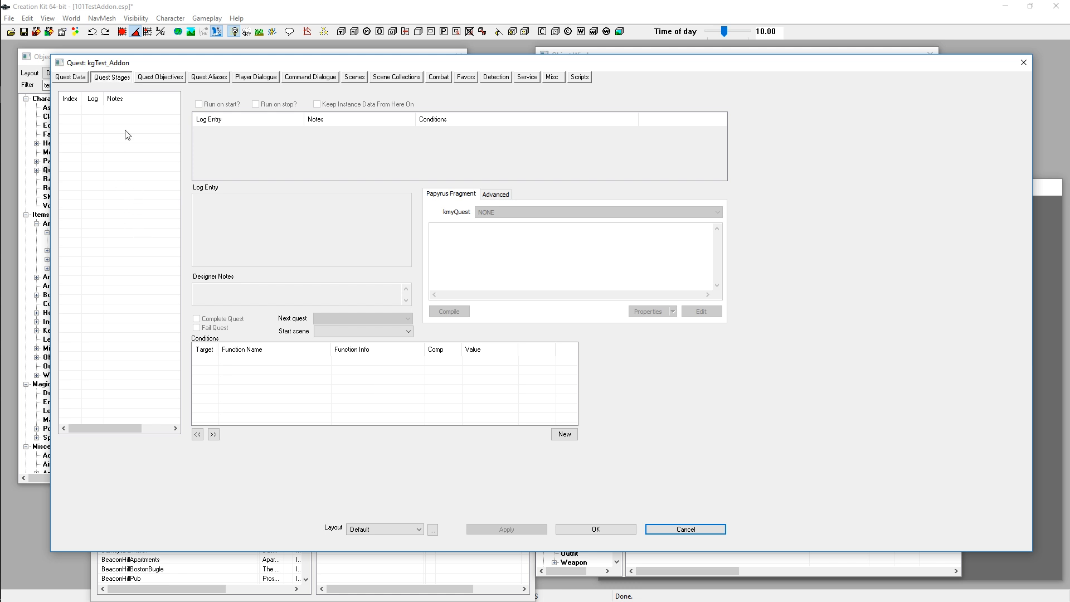
{"action": "mouse_move", "coordinate": [78, 119]}
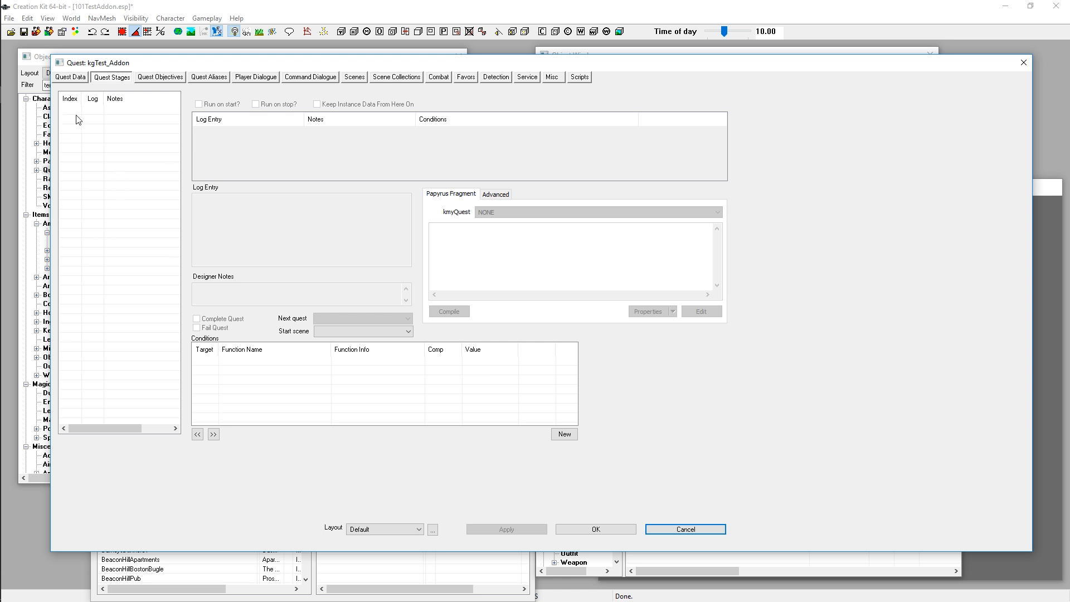
{"action": "mouse_move", "coordinate": [247, 131]}
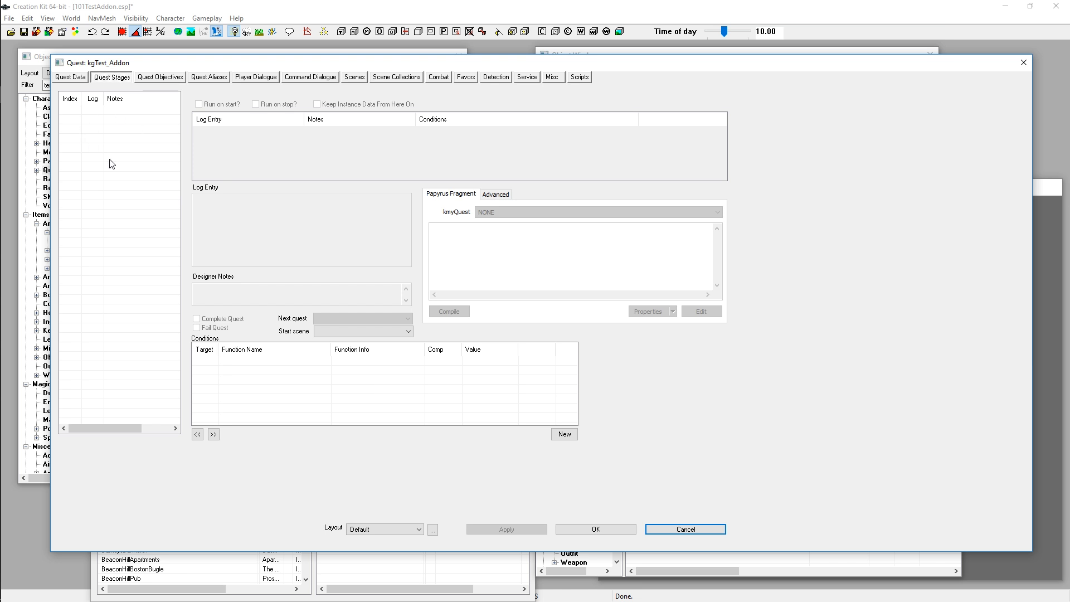
{"action": "mouse_move", "coordinate": [129, 131]}
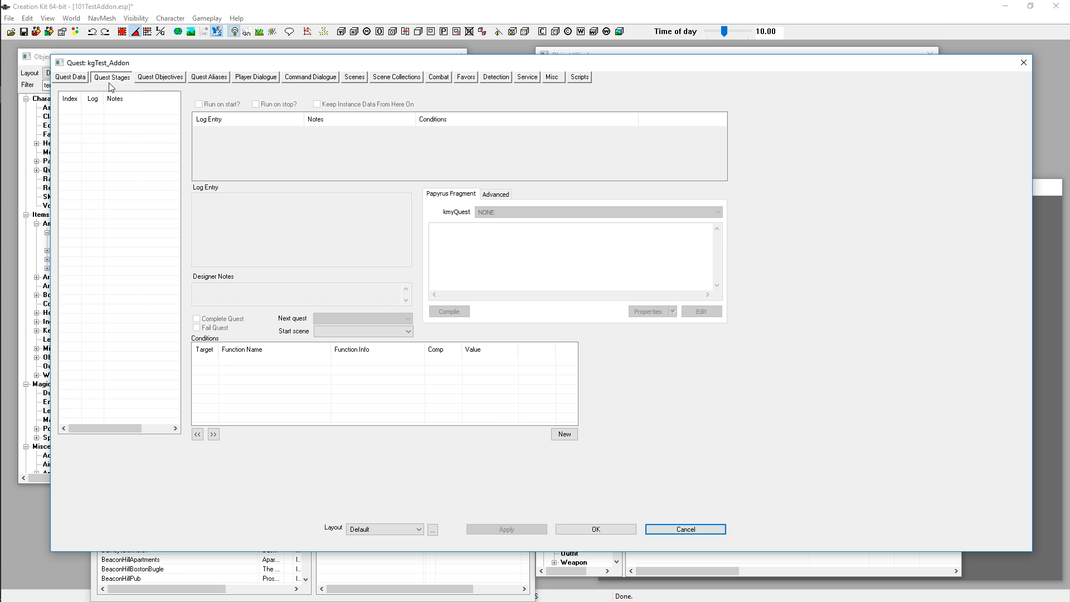
{"action": "mouse_move", "coordinate": [593, 103]}
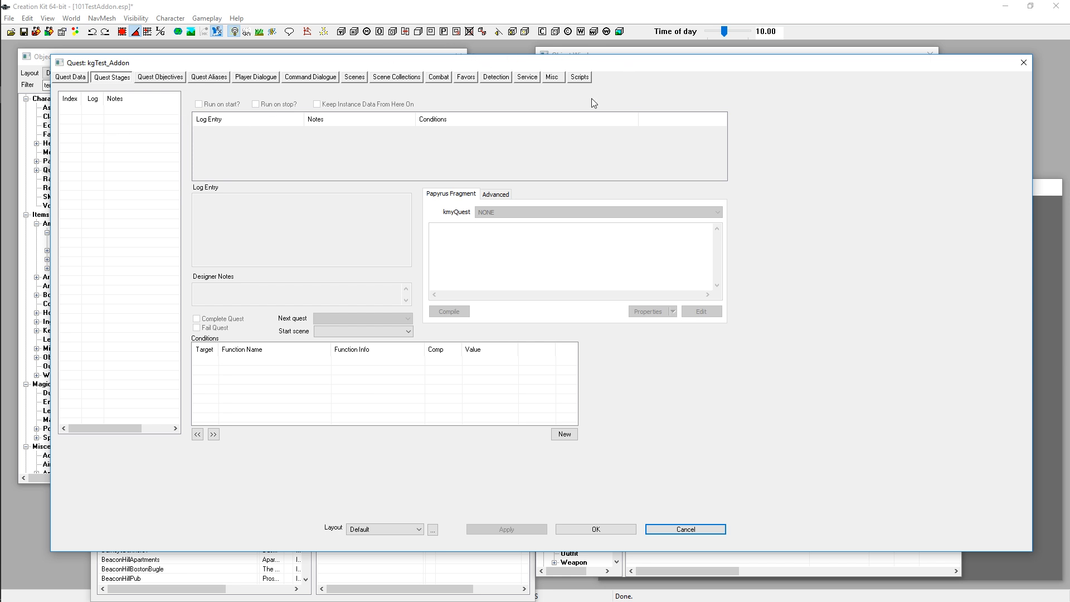
{"action": "mouse_move", "coordinate": [588, 85]}
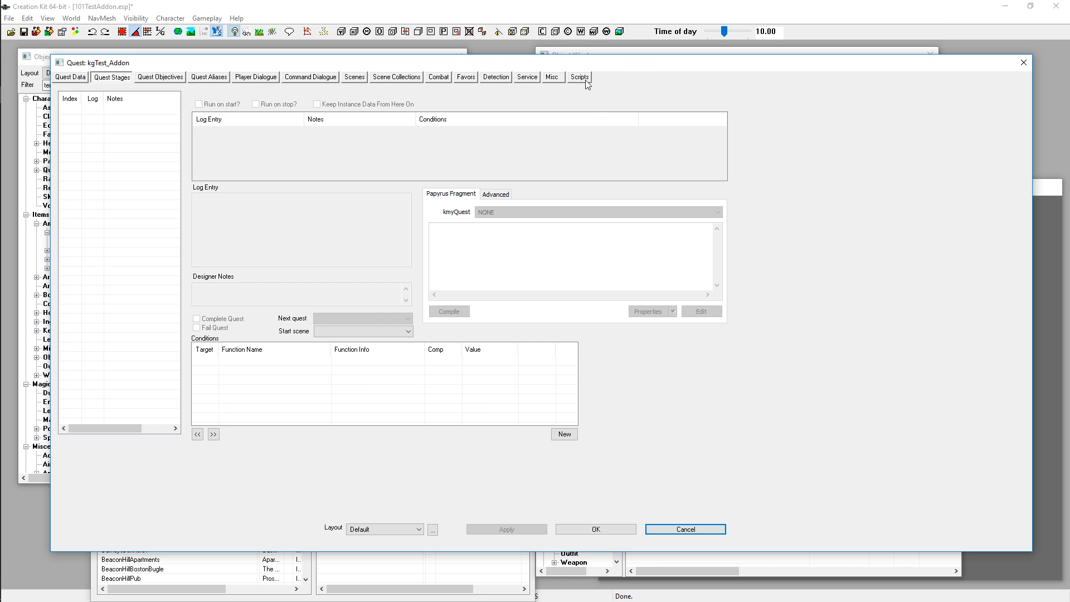
Open the SimSettlements:AddOnScript properties on kgTest_Addon and select MyResidentialBuildings
{"action": "left_click", "coordinate": [579, 76]}
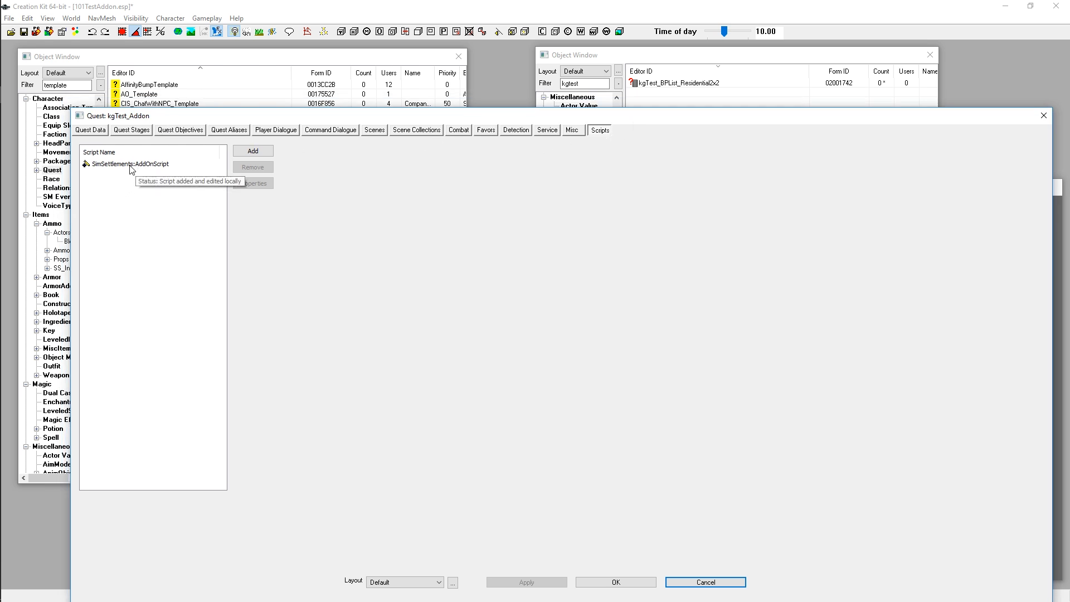
{"action": "left_click", "coordinate": [130, 164]}
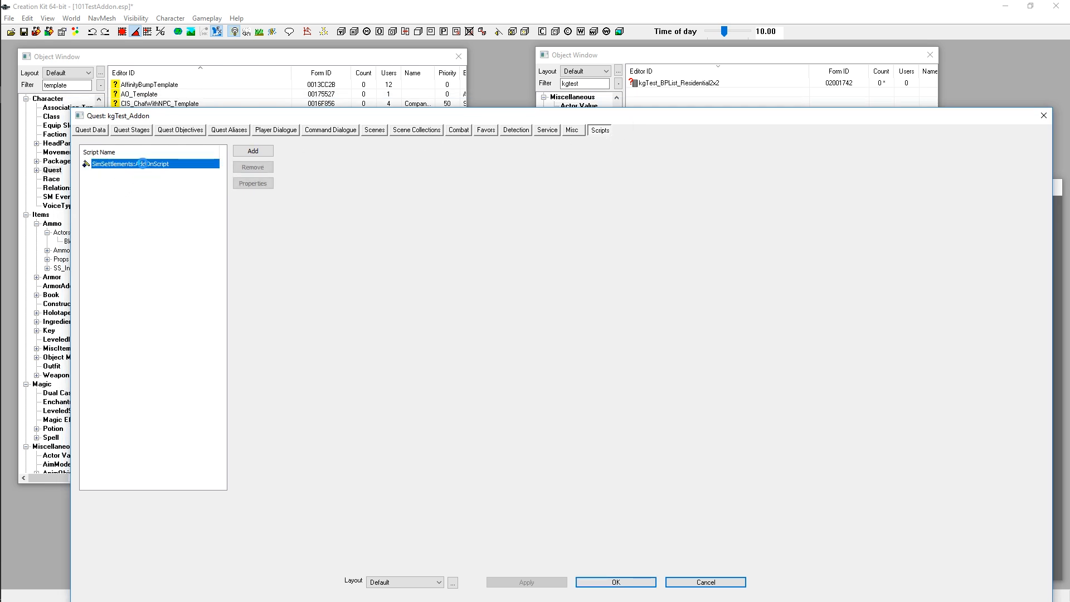
{"action": "left_click", "coordinate": [252, 182]}
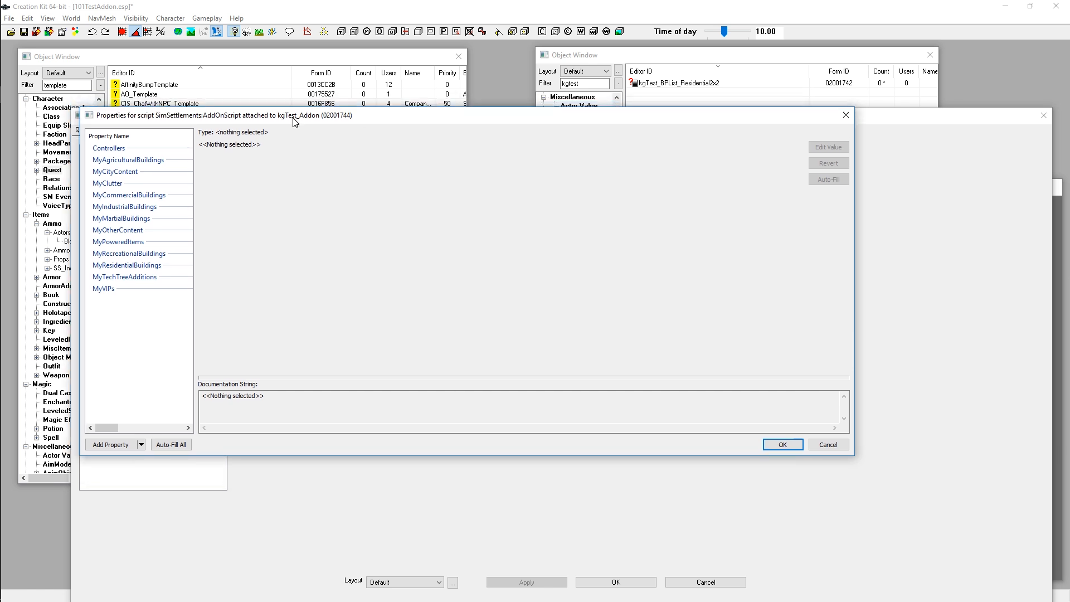
{"action": "mouse_move", "coordinate": [112, 62]}
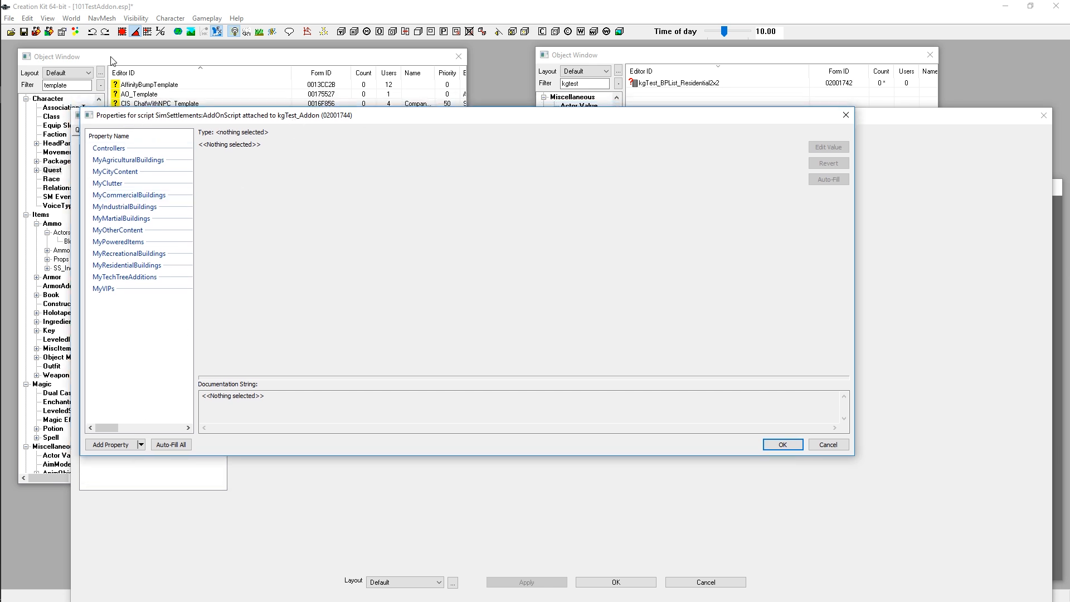
{"action": "mouse_move", "coordinate": [150, 326]}
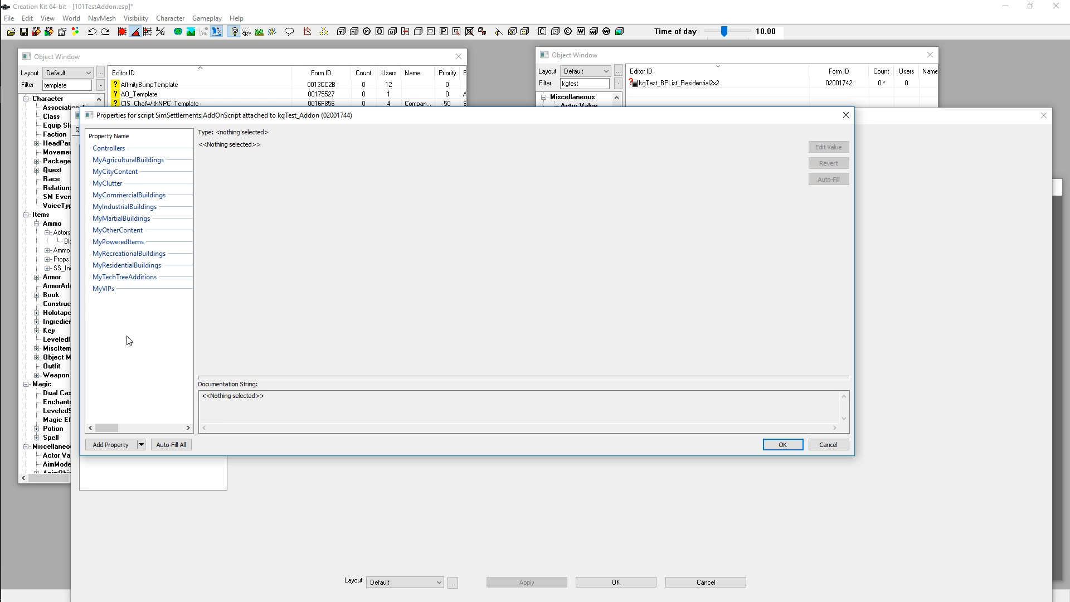
{"action": "mouse_move", "coordinate": [725, 87]}
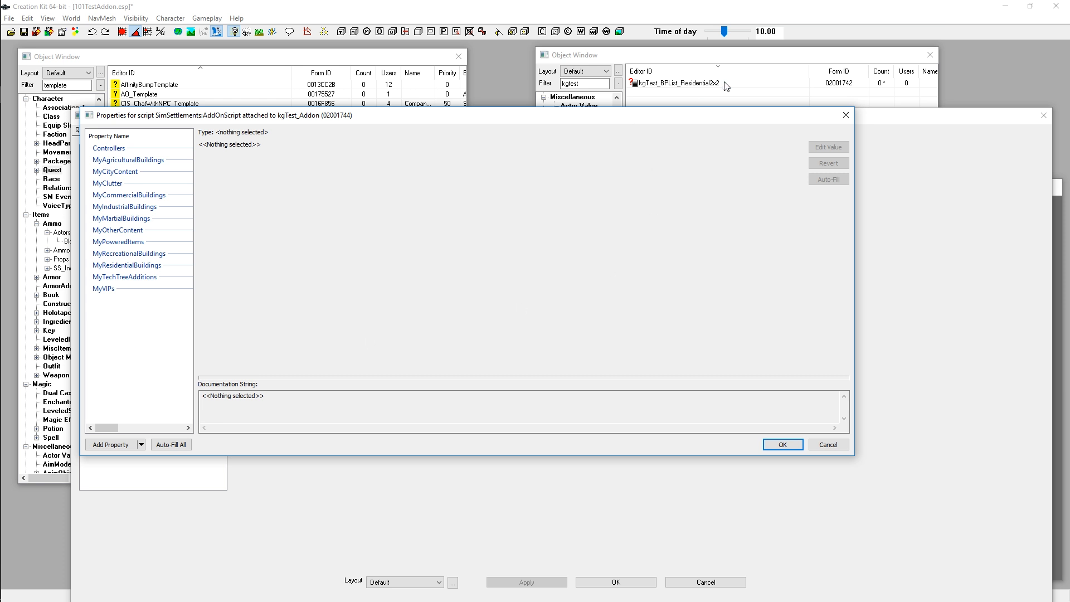
{"action": "mouse_move", "coordinate": [663, 88]}
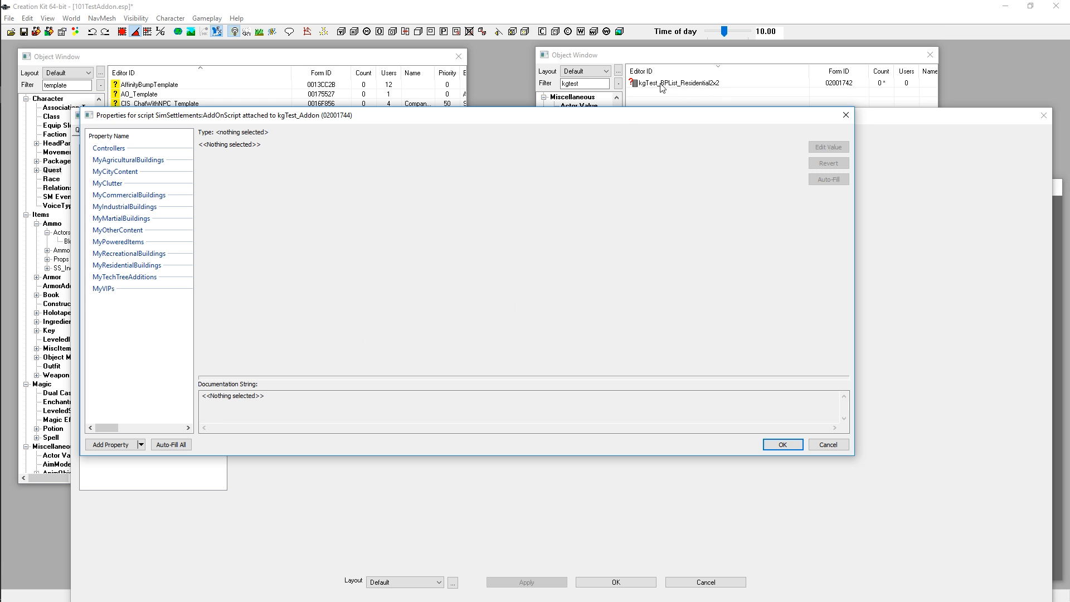
{"action": "left_click", "coordinate": [103, 289]}
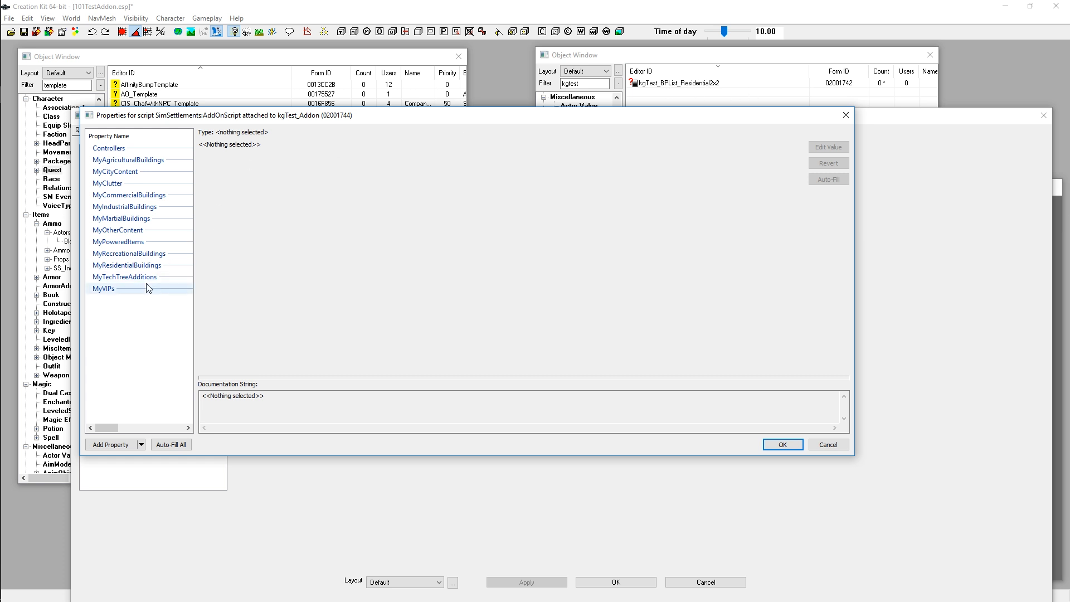
{"action": "left_click", "coordinate": [127, 264]}
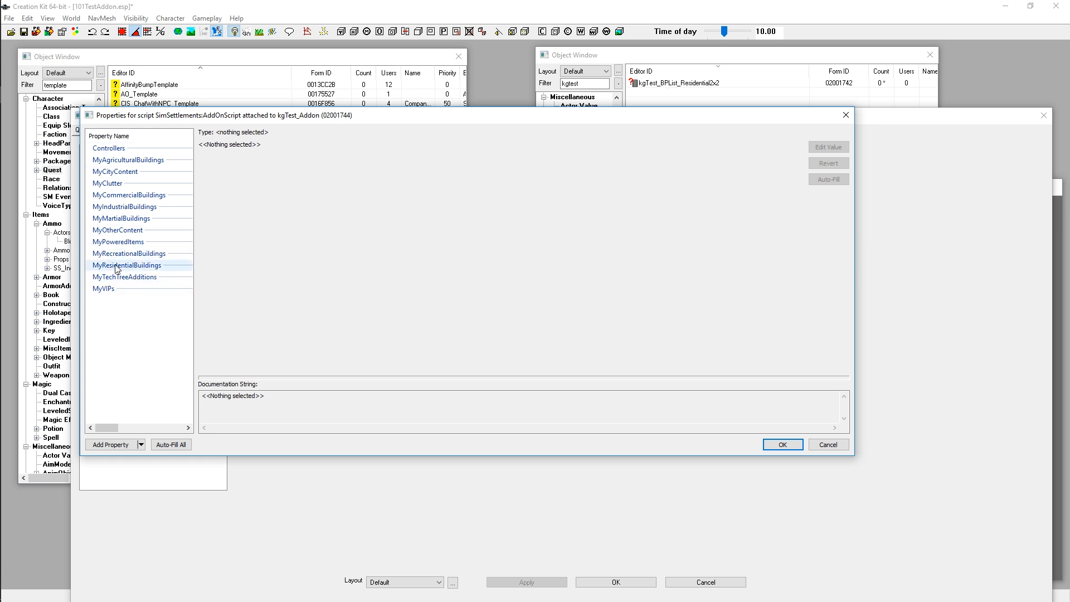
{"action": "left_click", "coordinate": [126, 265]}
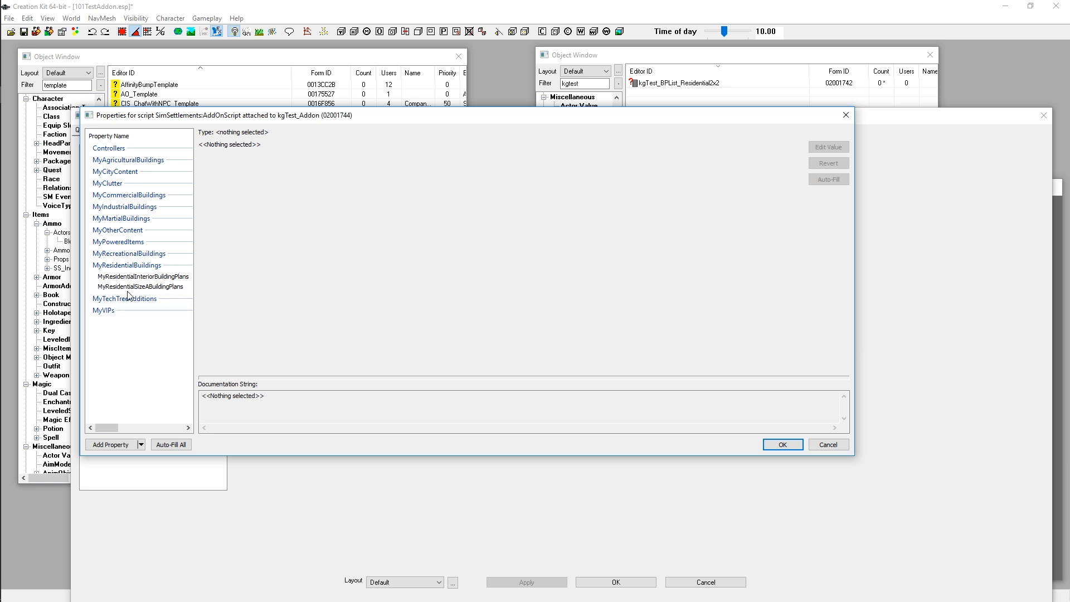
{"action": "mouse_move", "coordinate": [142, 287]}
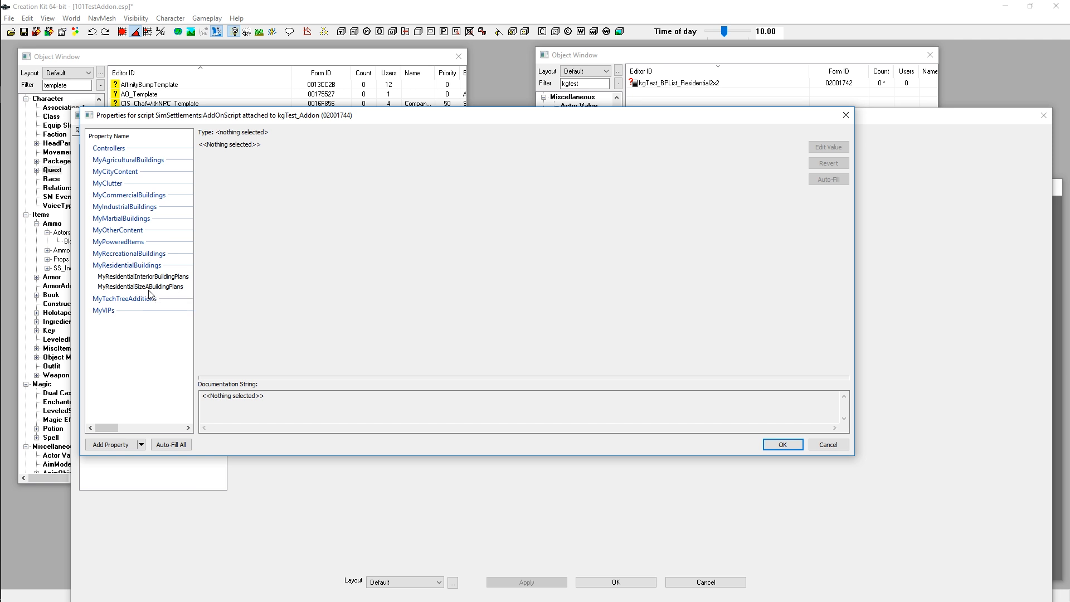
{"action": "mouse_move", "coordinate": [176, 296]}
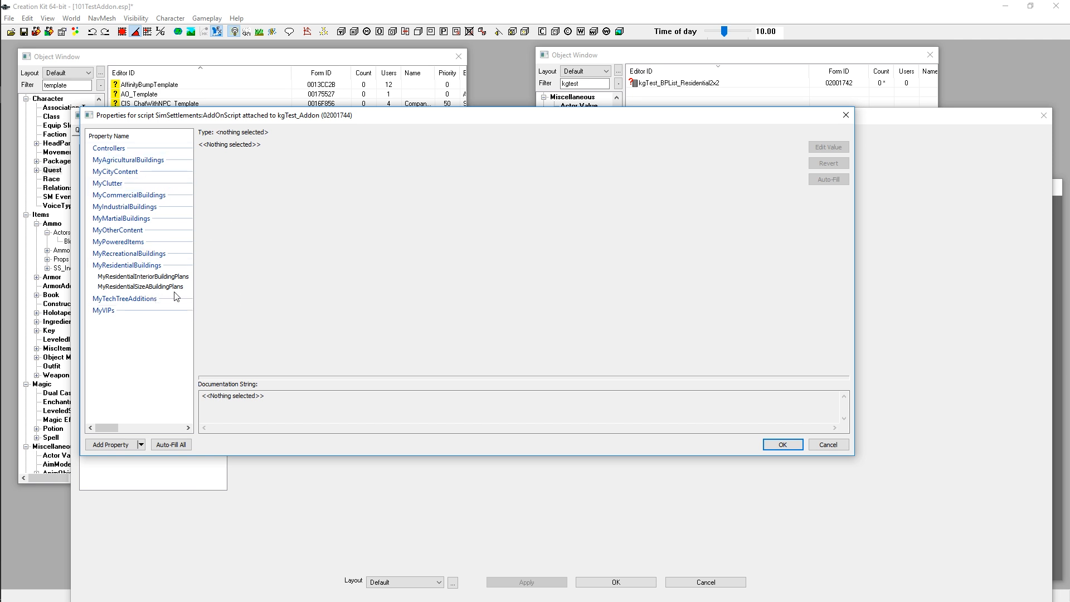
{"action": "mouse_move", "coordinate": [139, 287]}
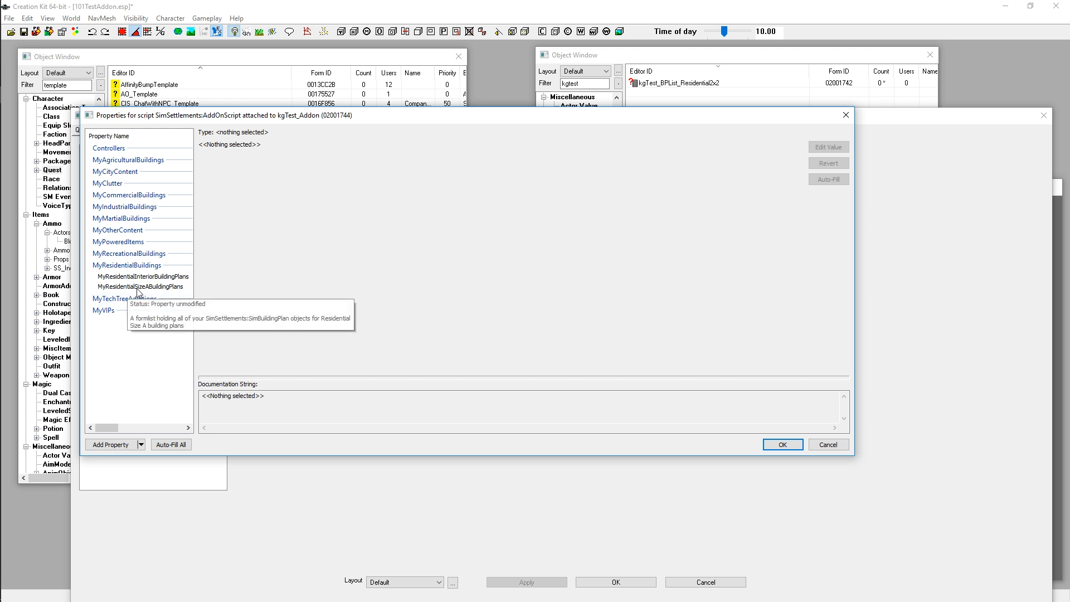
{"action": "mouse_move", "coordinate": [166, 298]}
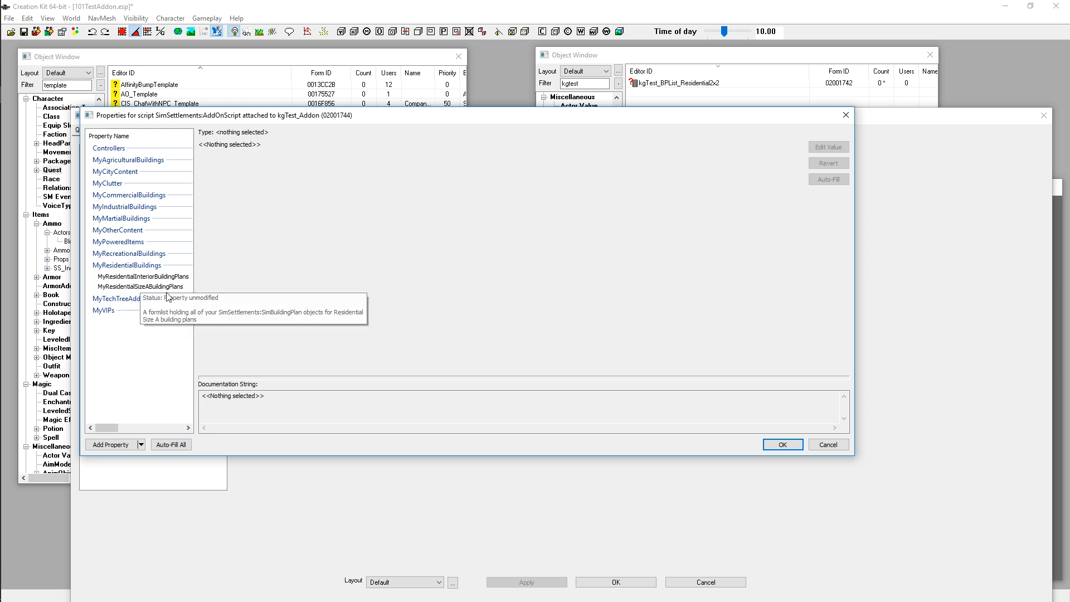
{"action": "mouse_move", "coordinate": [151, 292]}
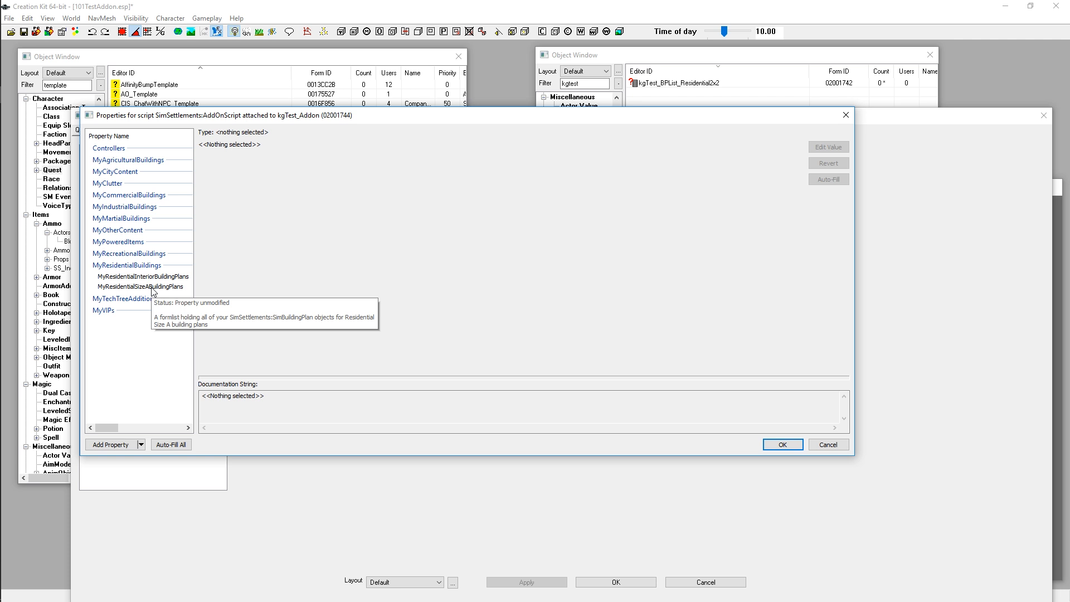
{"action": "mouse_move", "coordinate": [129, 348]}
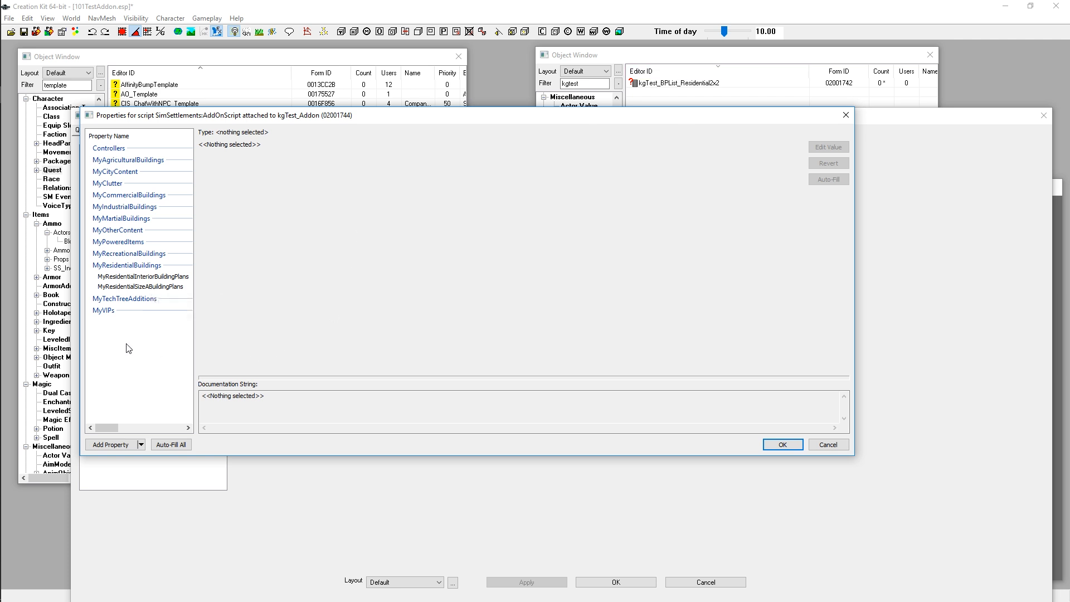
{"action": "mouse_move", "coordinate": [157, 387]}
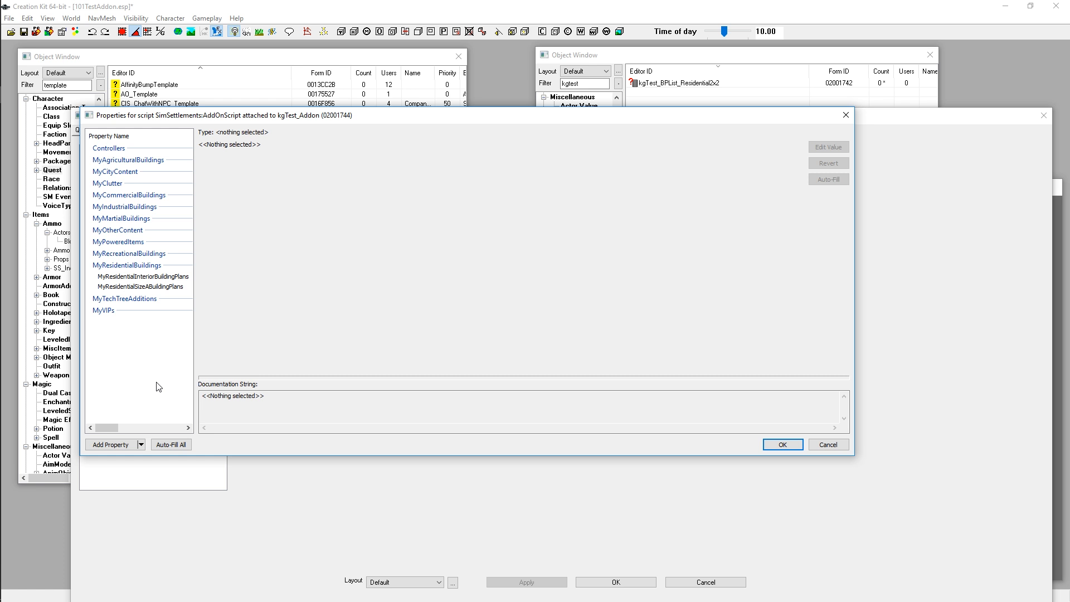
{"action": "mouse_move", "coordinate": [192, 340]}
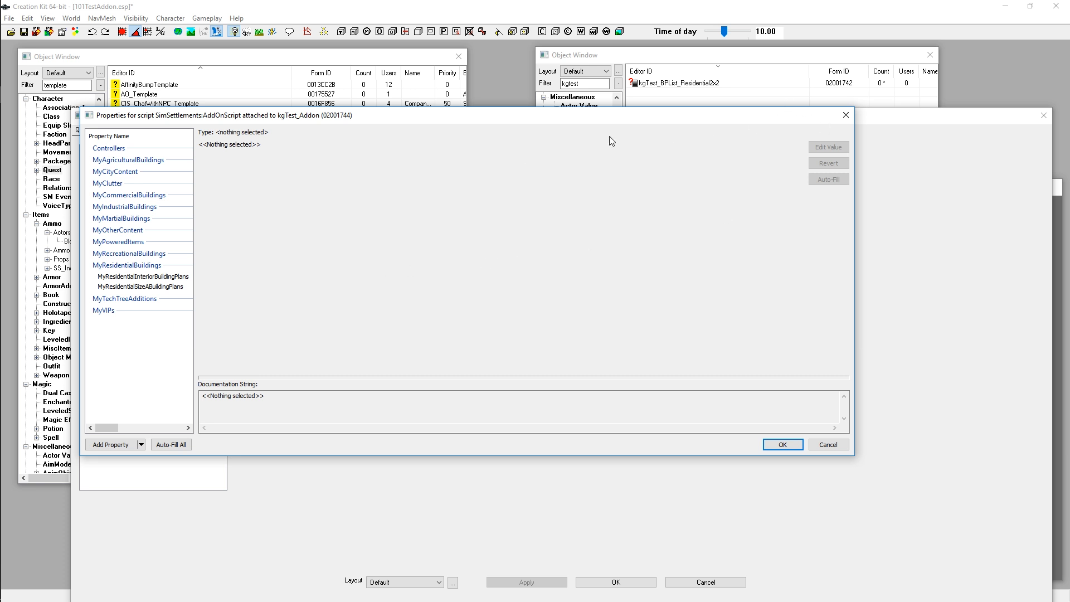
{"action": "mouse_move", "coordinate": [571, 218]}
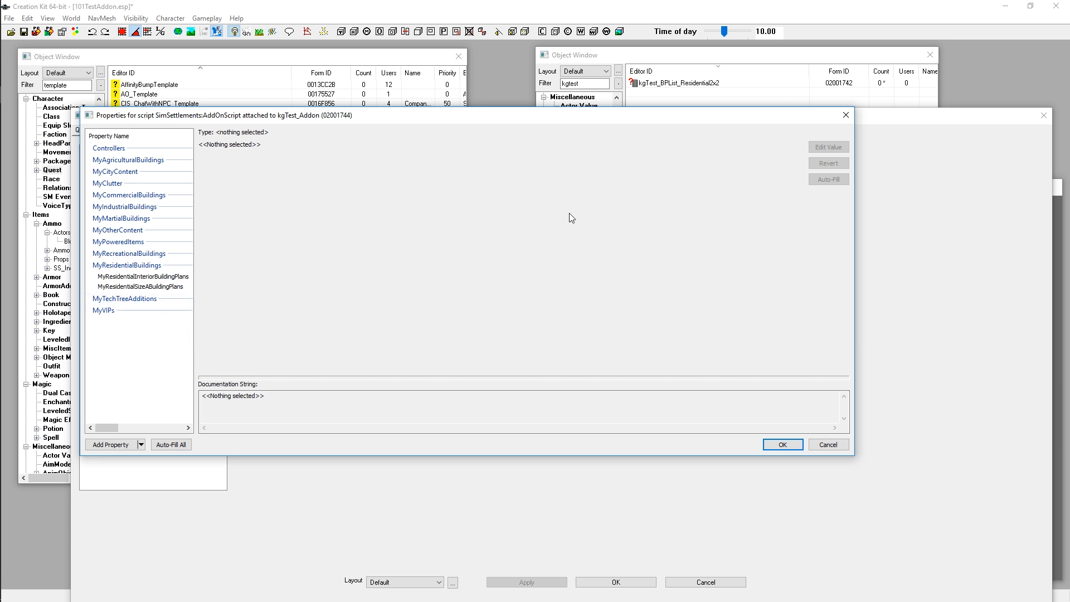
{"action": "mouse_move", "coordinate": [438, 237]}
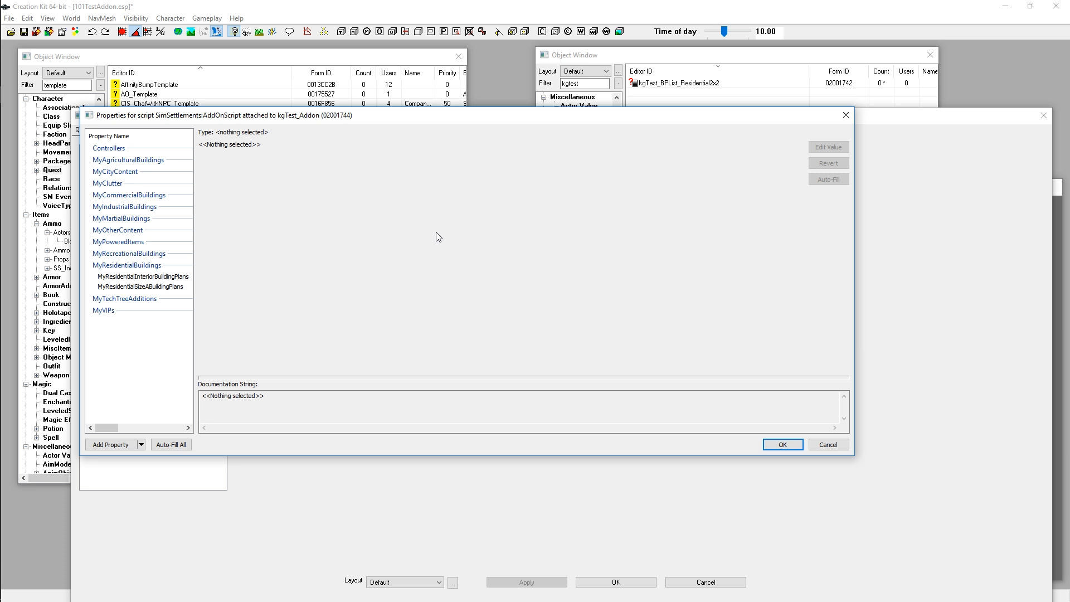
{"action": "mouse_move", "coordinate": [651, 179]}
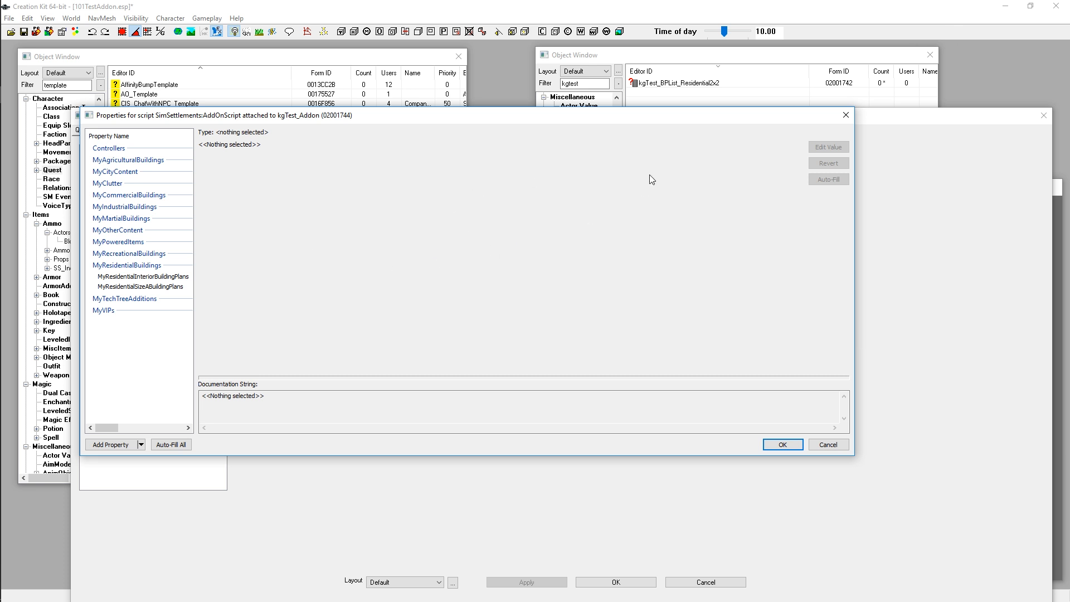
{"action": "mouse_move", "coordinate": [316, 312]}
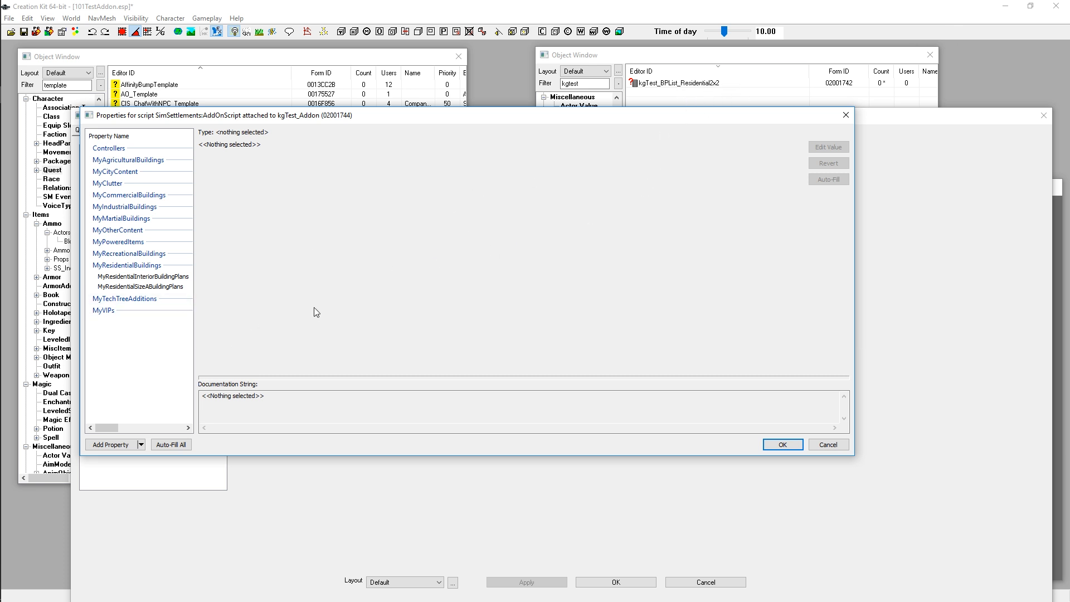
{"action": "mouse_move", "coordinate": [474, 255]}
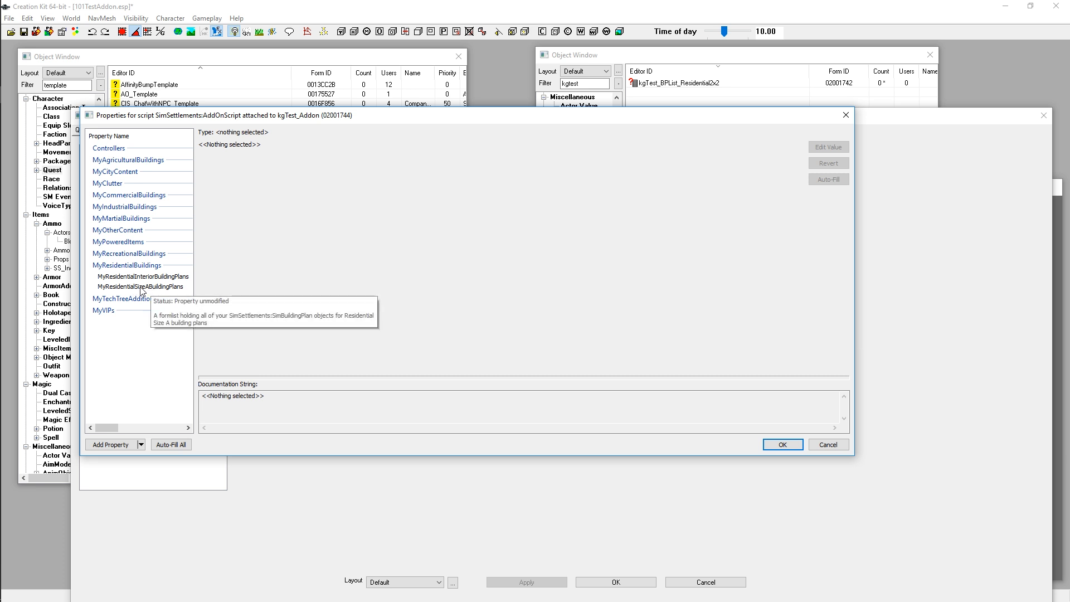
{"action": "mouse_move", "coordinate": [111, 291]}
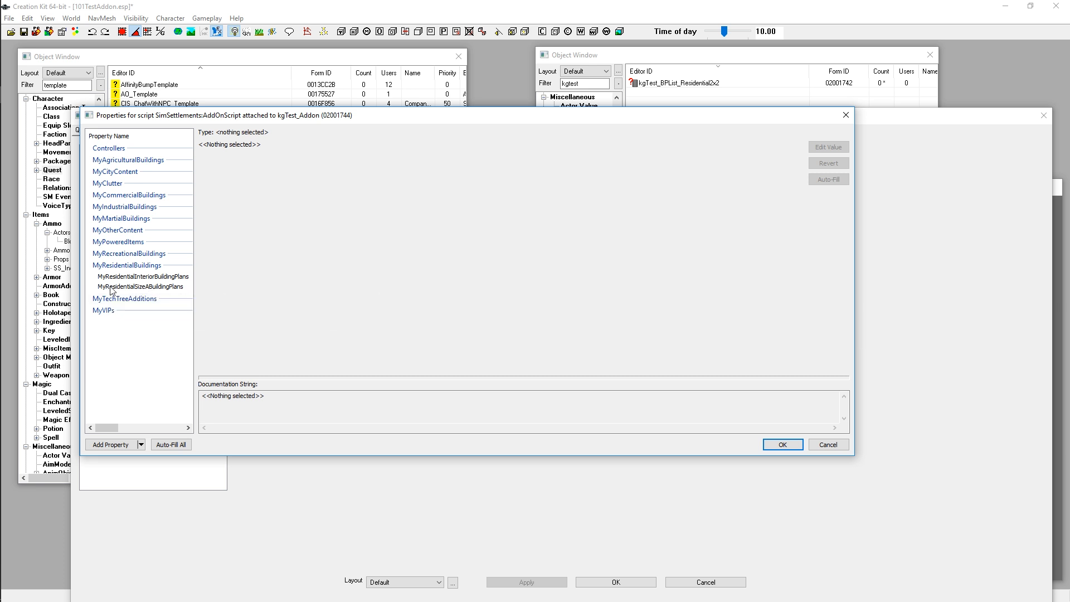
Assign kgTest_BPList_Residential2x2 to MyResidentialSizeABuildingPlans using the 'kgtest' filter, then confirm
{"action": "left_click", "coordinate": [140, 286]}
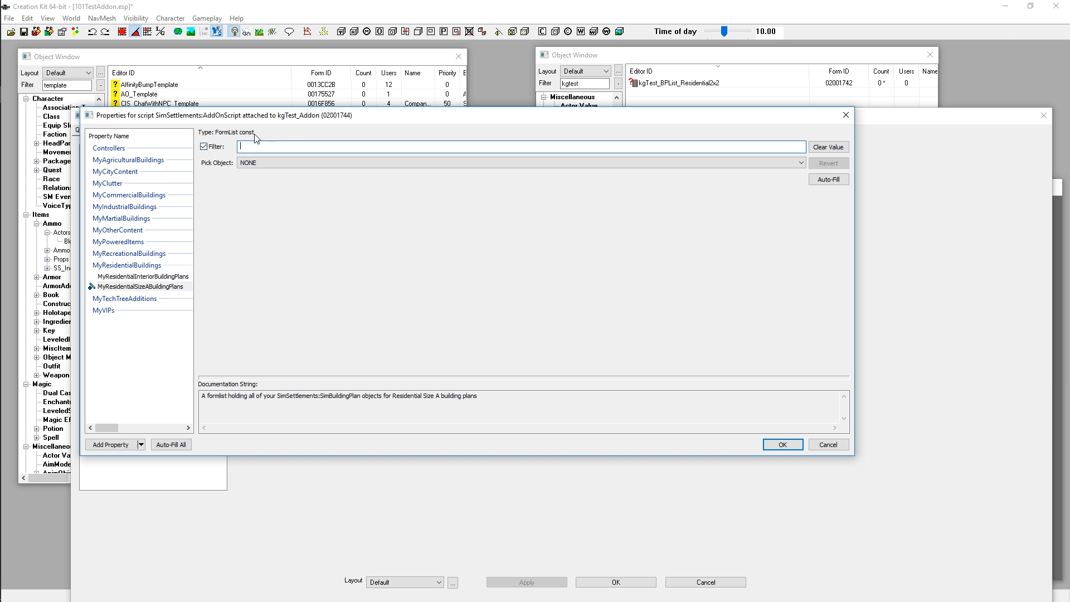
{"action": "type", "text": "kgtest"}
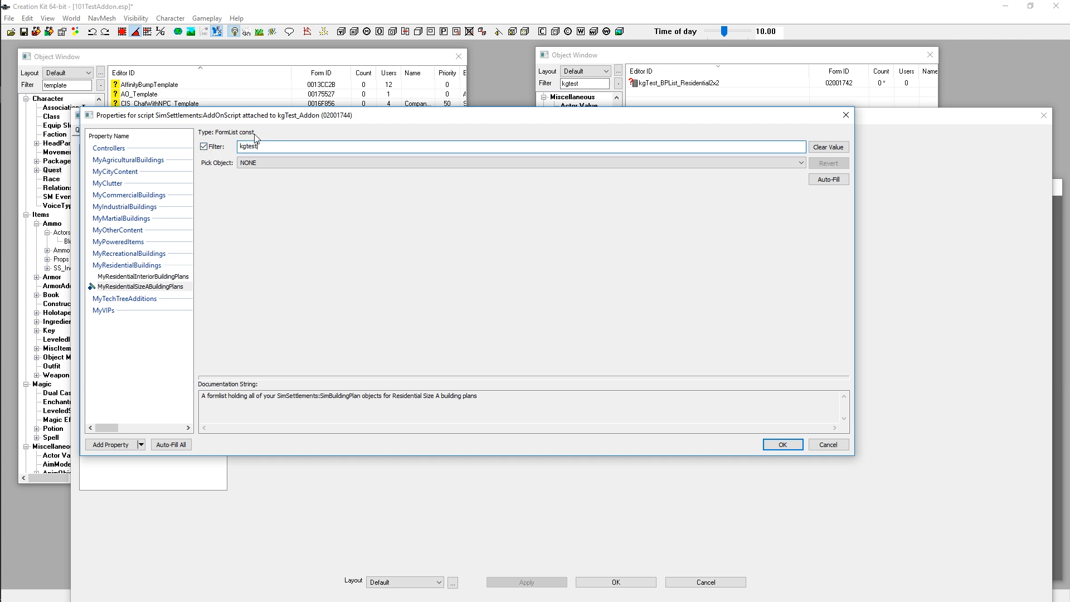
{"action": "left_click", "coordinate": [800, 162]}
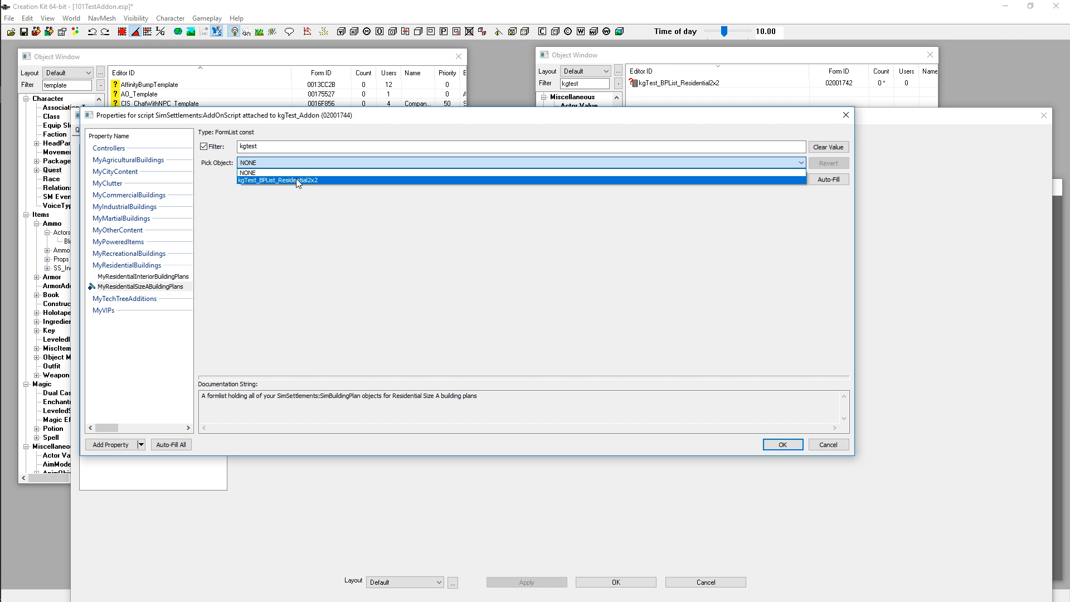
{"action": "left_click", "coordinate": [277, 179]}
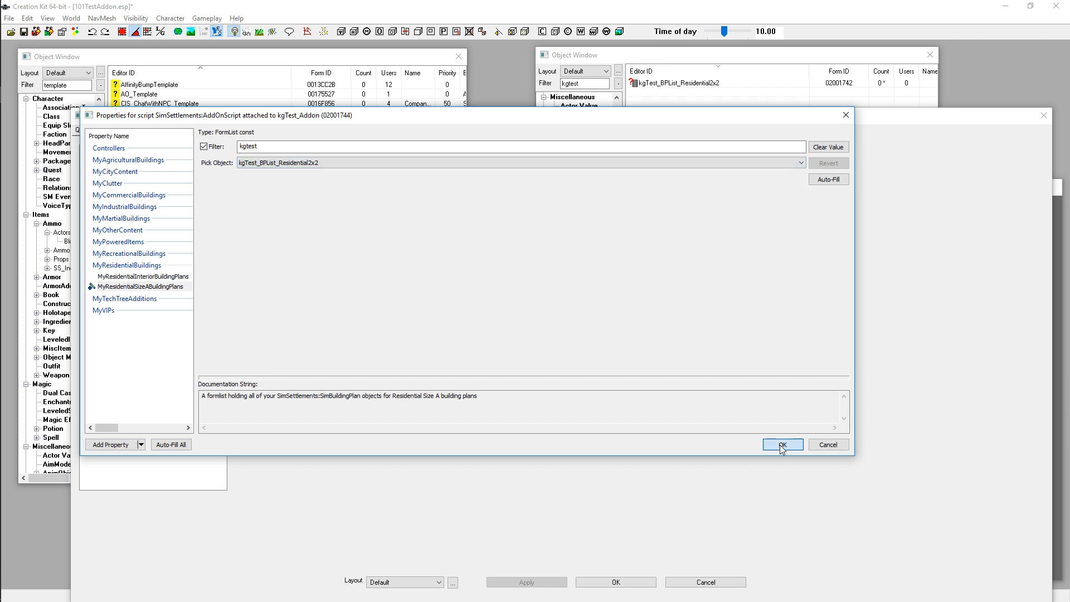
{"action": "left_click", "coordinate": [782, 444]}
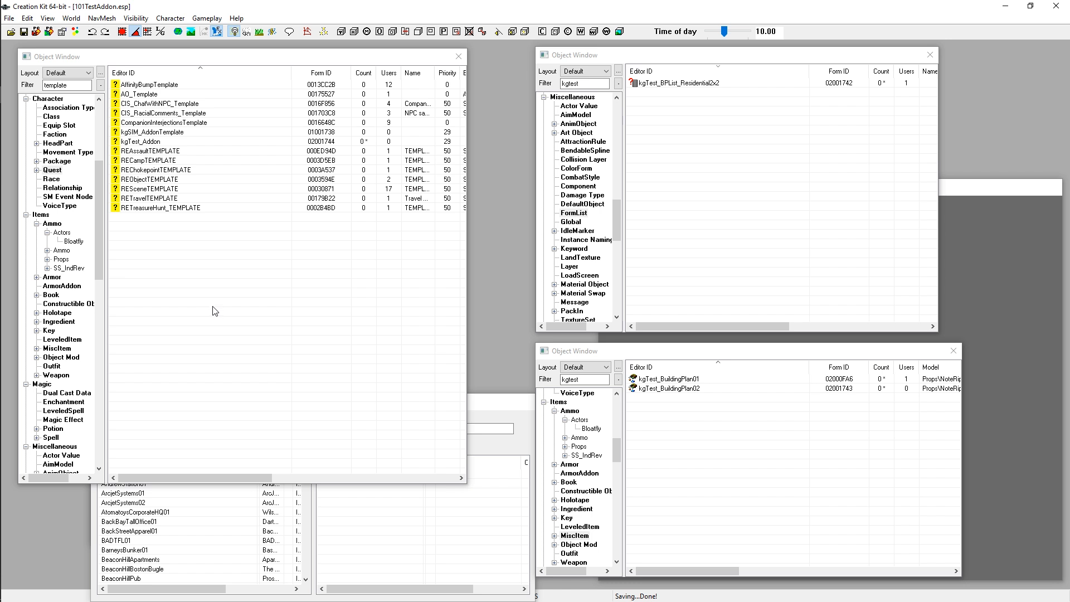
{"action": "mouse_move", "coordinate": [279, 318]}
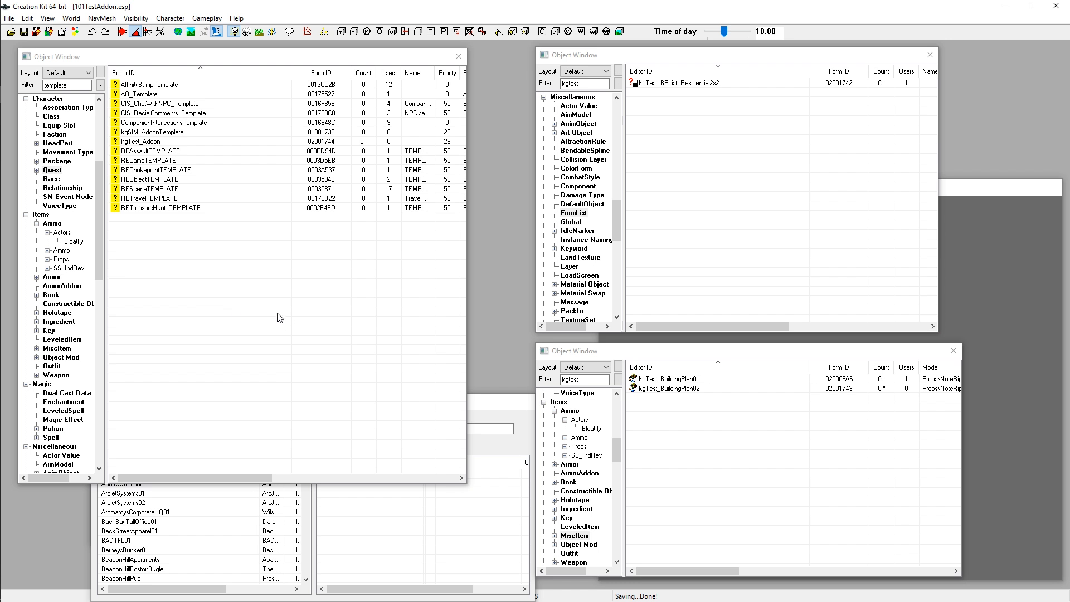
{"action": "mouse_move", "coordinate": [343, 358]}
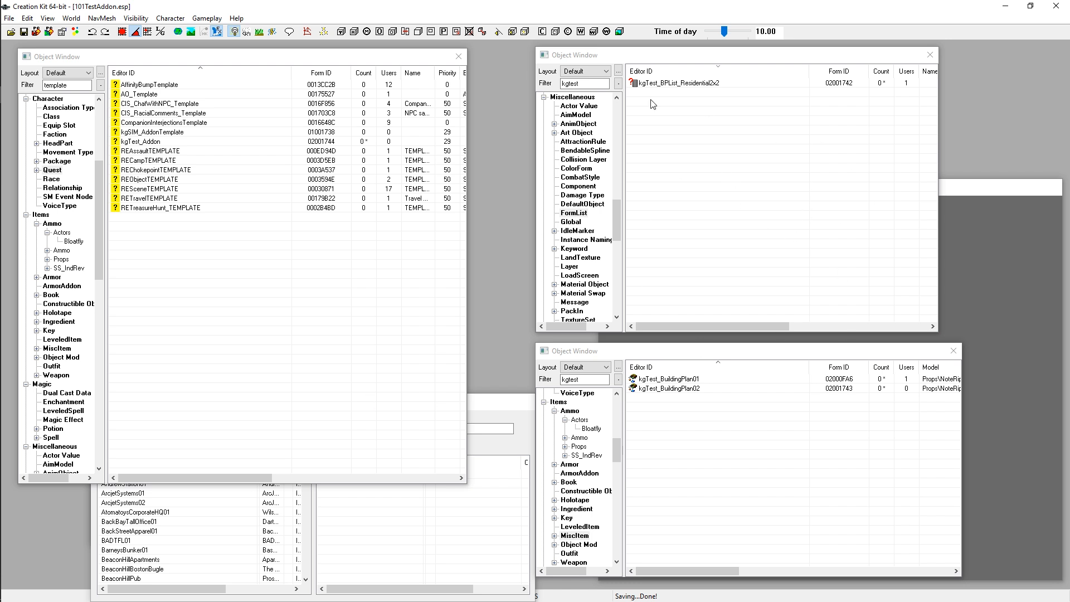
{"action": "mouse_move", "coordinate": [742, 179]}
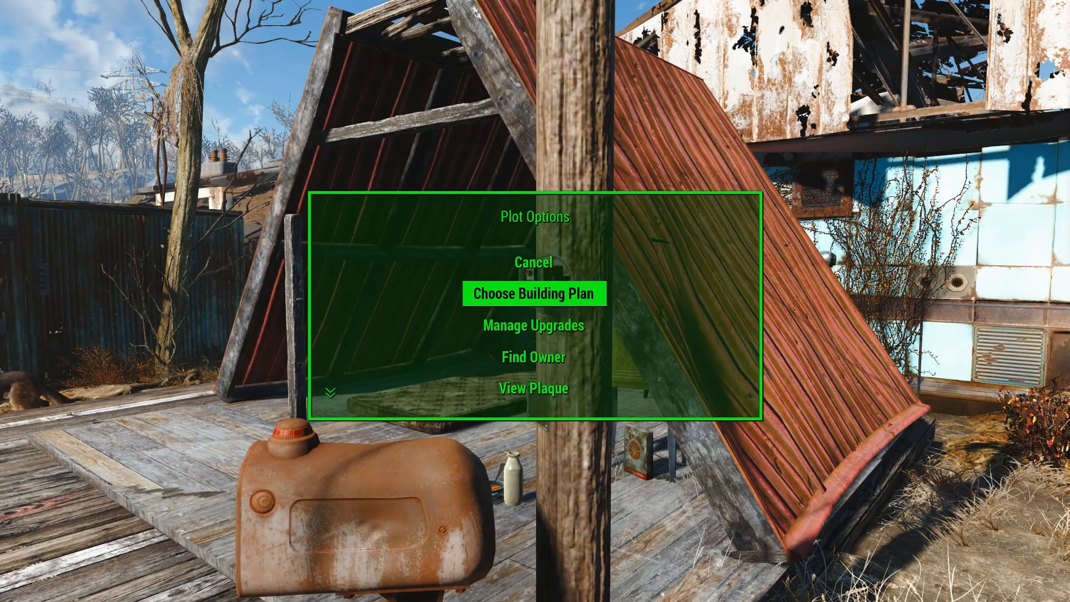
Choose a new building plan for the plot and confirm demolishing the existing structure
{"action": "left_click", "coordinate": [533, 293]}
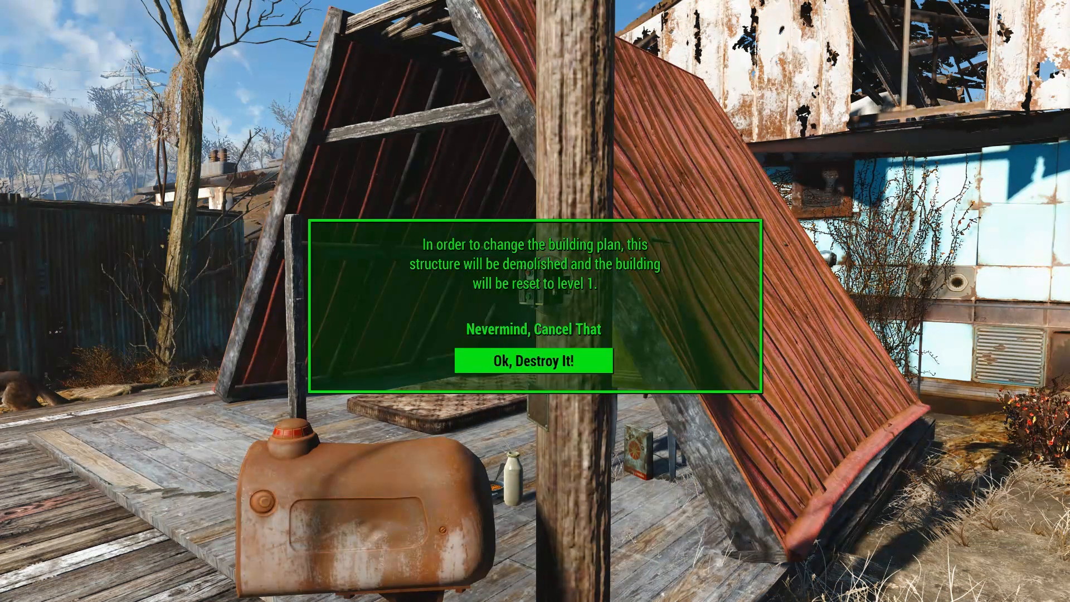
{"action": "left_click", "coordinate": [535, 361]}
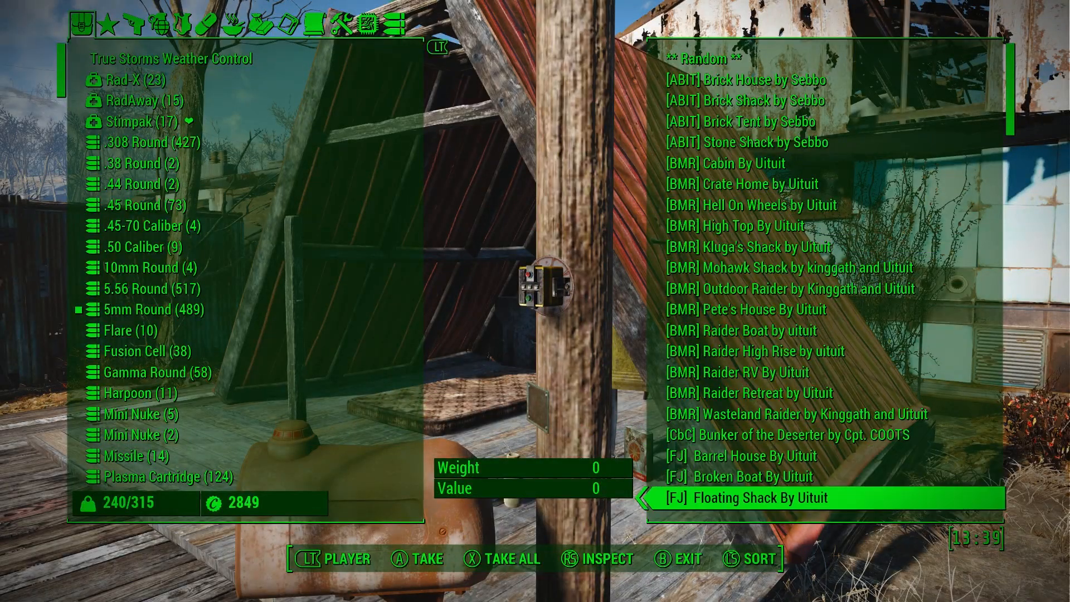
{"action": "scroll", "scroll_direction": "down", "scroll_amount": 3}
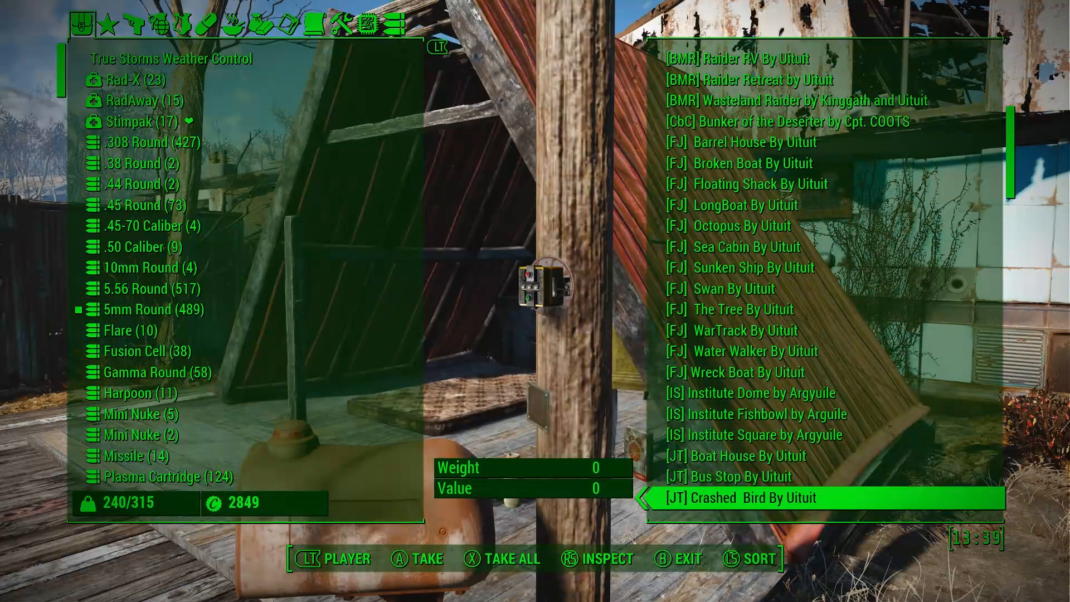
{"action": "scroll", "scroll_direction": "down", "scroll_amount": 3}
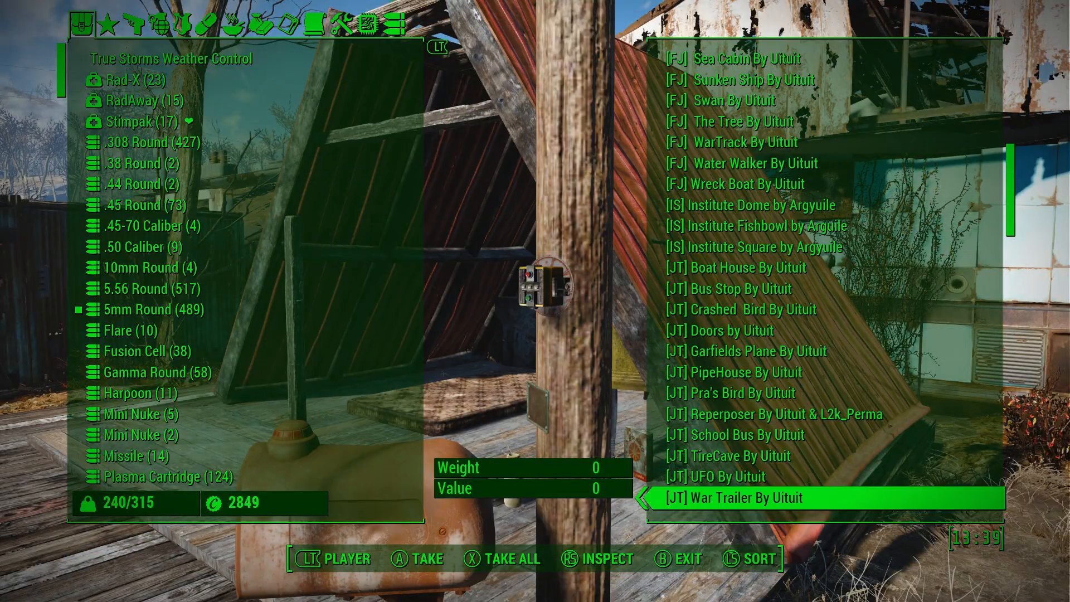
{"action": "scroll", "scroll_direction": "down", "scroll_amount": 3}
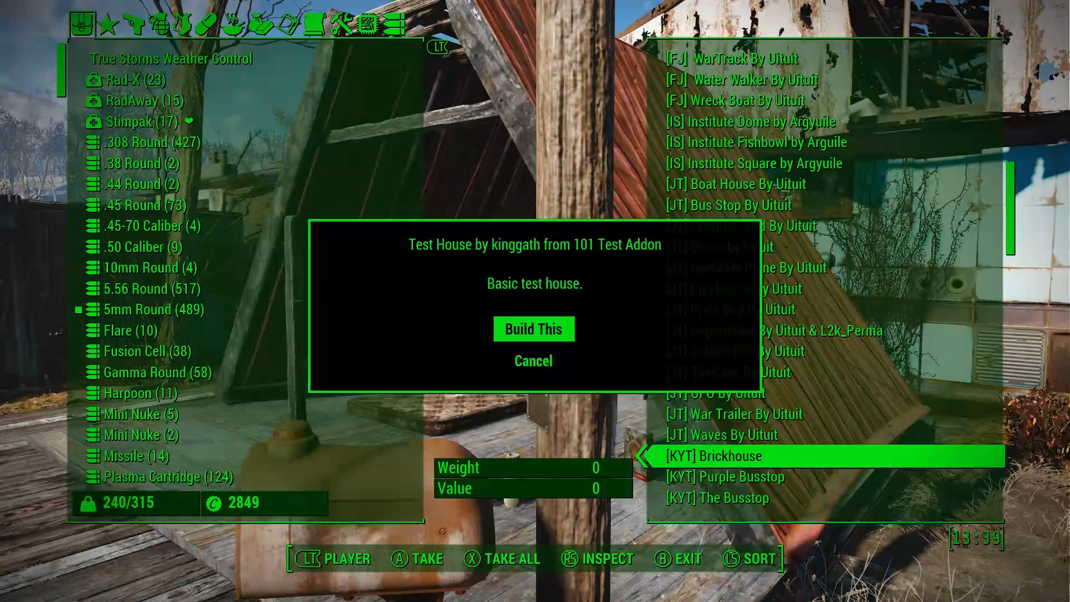
{"action": "left_click", "coordinate": [533, 361]}
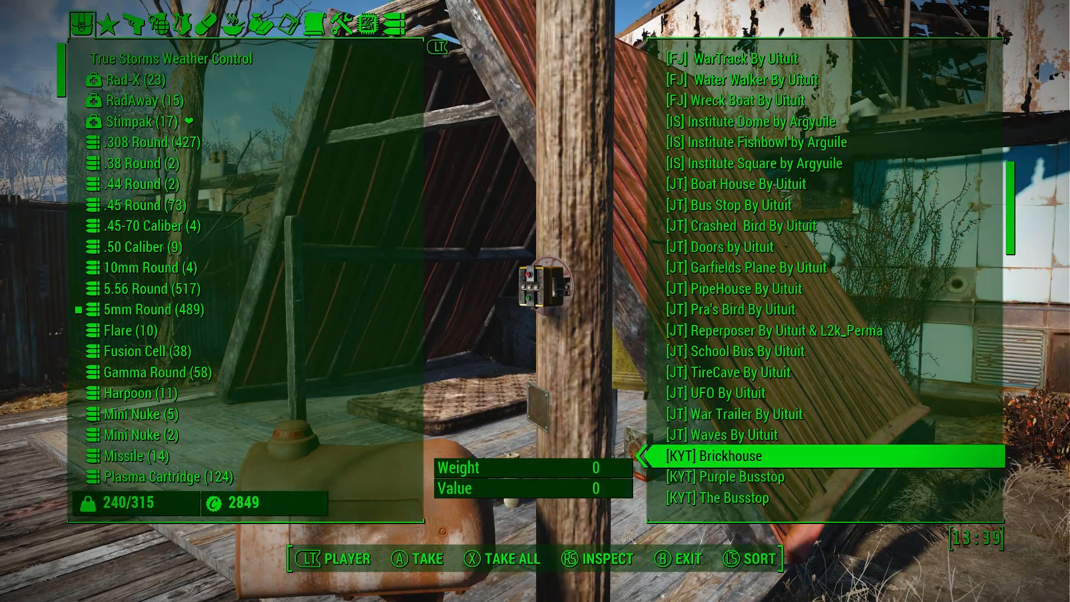